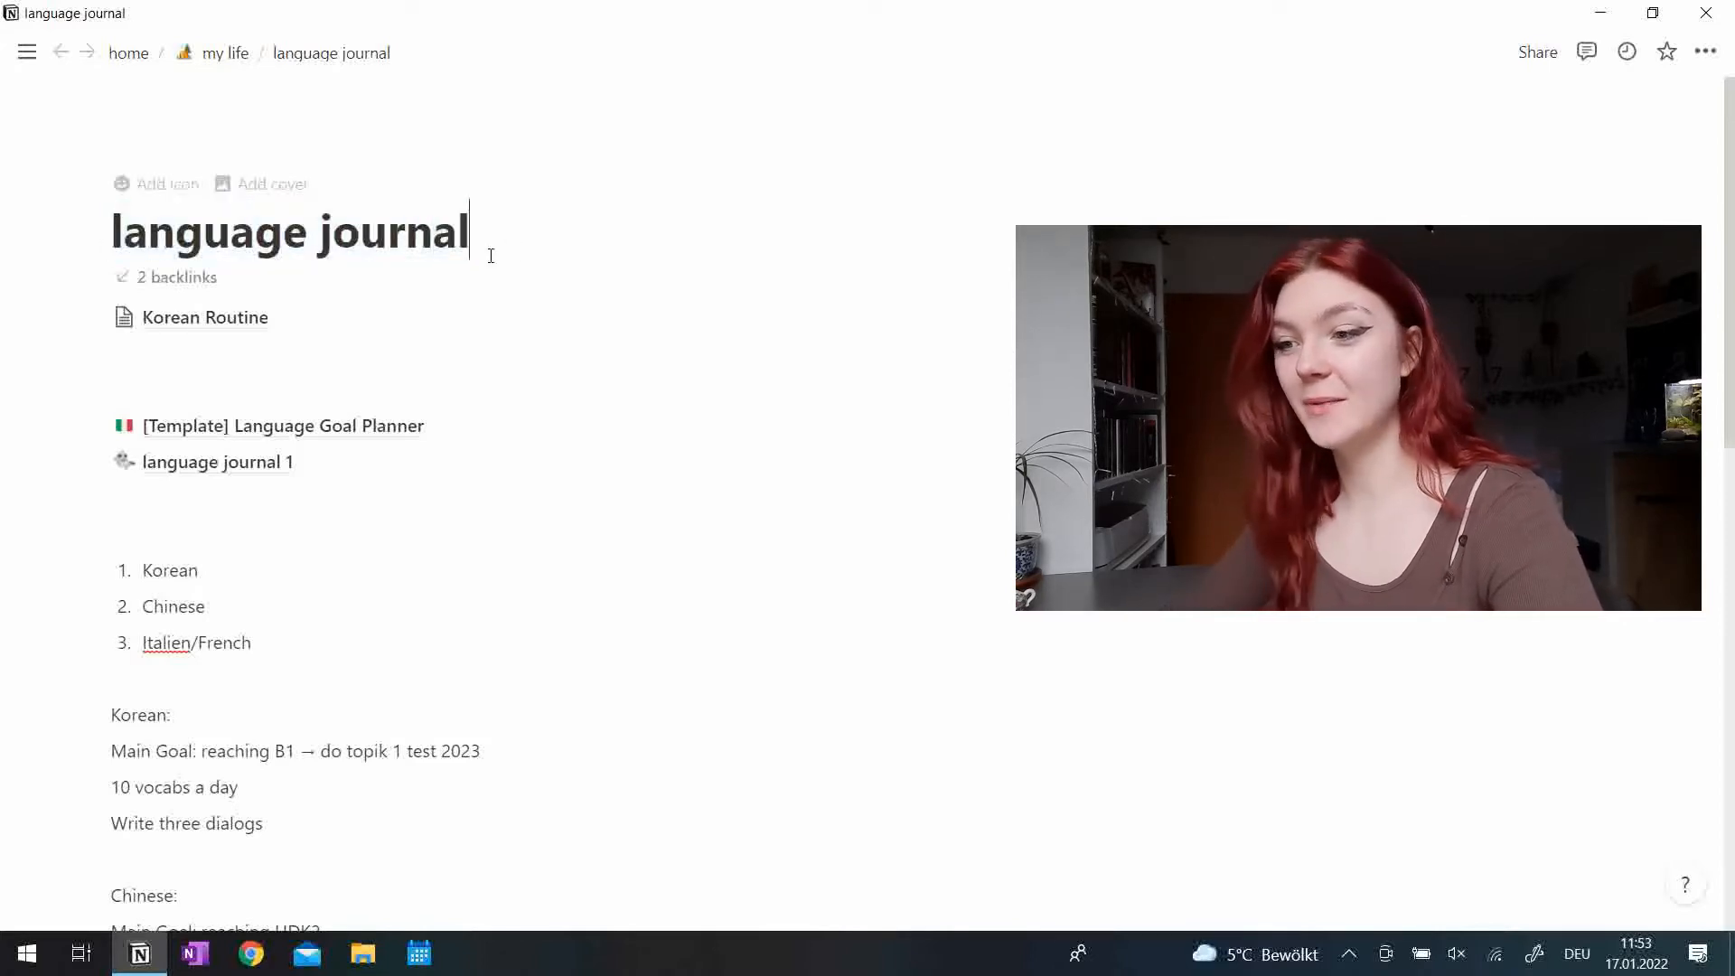
Review the journal's daily goals, selecting and then deselecting the 'Learn 5 characters a day' goal.
scroll(down, 3)
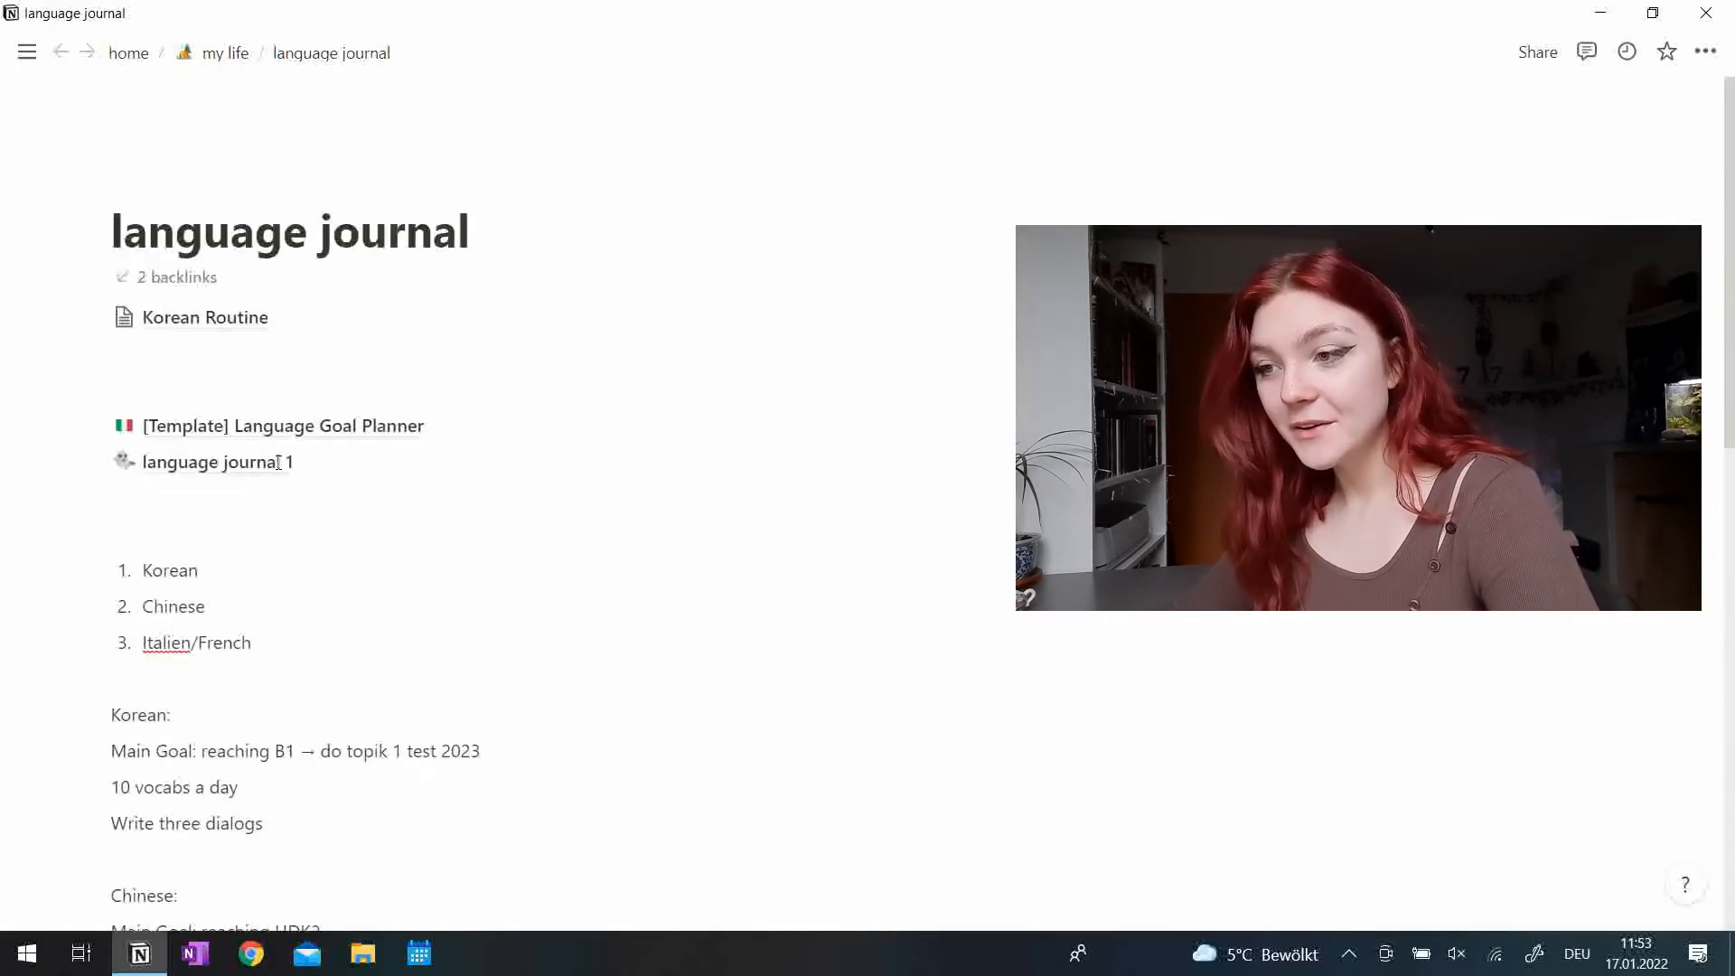
scroll(down, 3)
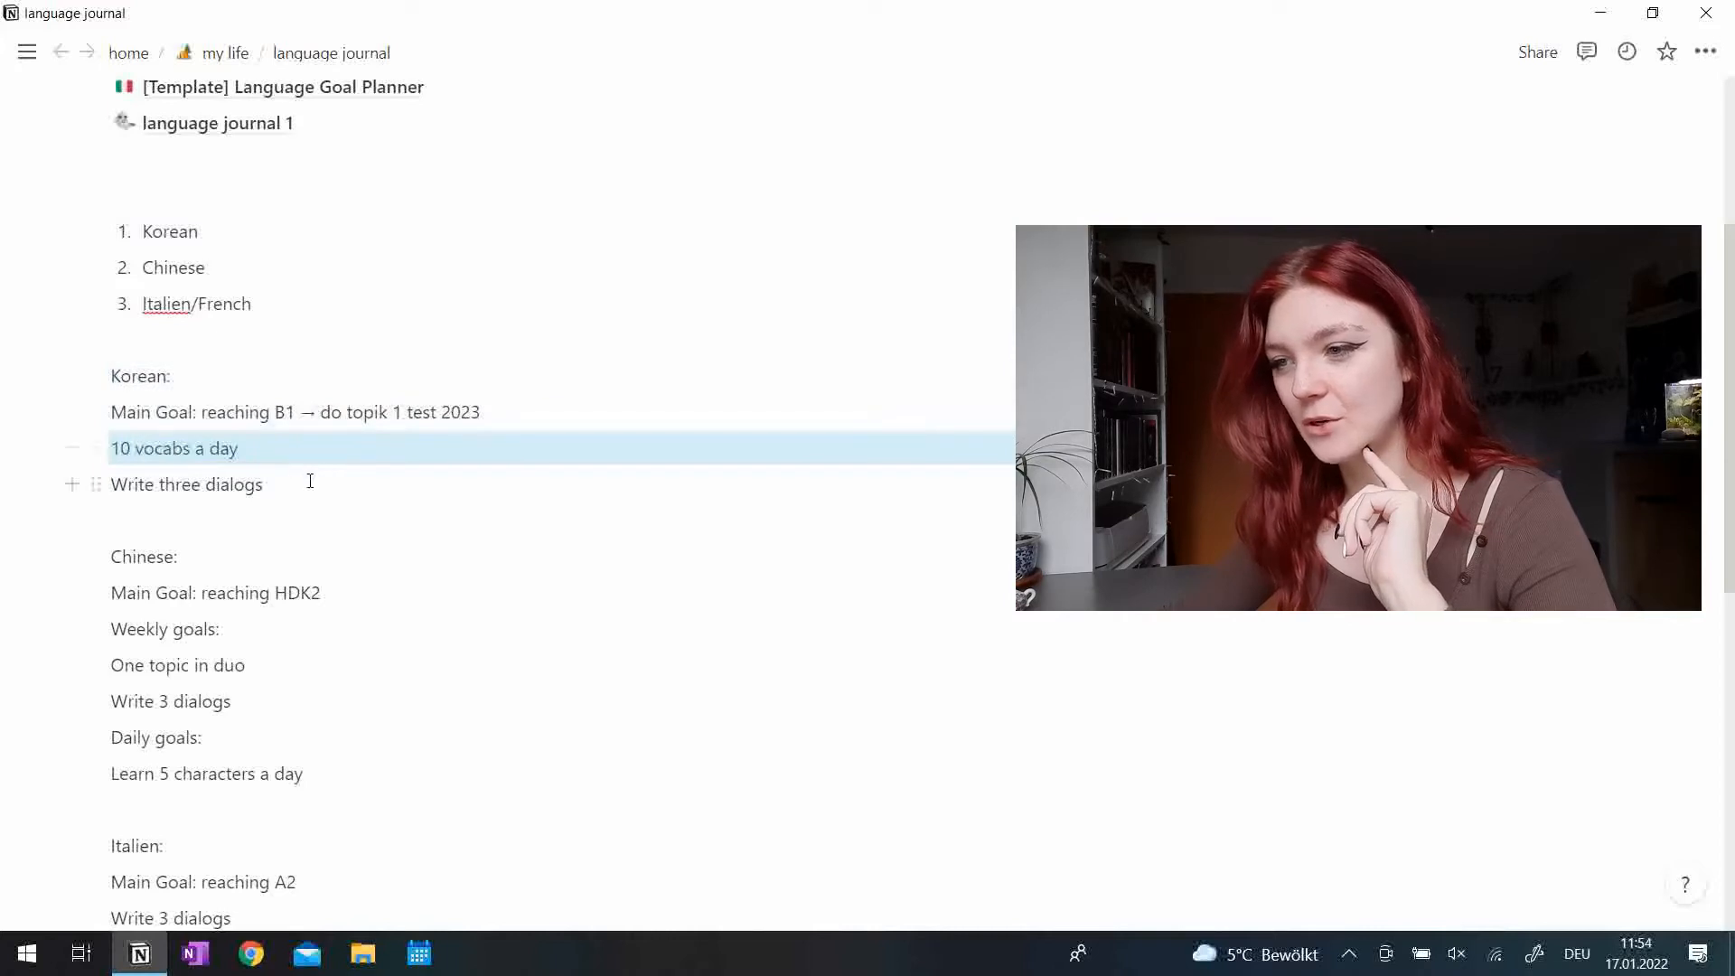
scroll(down, 3)
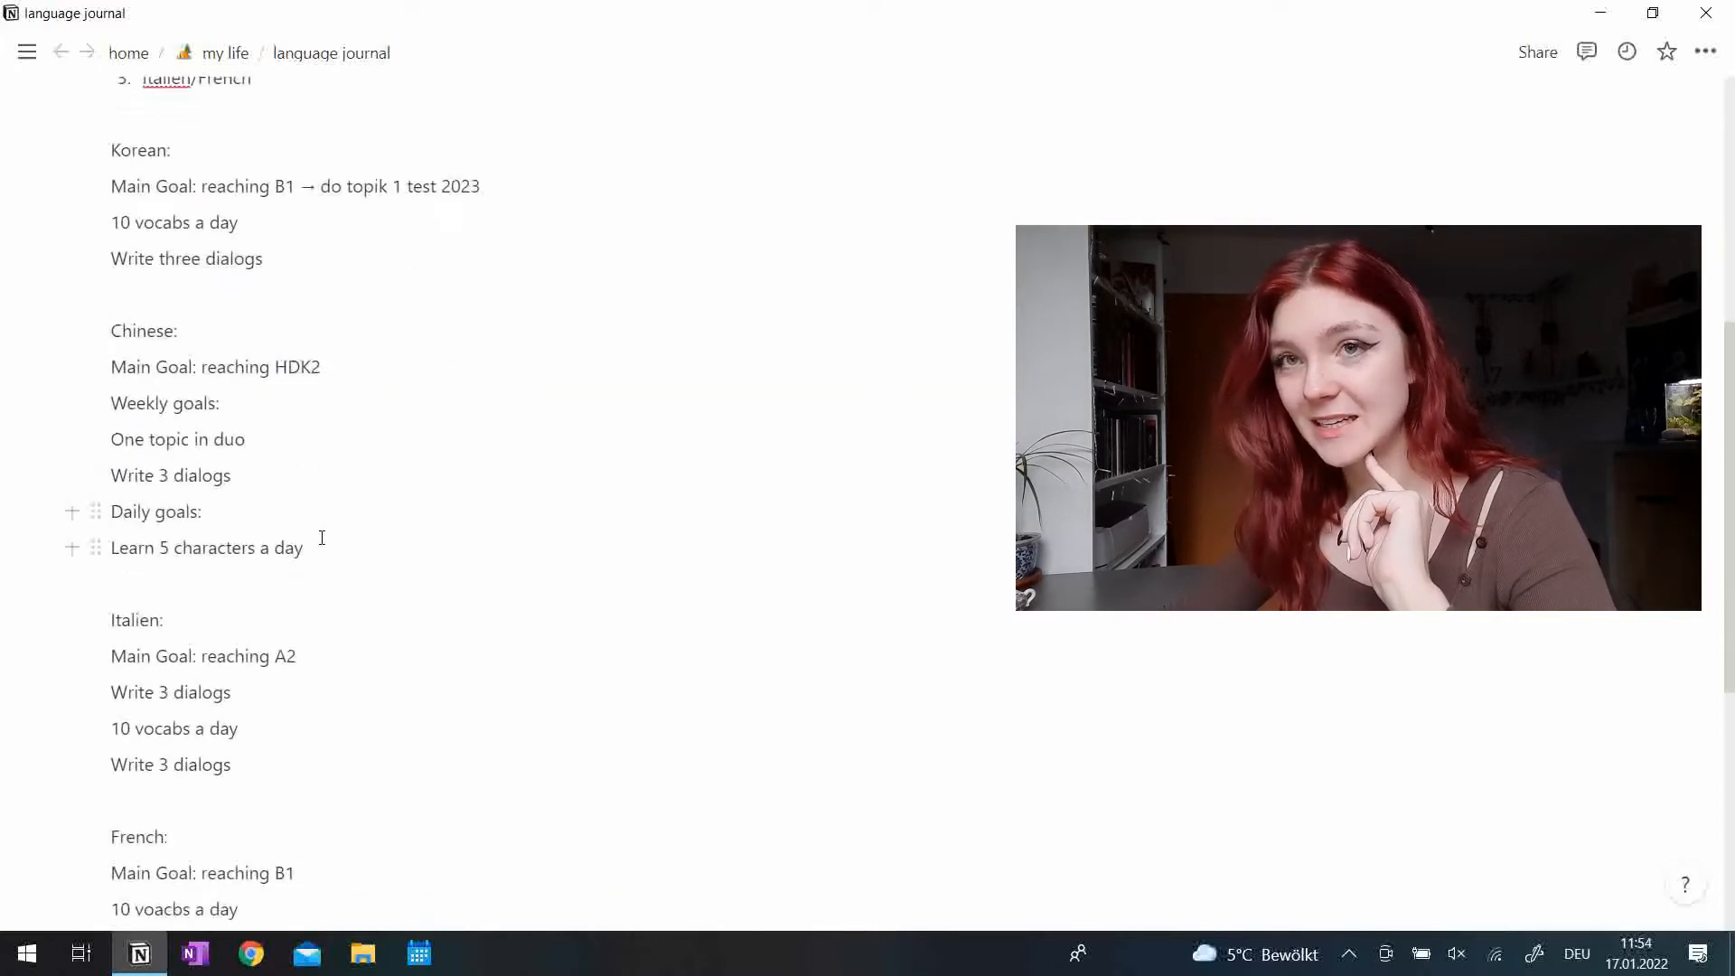
triple_click(206, 548)
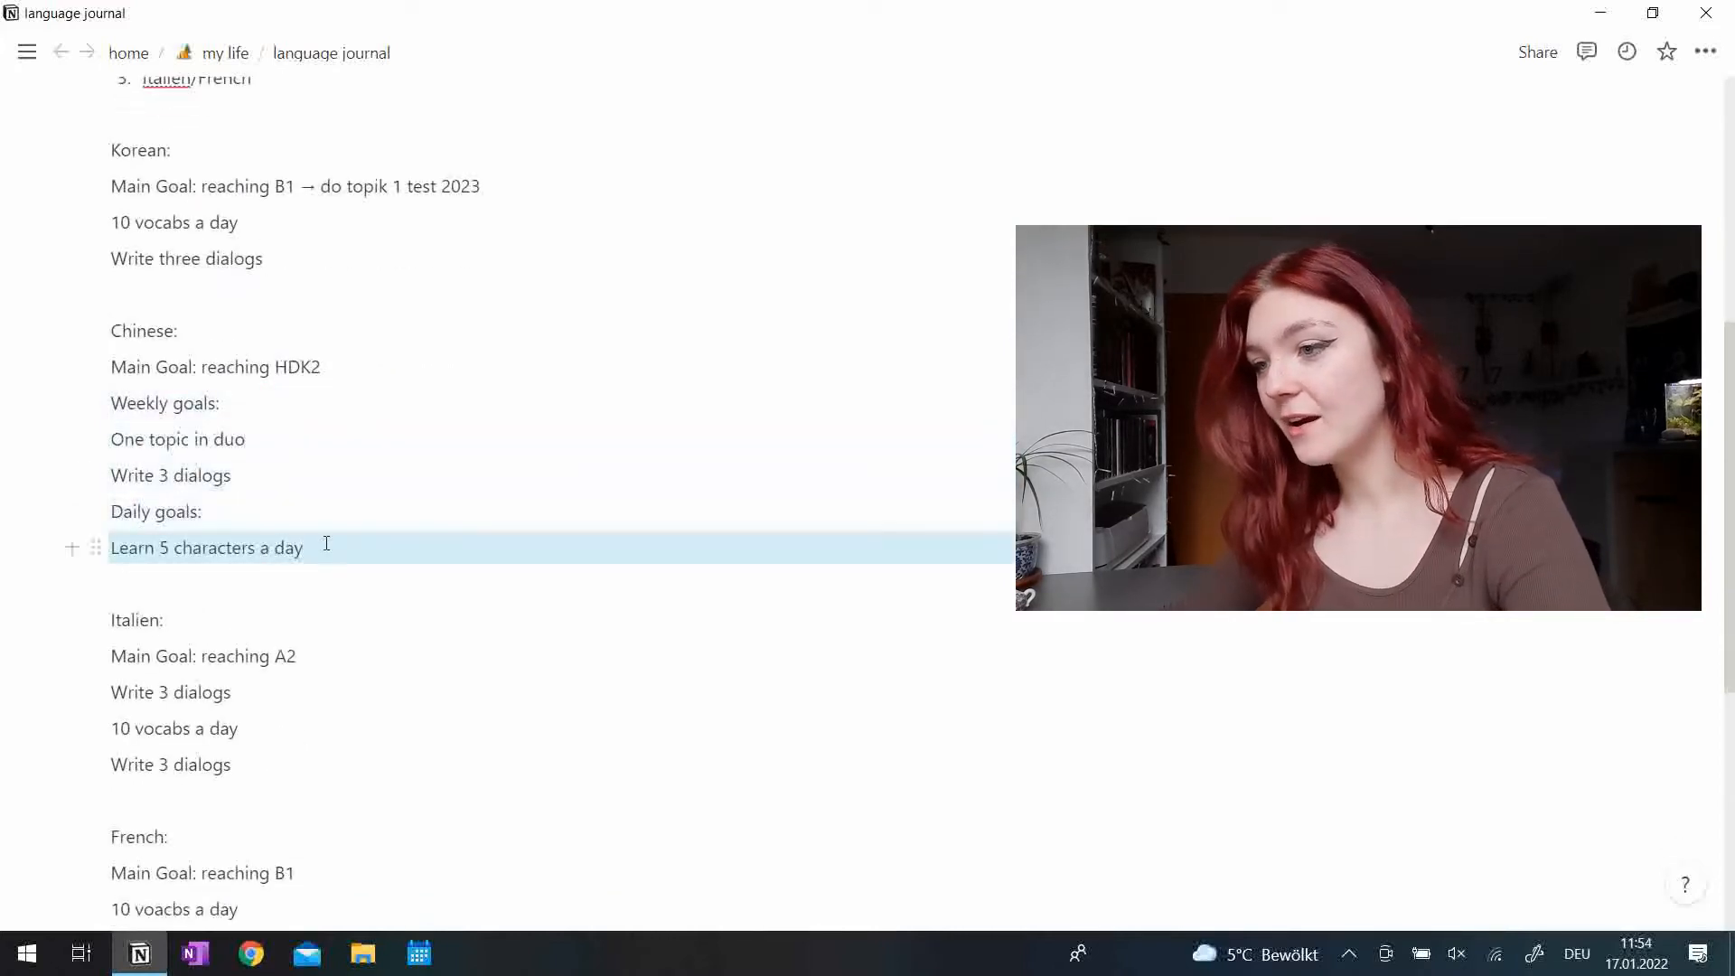
scroll(down, 3)
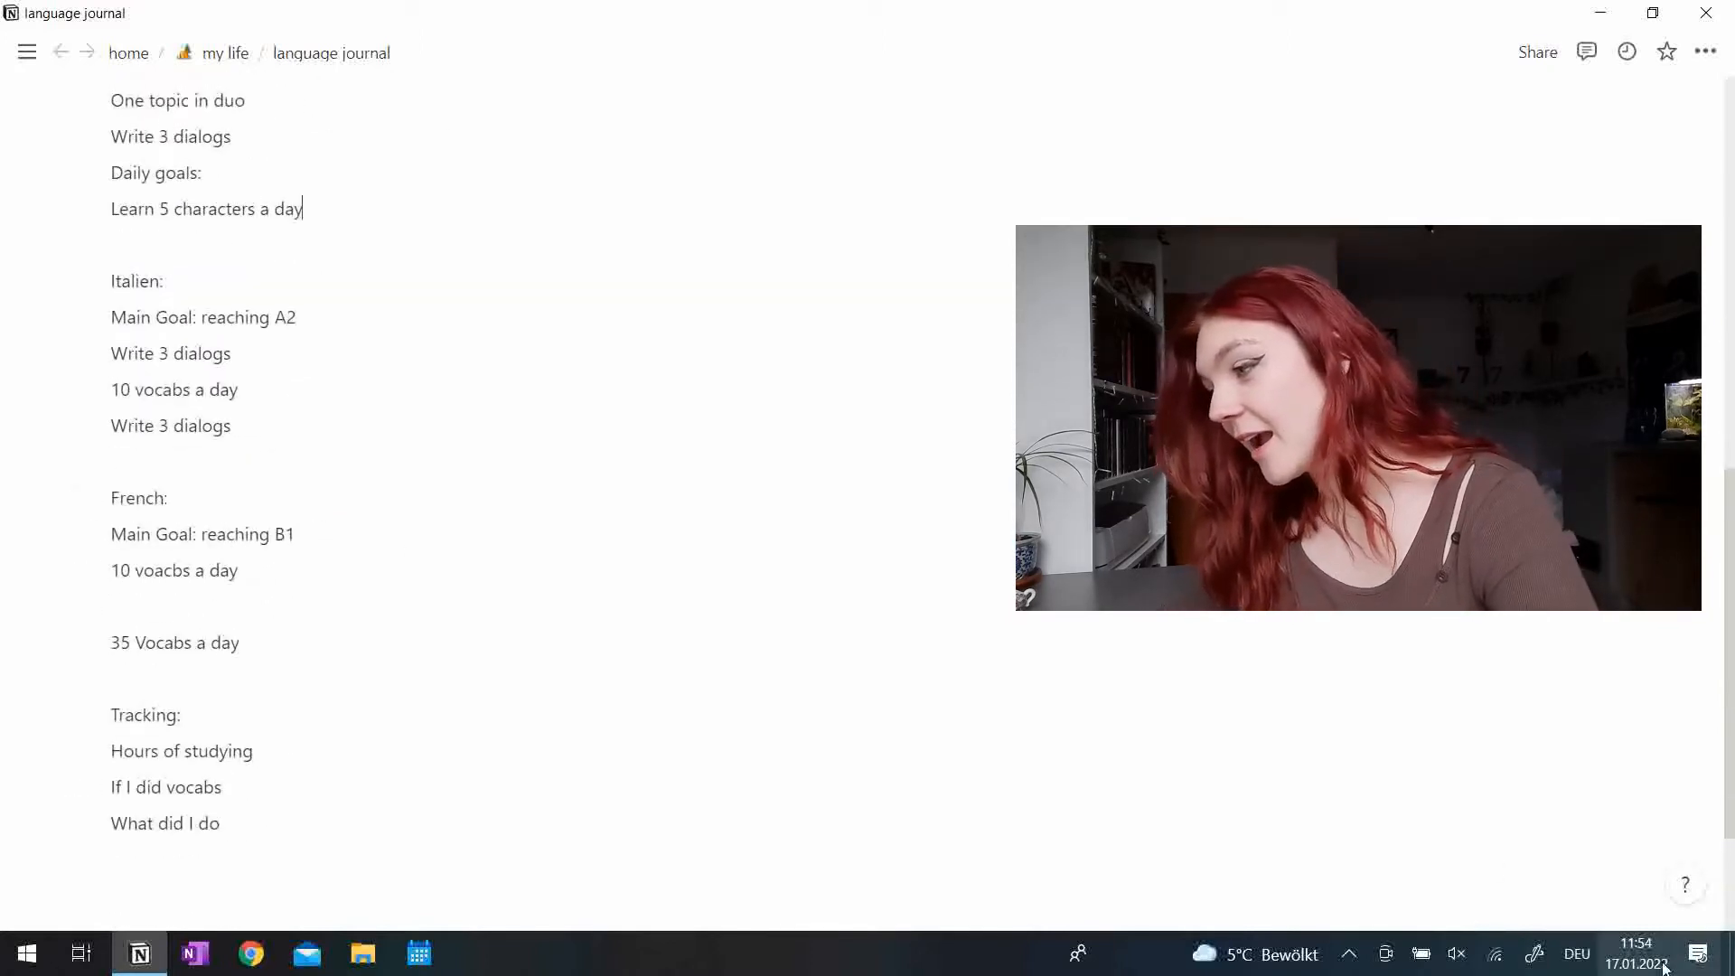
mouse_move(1636, 961)
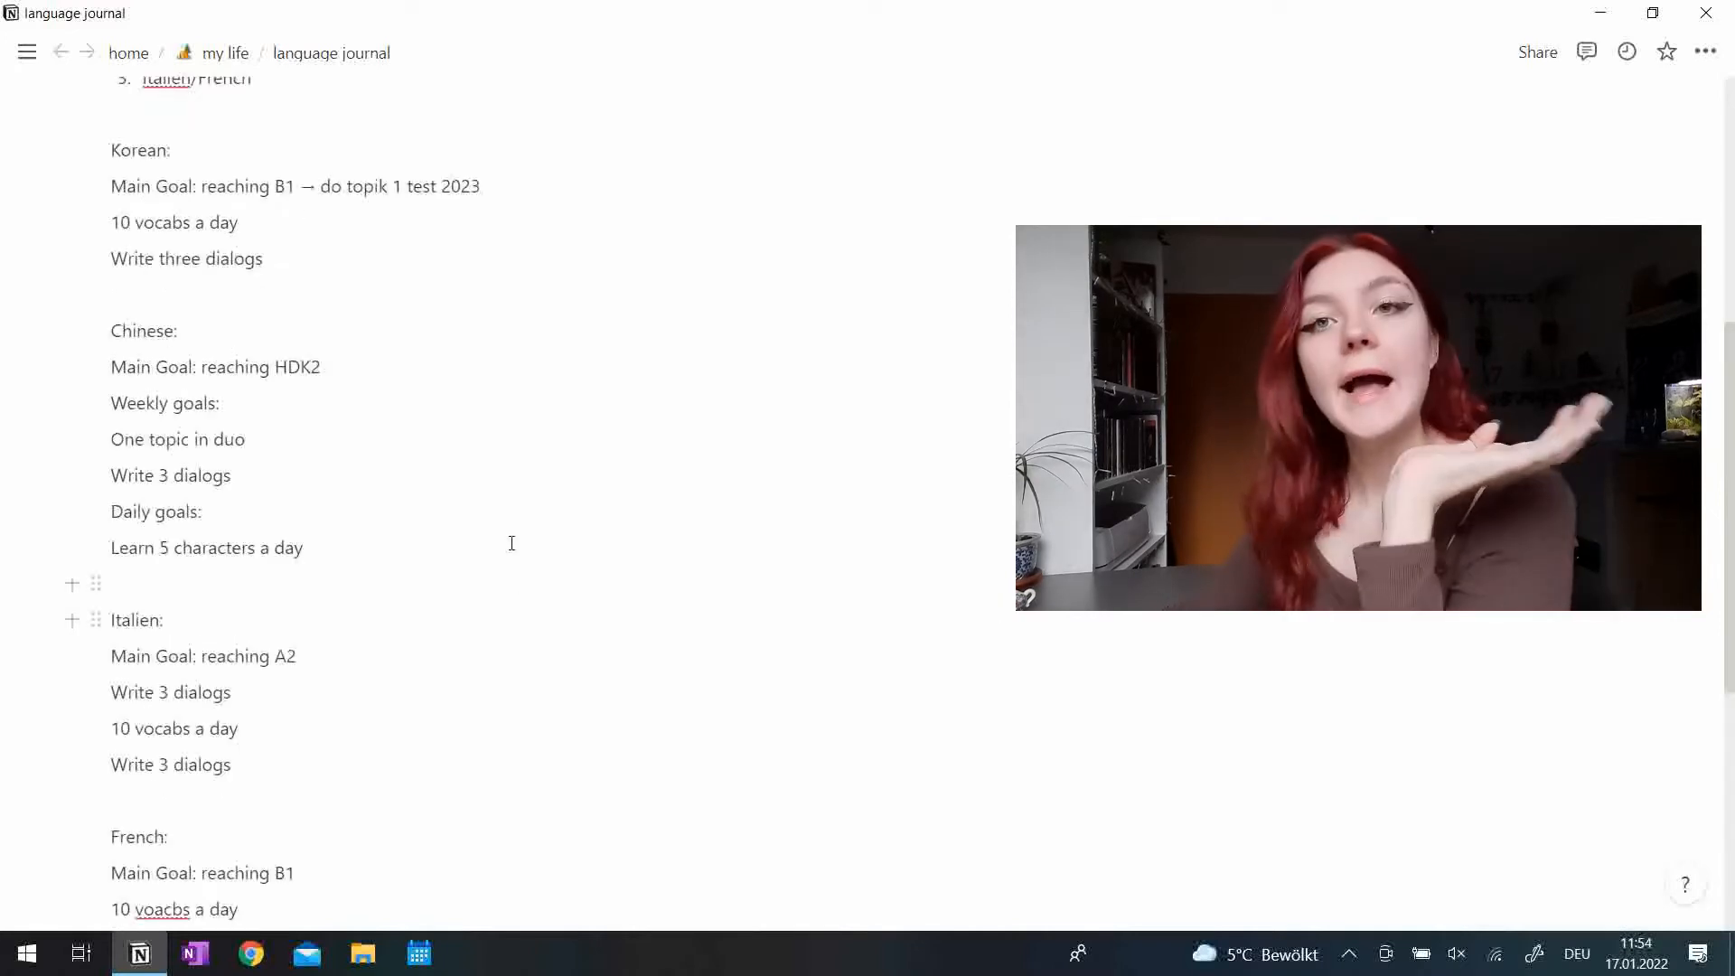
click(201, 511)
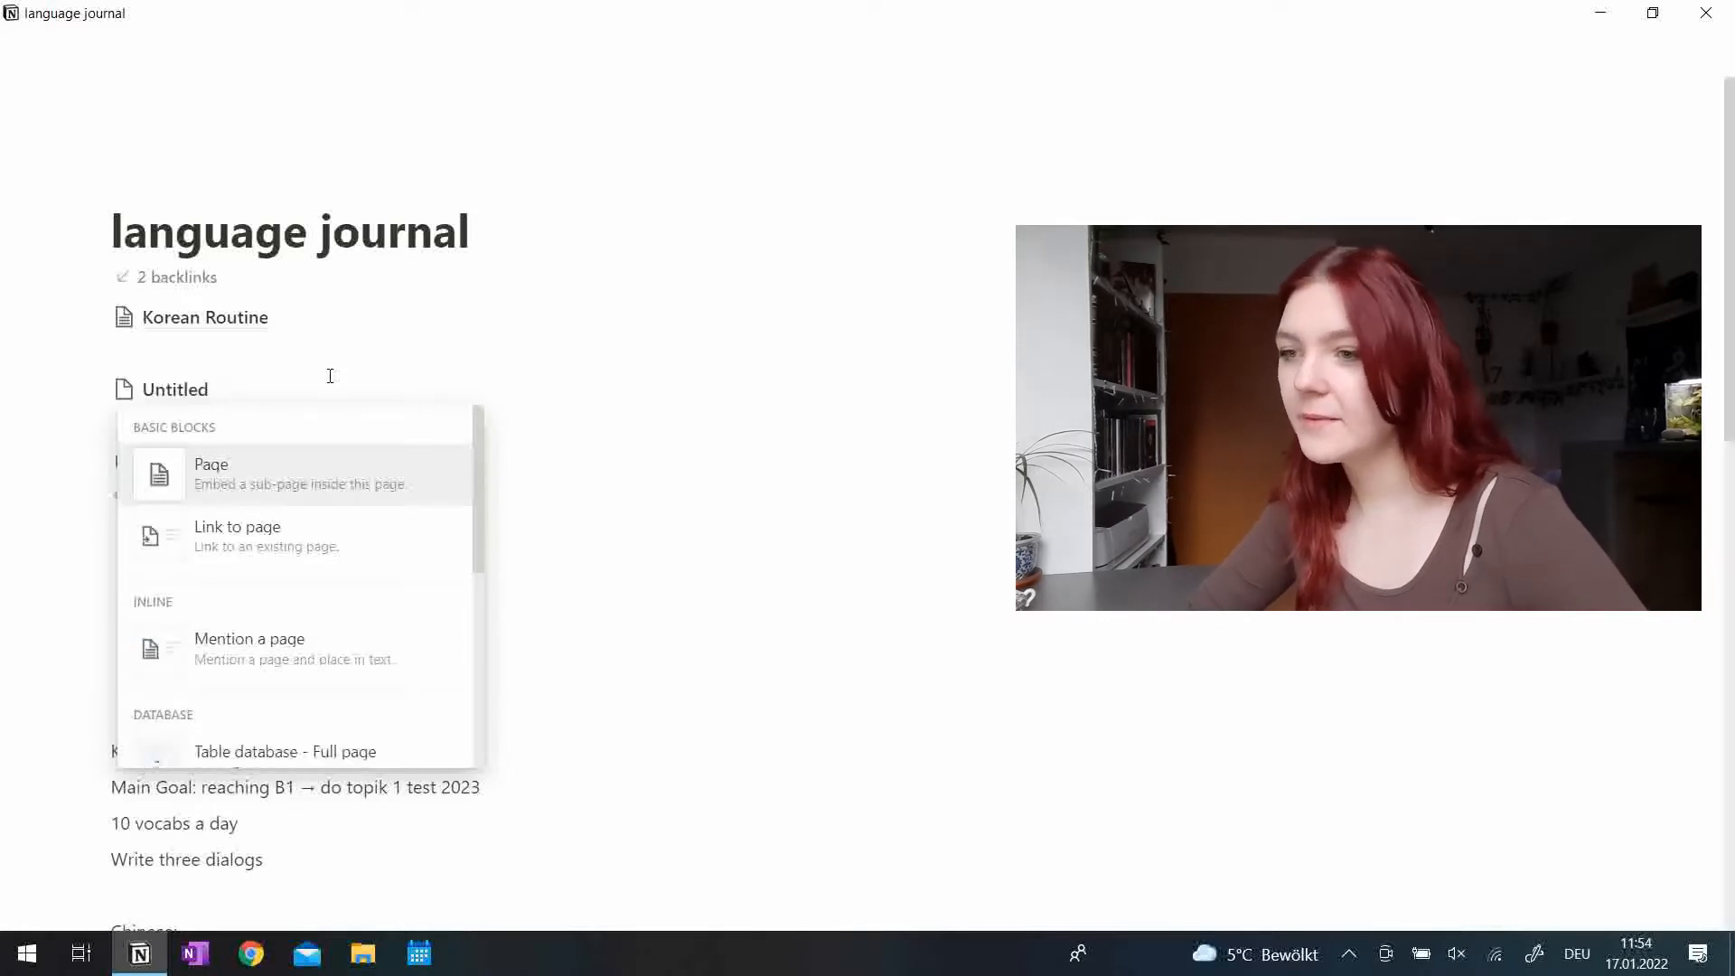
Open the new untitled subpage of the language journal.
click(211, 474)
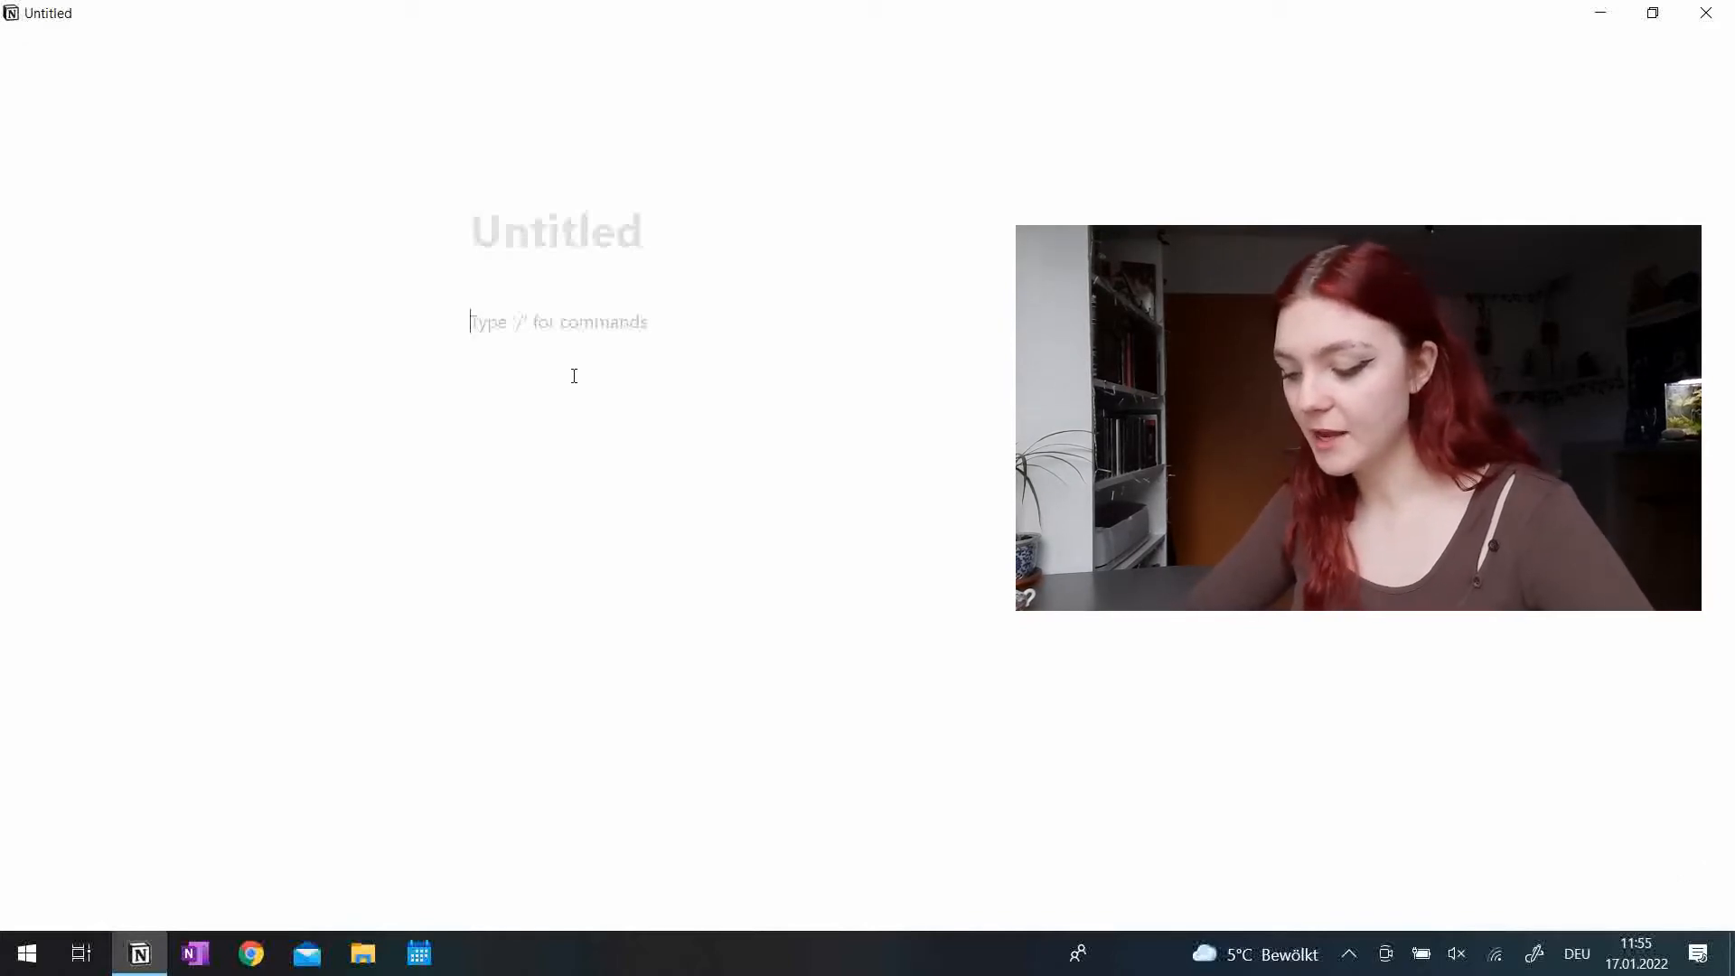
Add a Heading 3 reading 'Goals:' via /head and start a new line.
text(/)
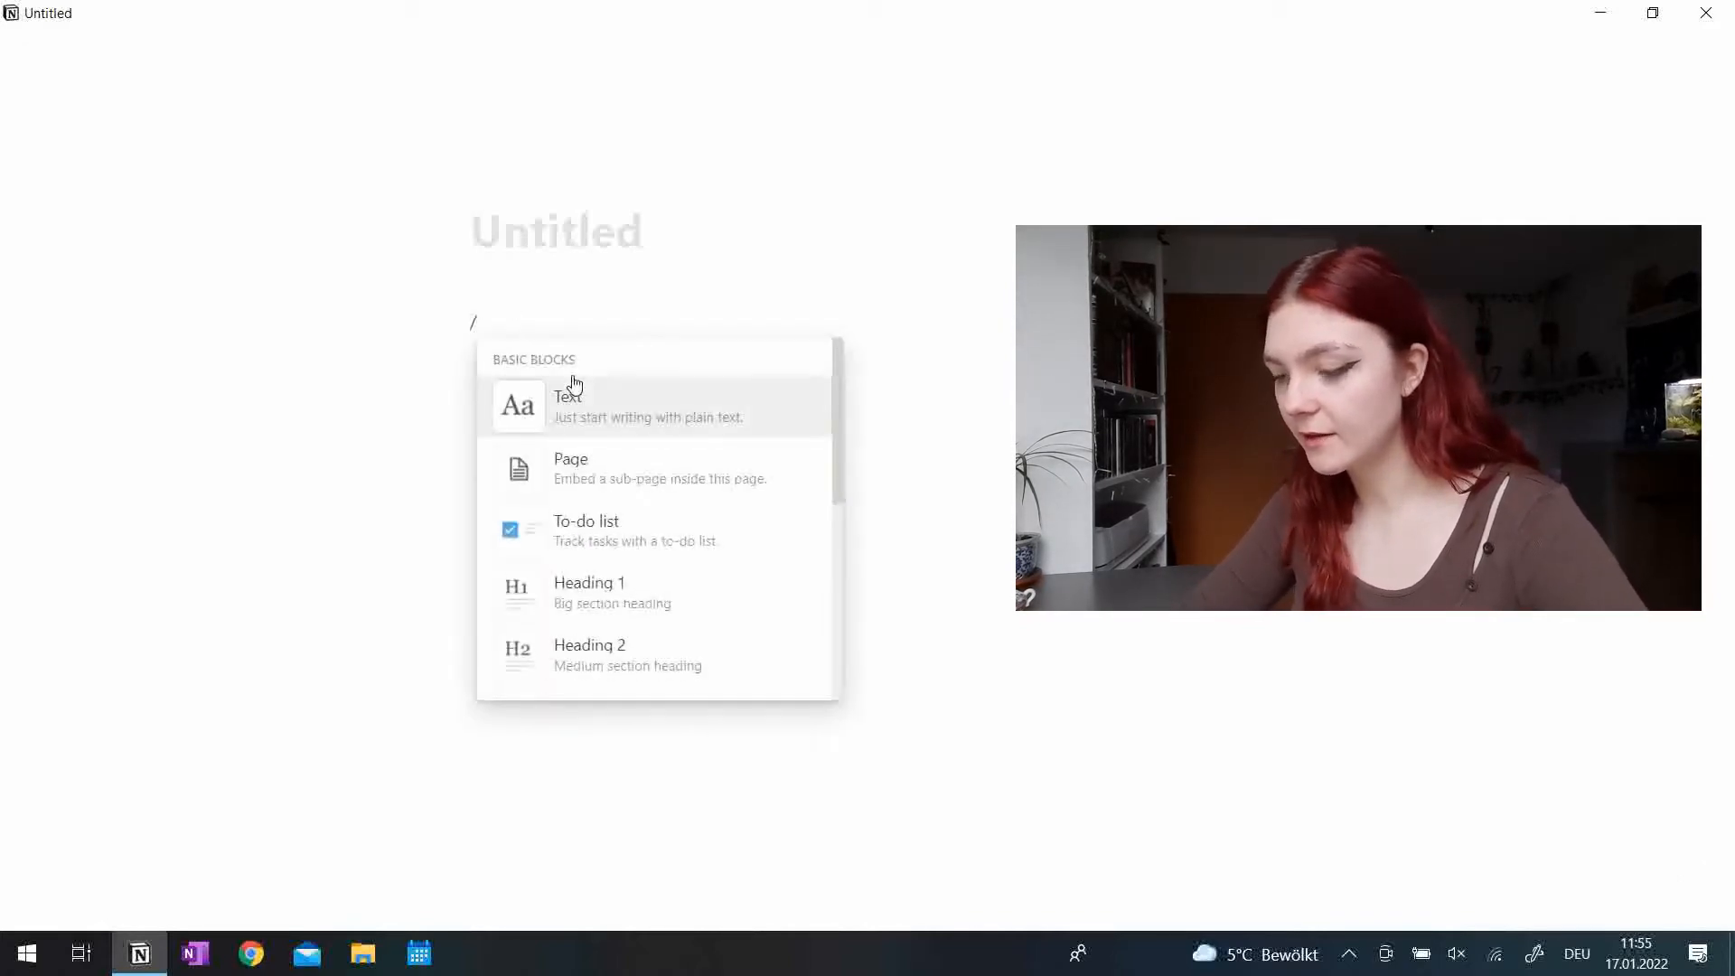
text(head)
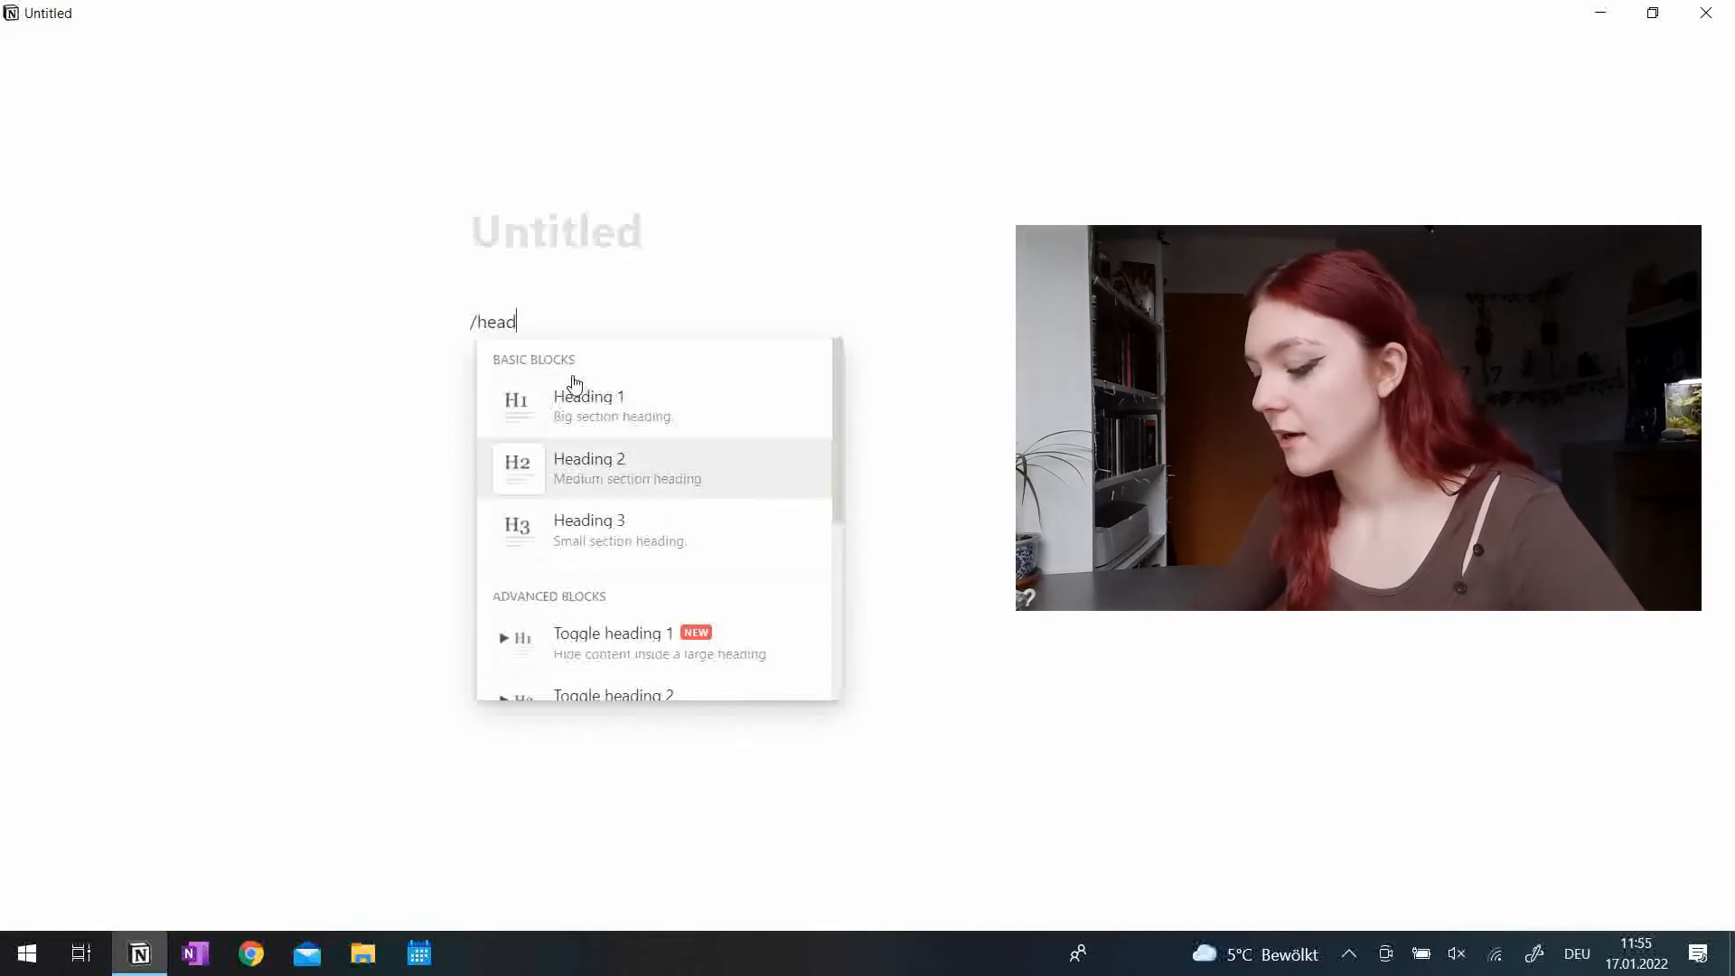
click(589, 528)
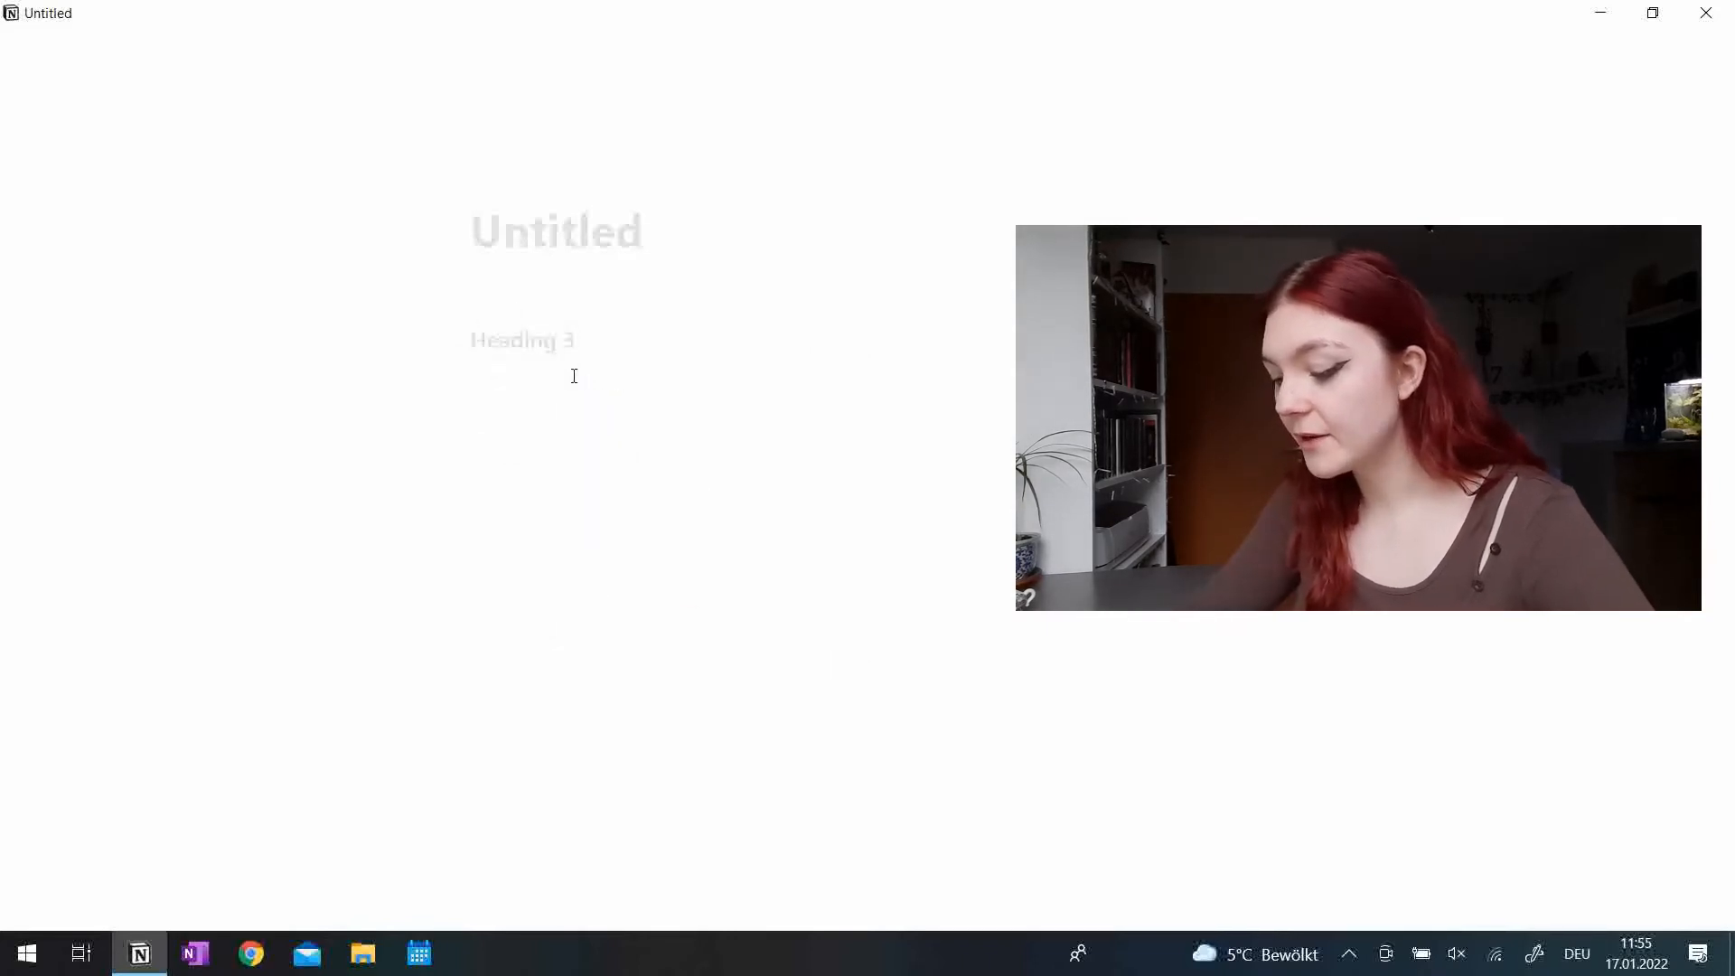
text(Goals)
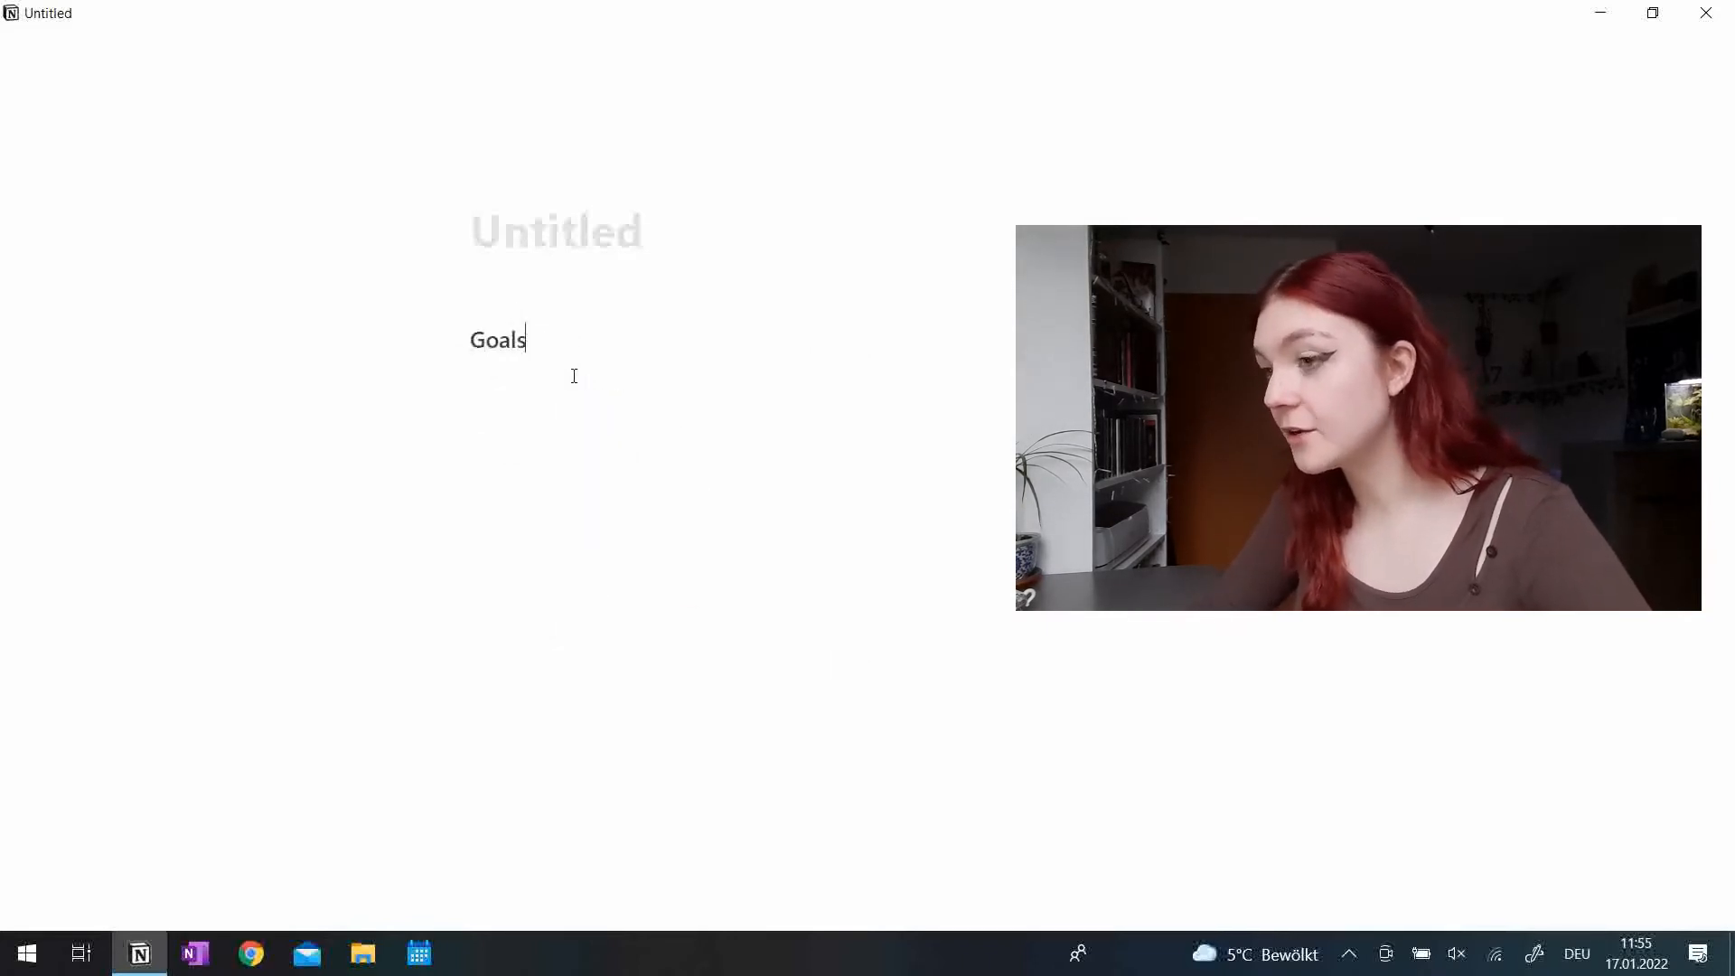
text(:)
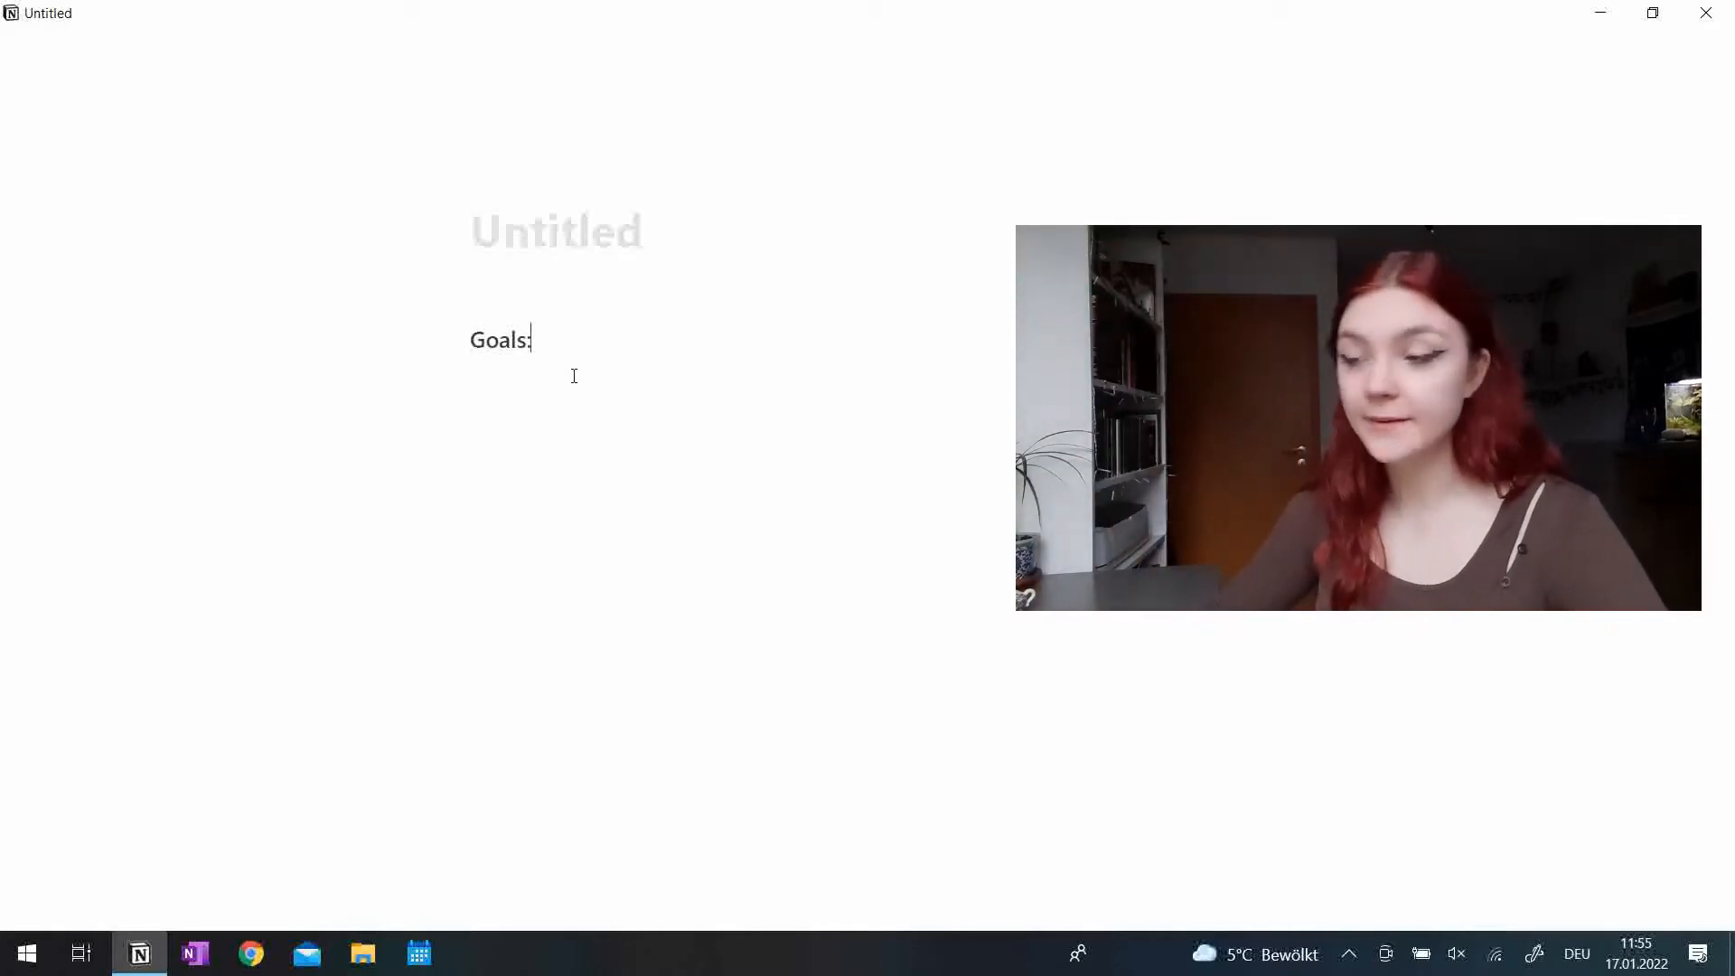
key(Enter)
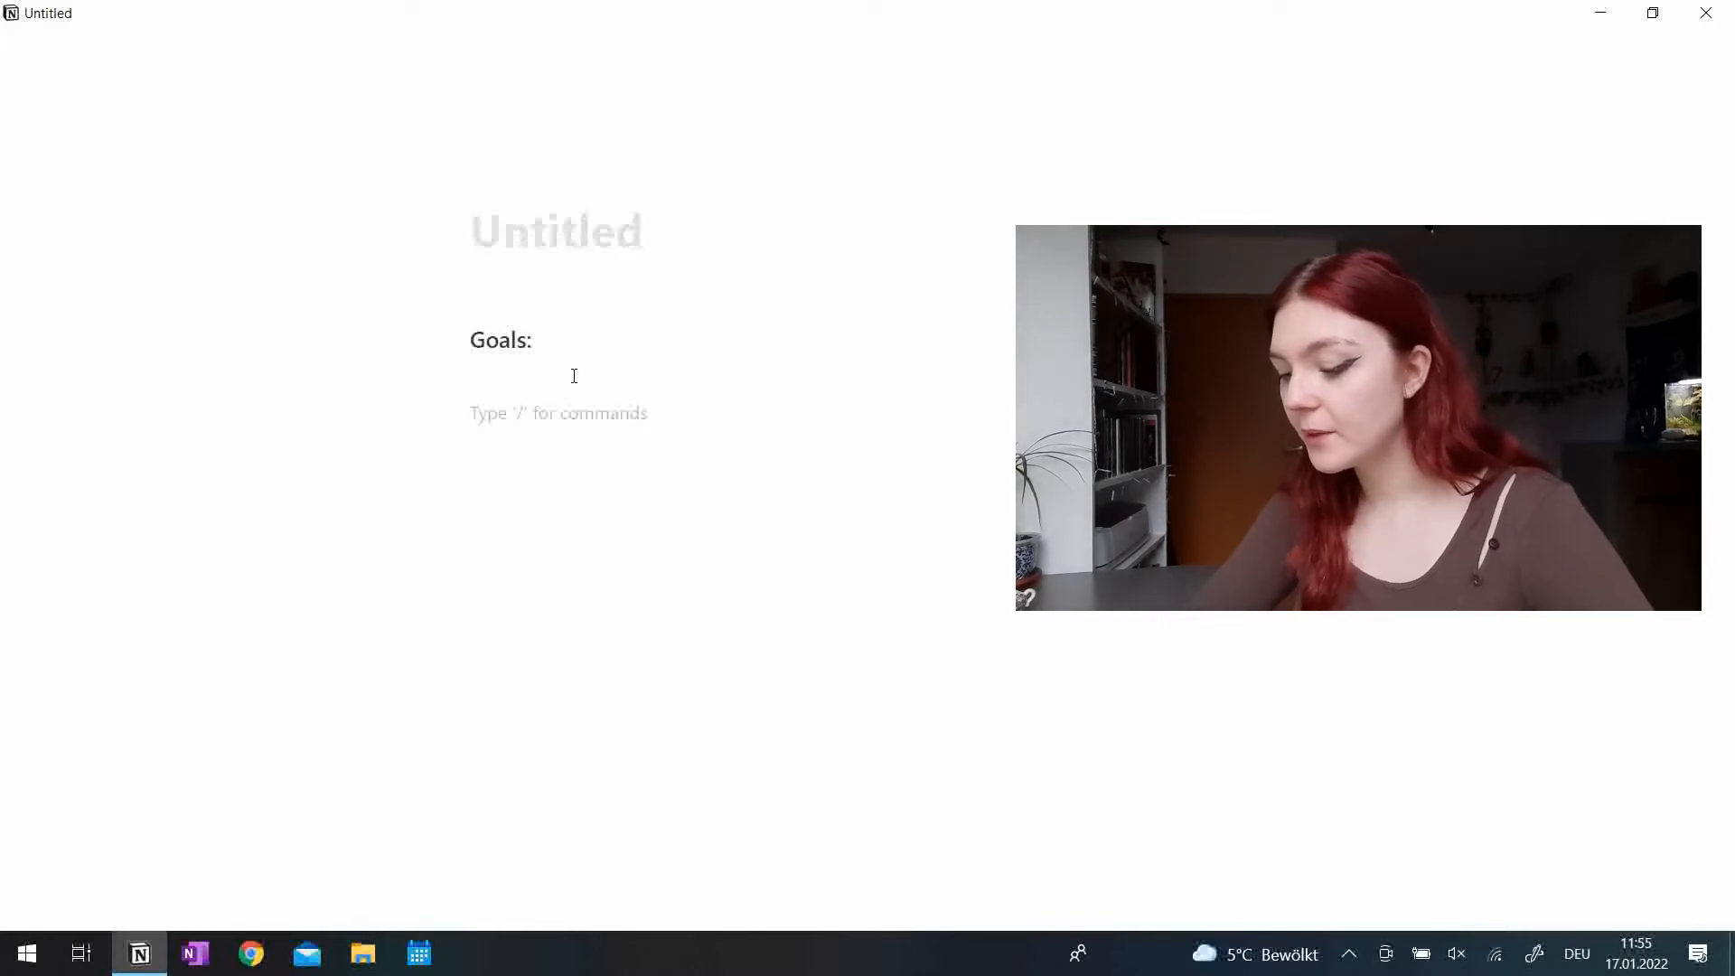
Begin a second small heading for 'Routine:' via /head.
text(/head)
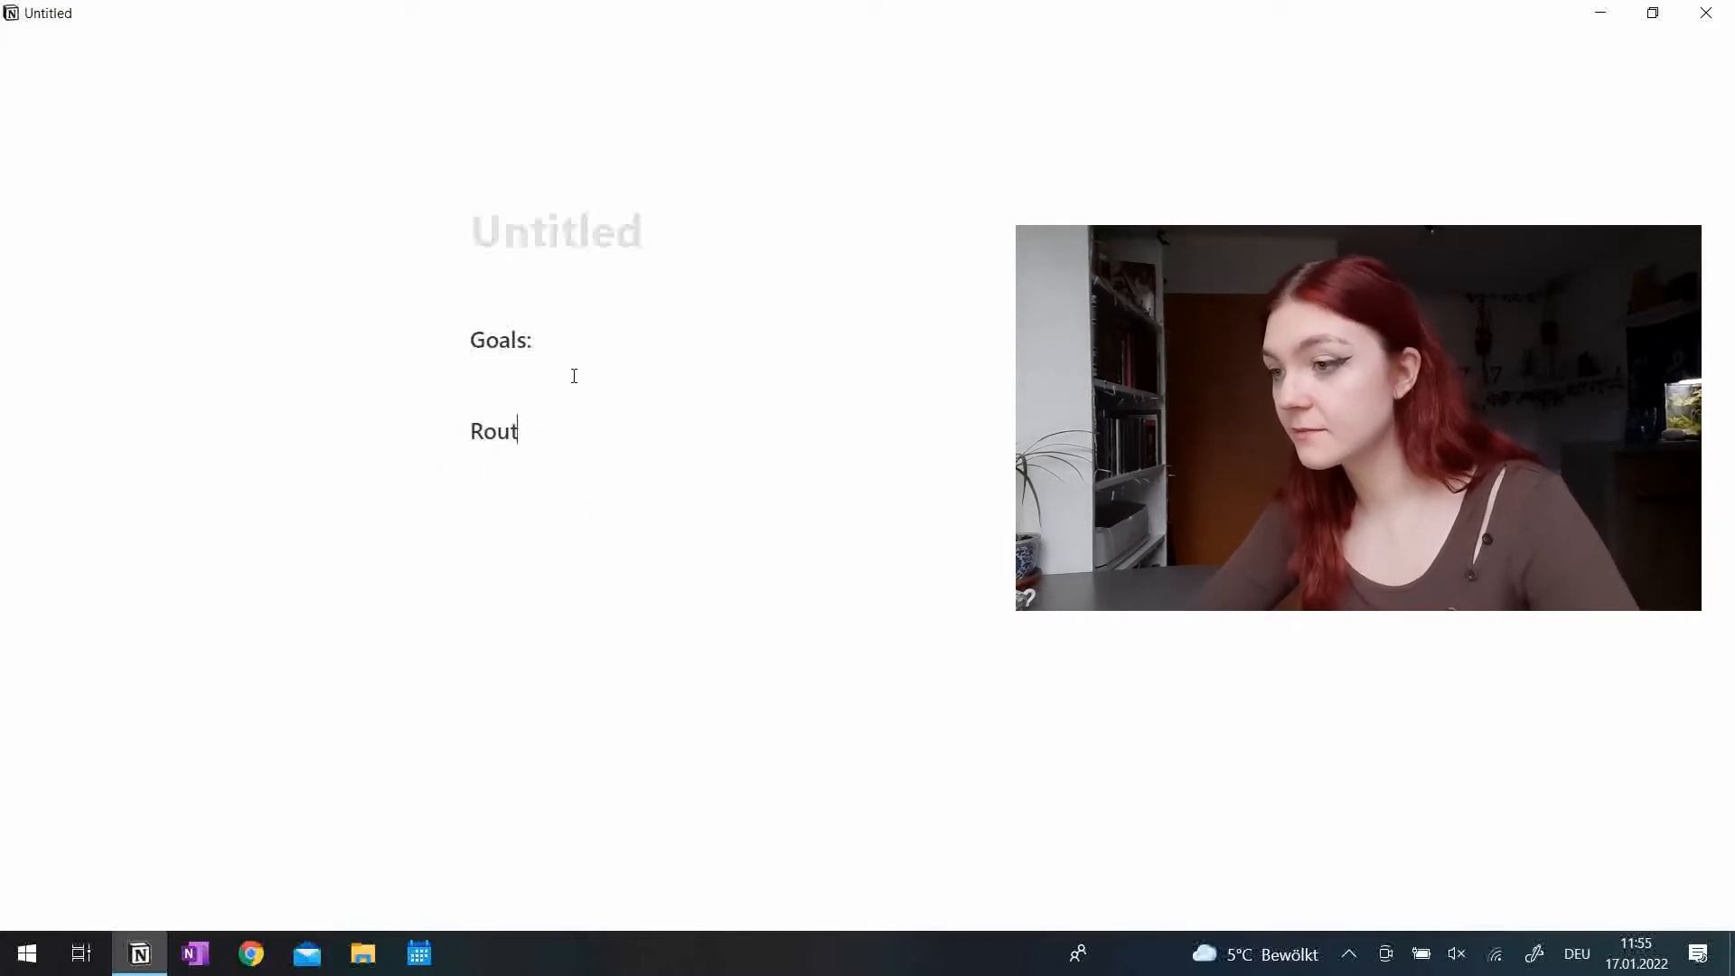
Finish the 'Routine:' heading and insert an inline table database titled 'what did I do today'.
text(ine:)
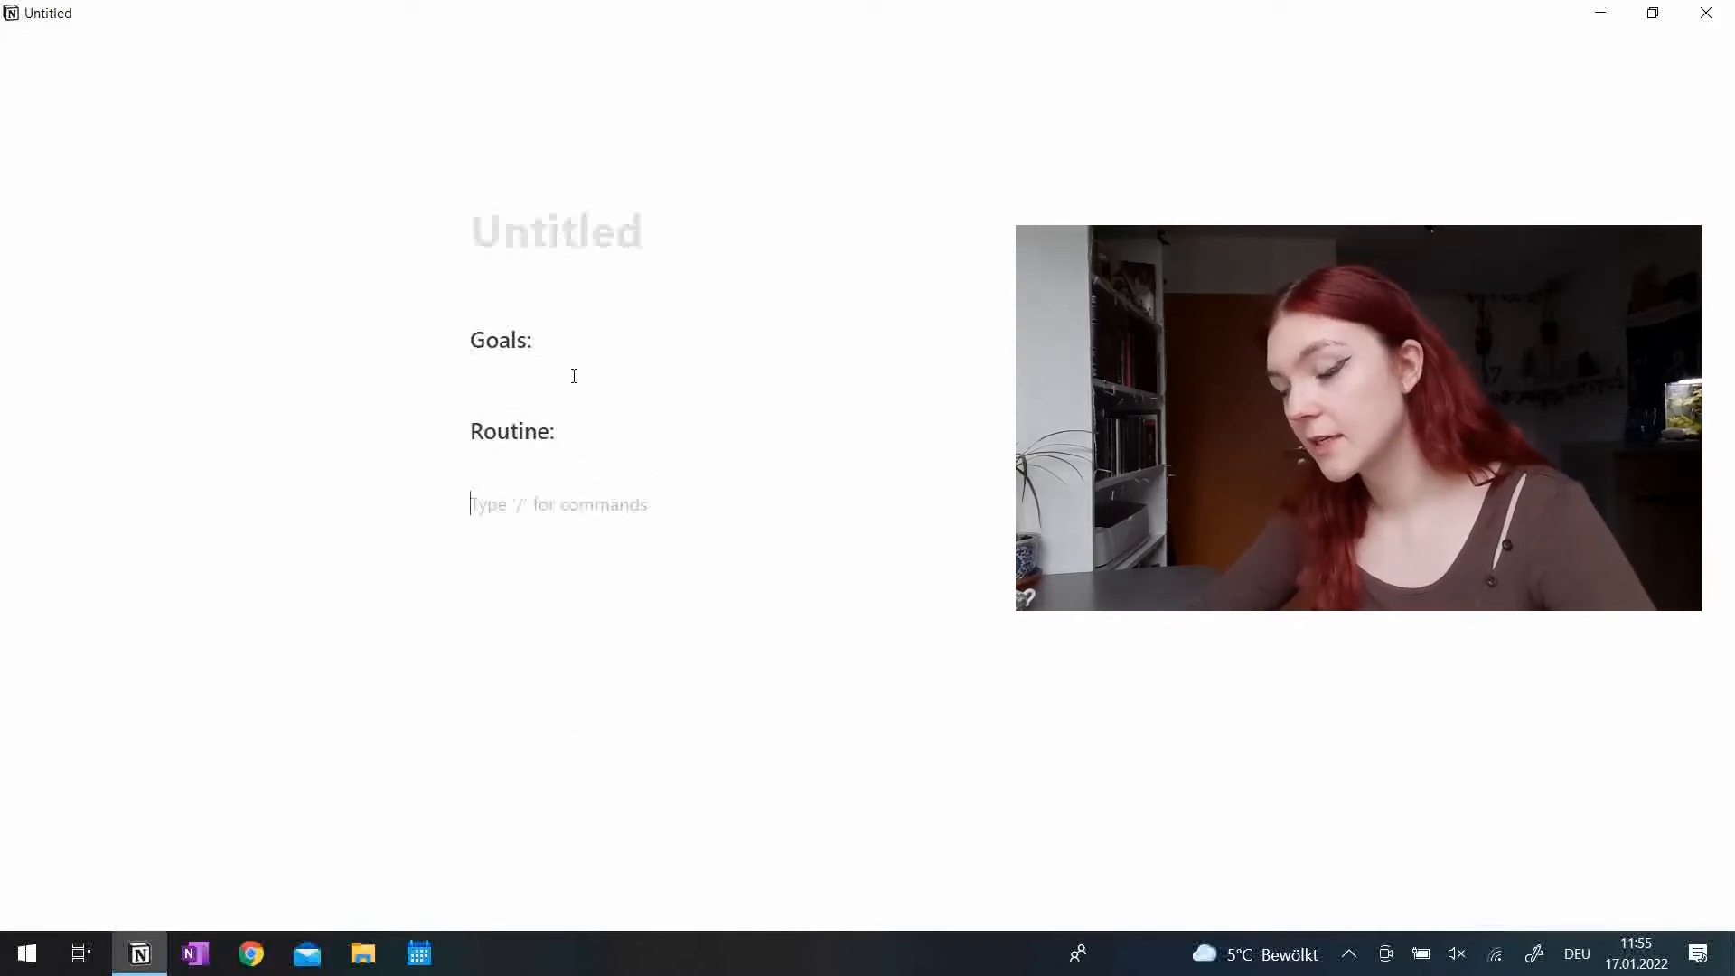
text(/ta)
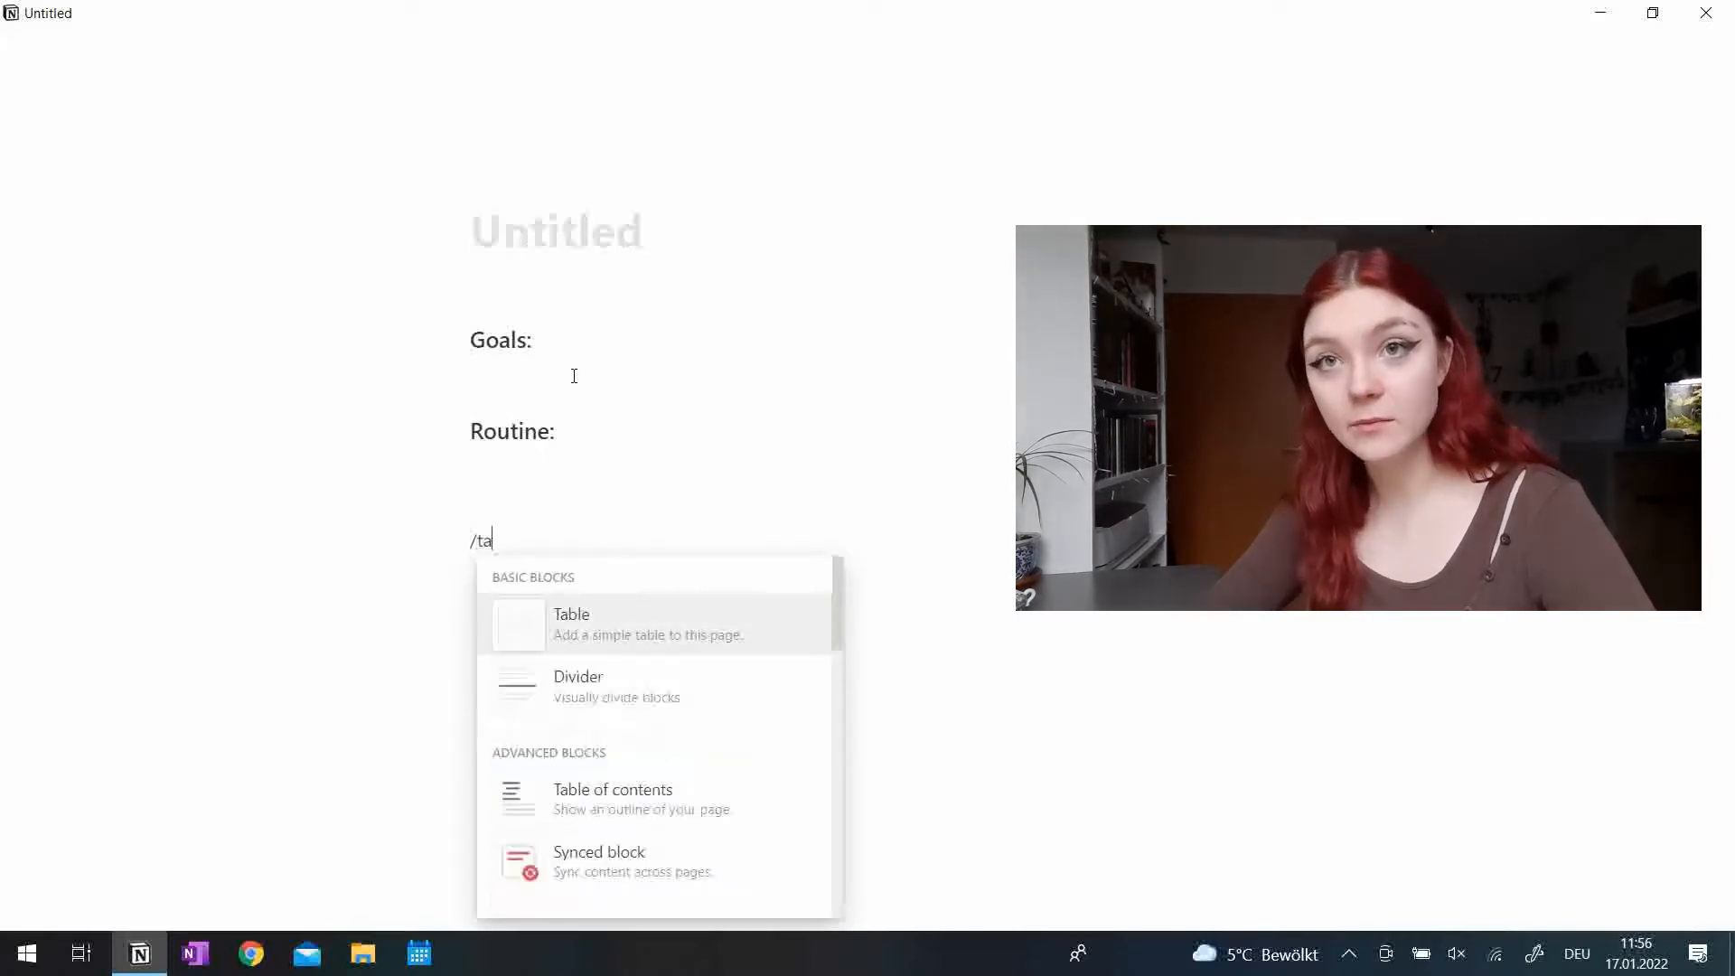
text(b)
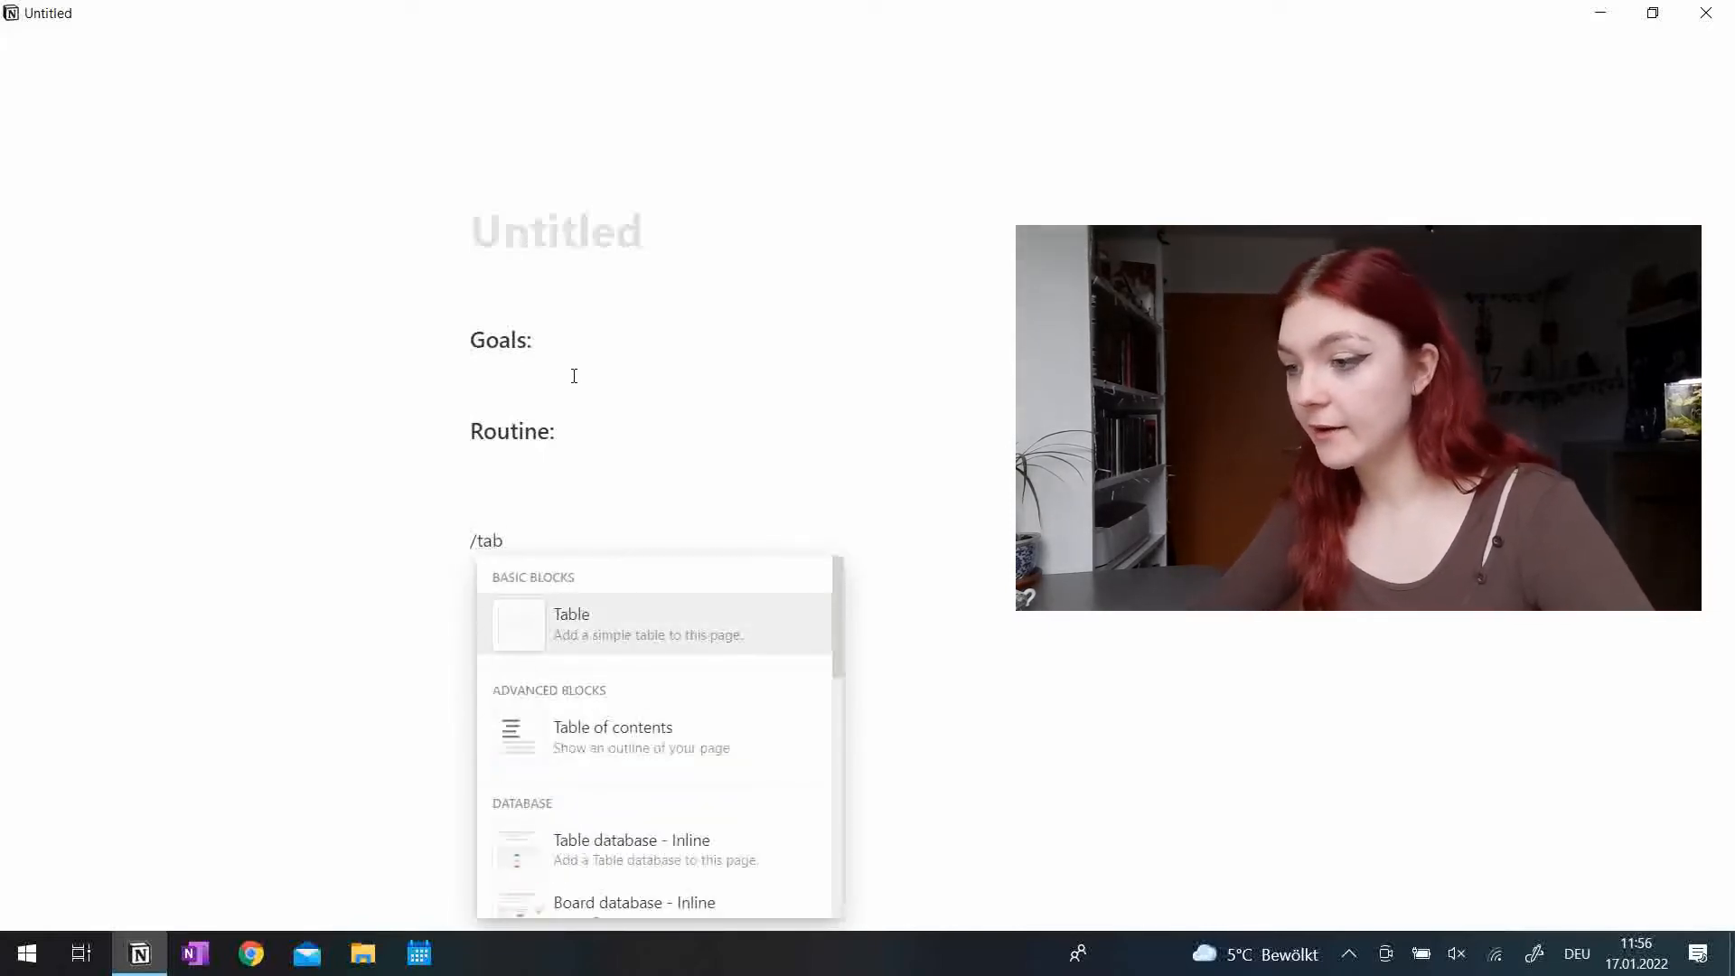
click(629, 840)
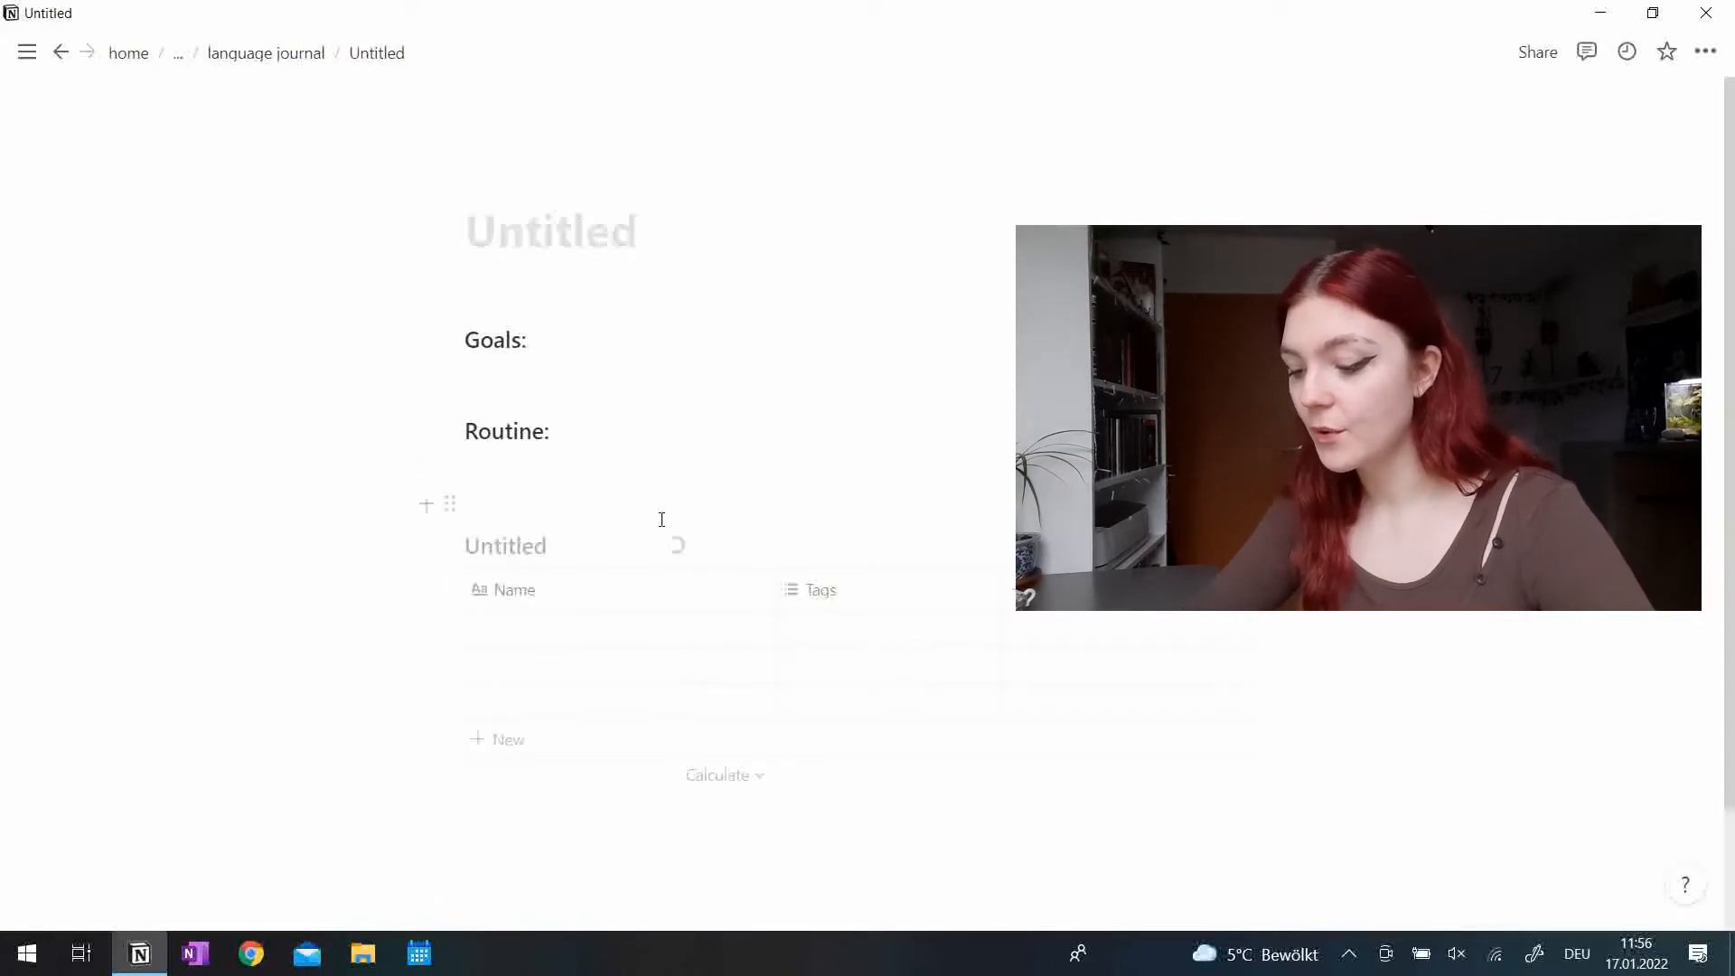
text(what did i)
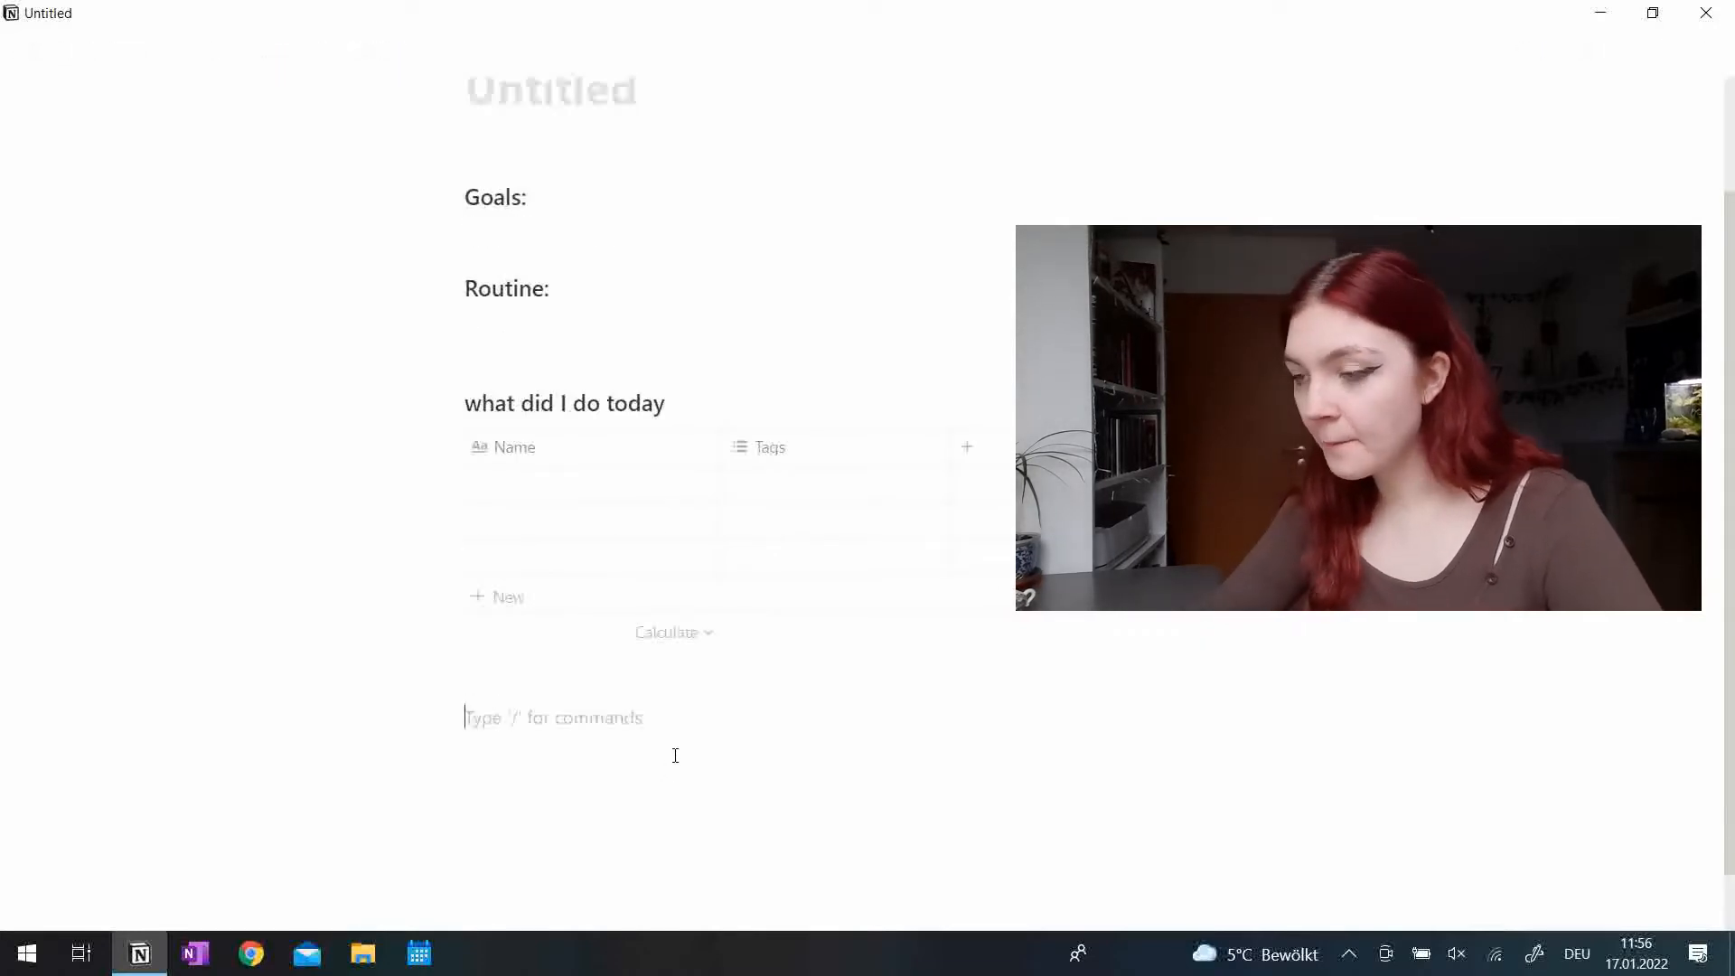
text(/)
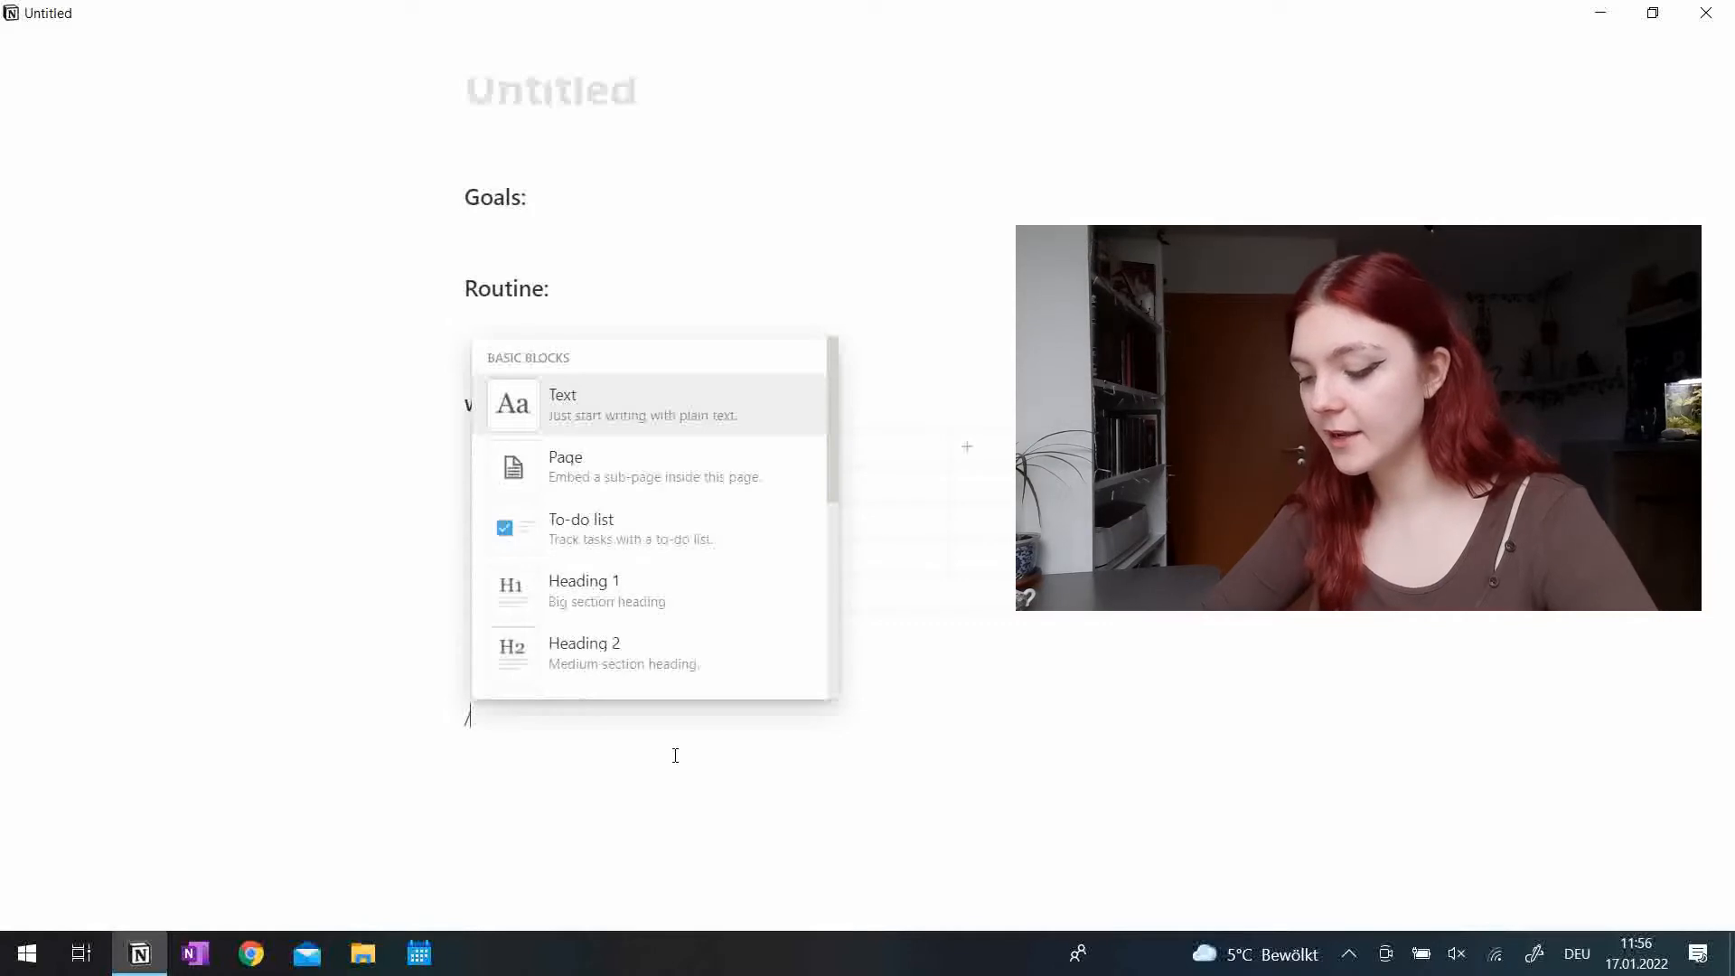
Insert a second inline table below and name it 'vocabs'.
text(table)
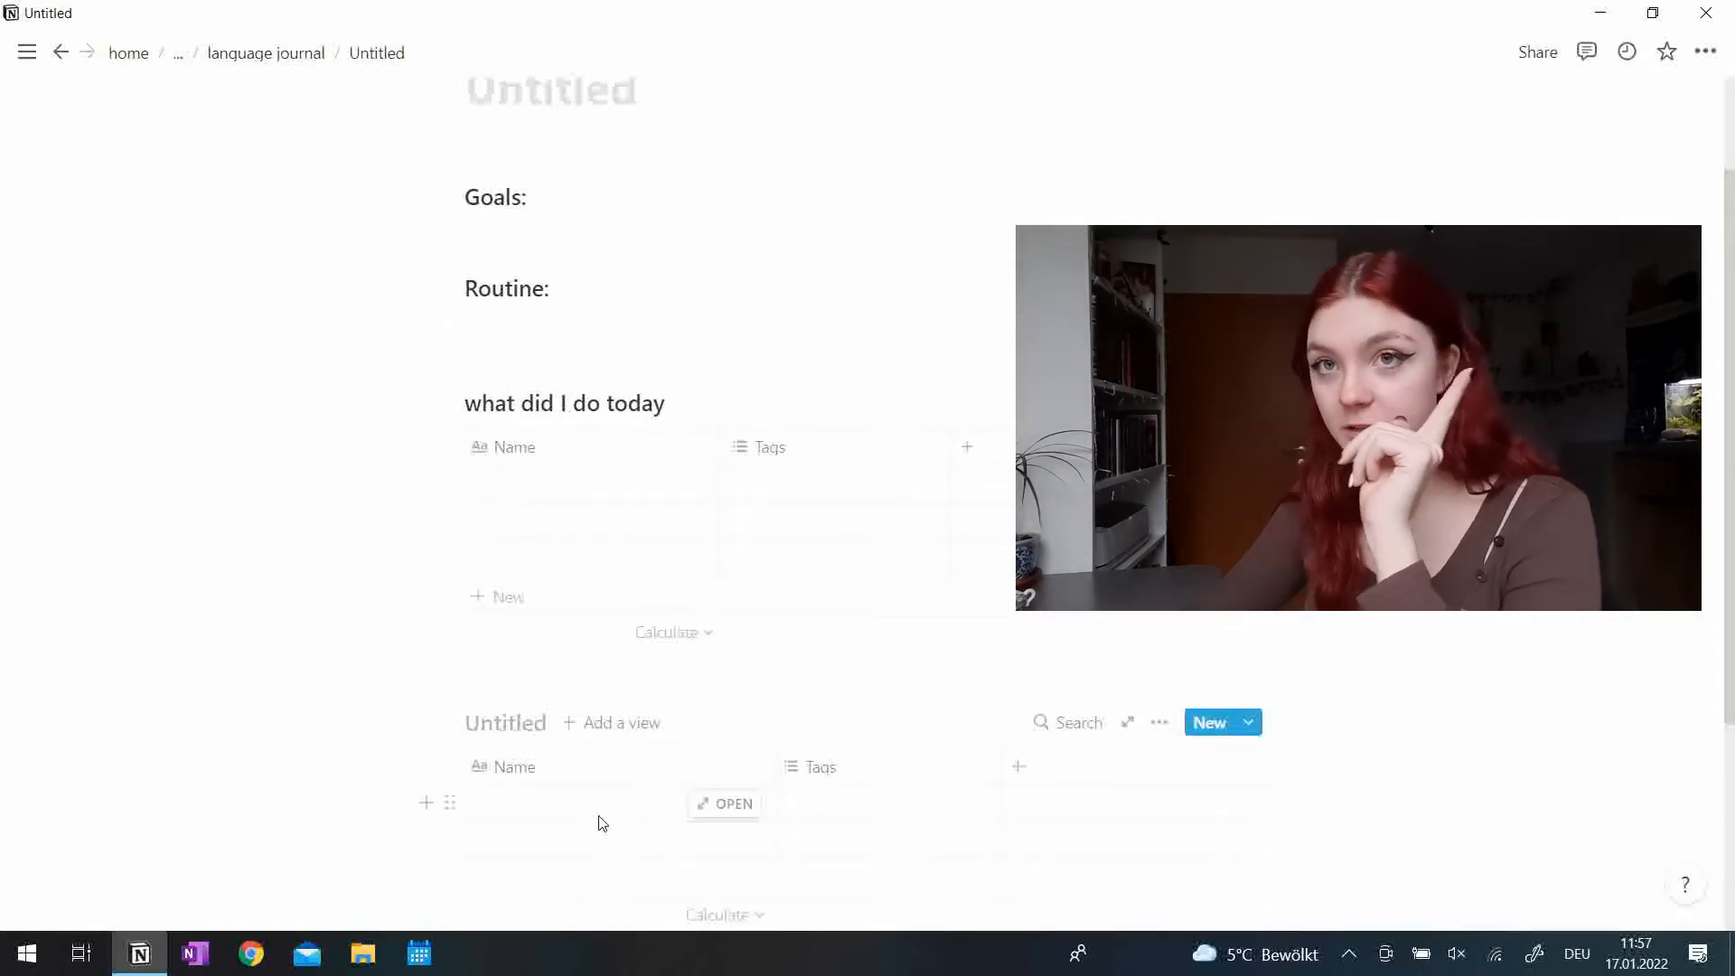
scroll(down, 3)
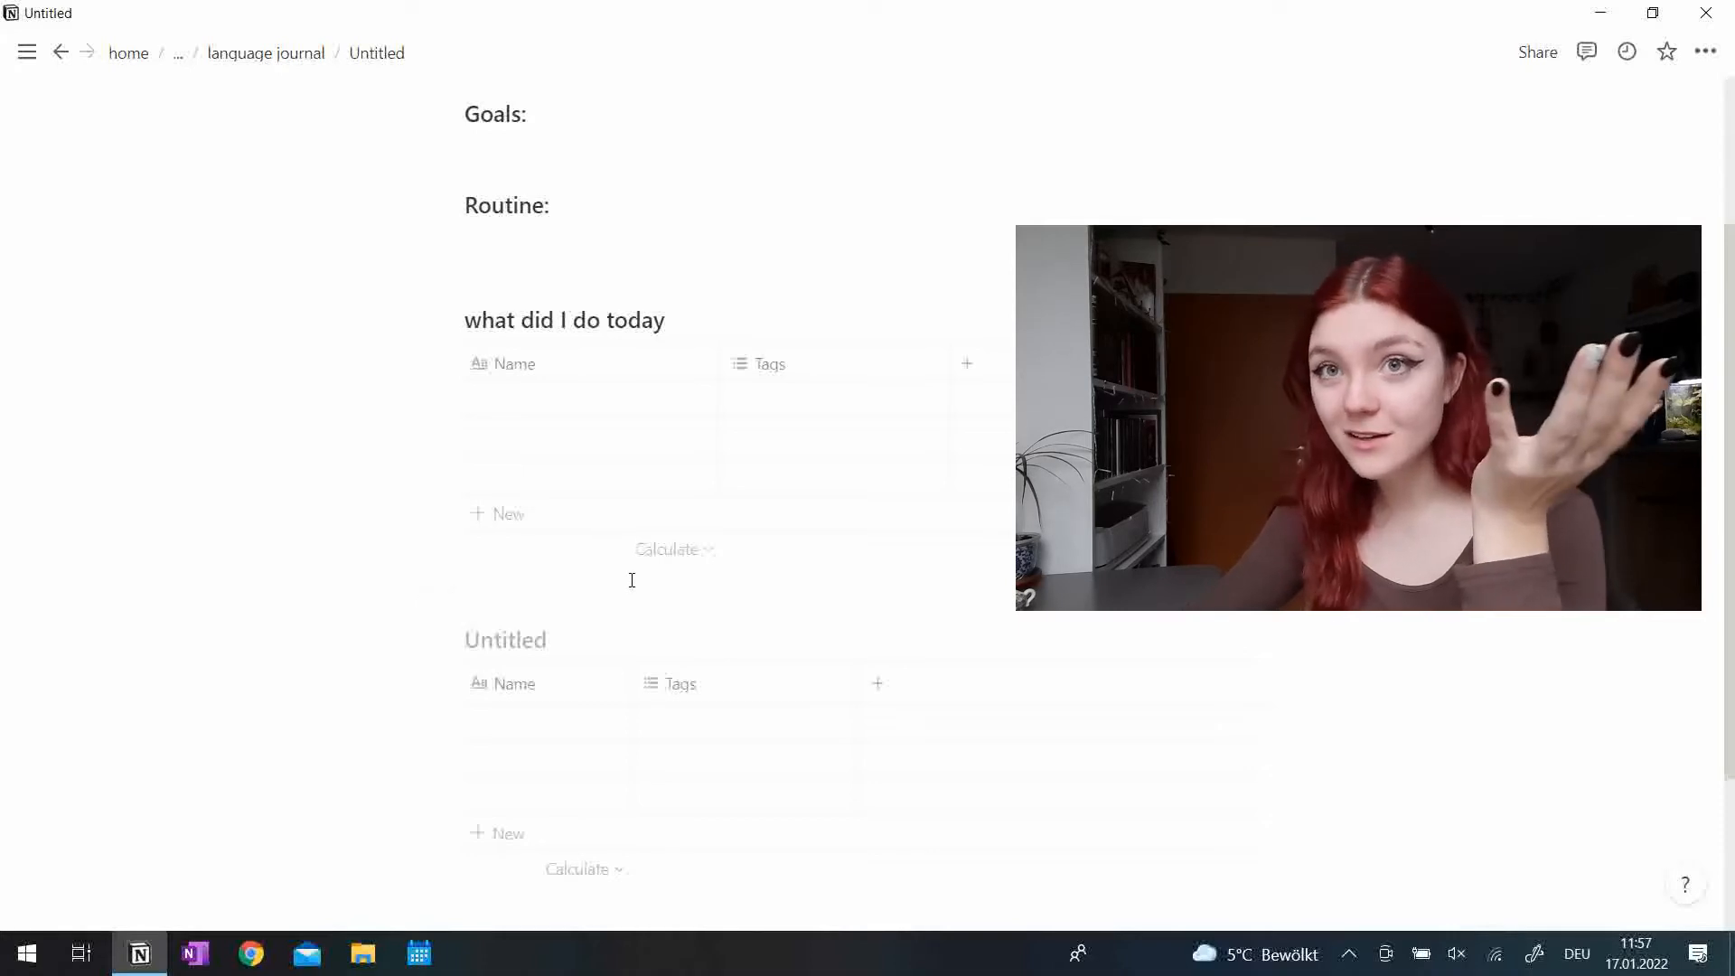
scroll(down, 3)
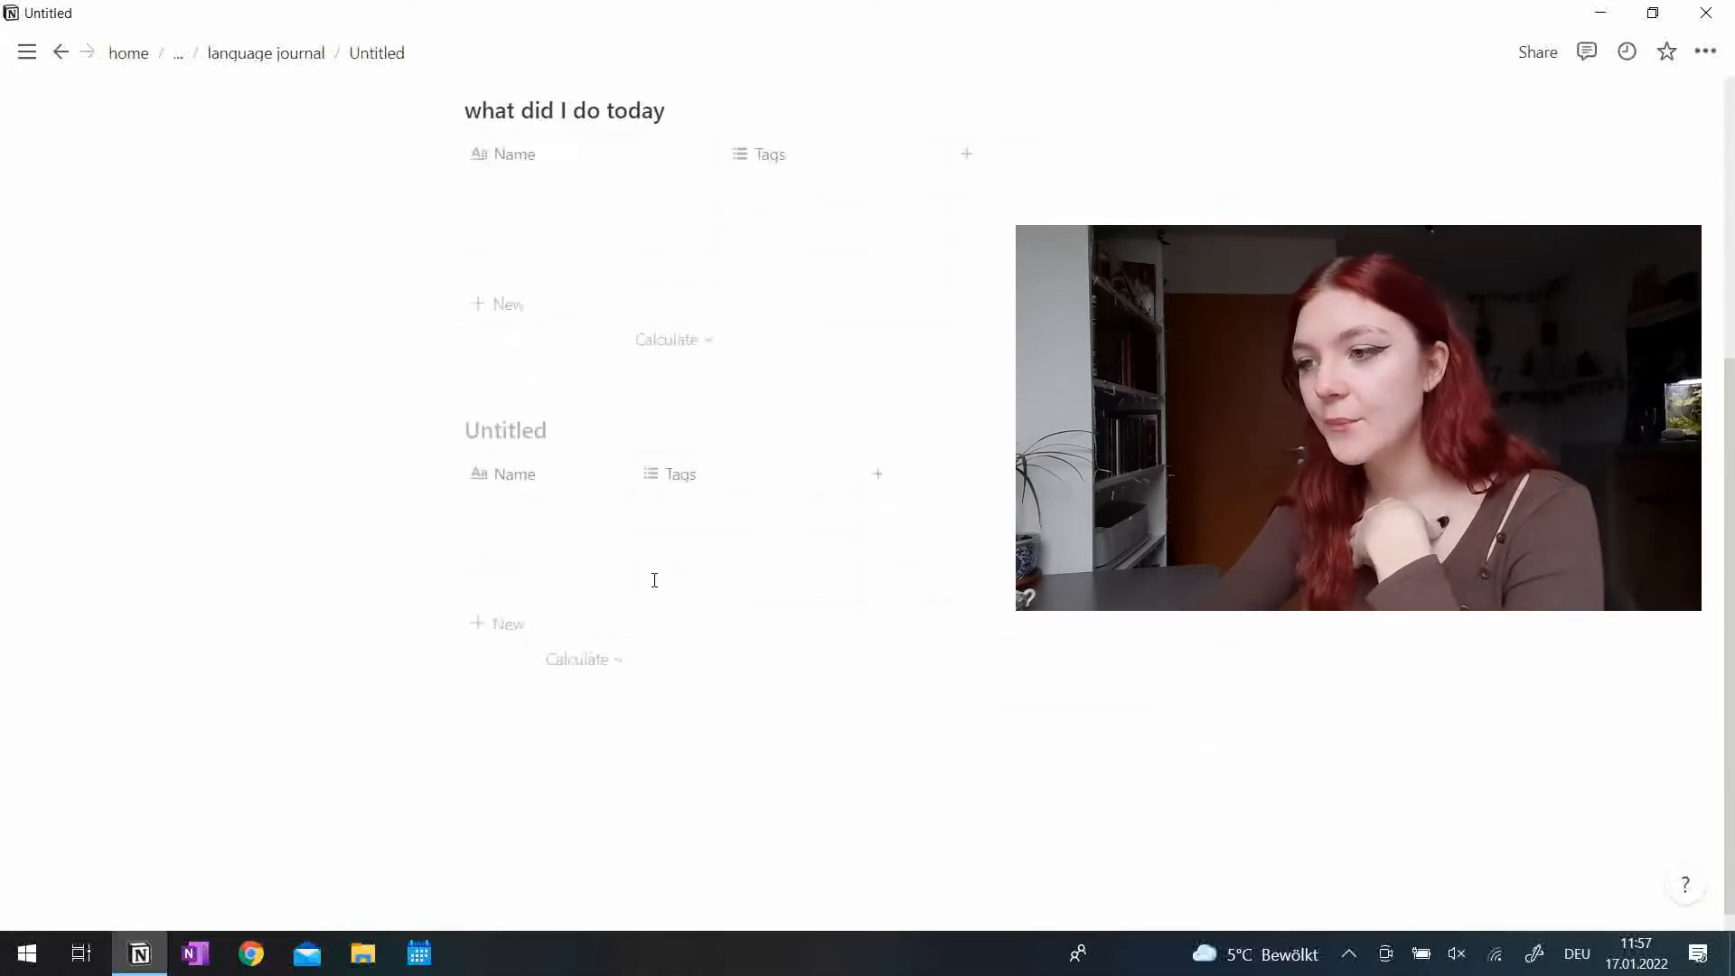
scroll(up, 3)
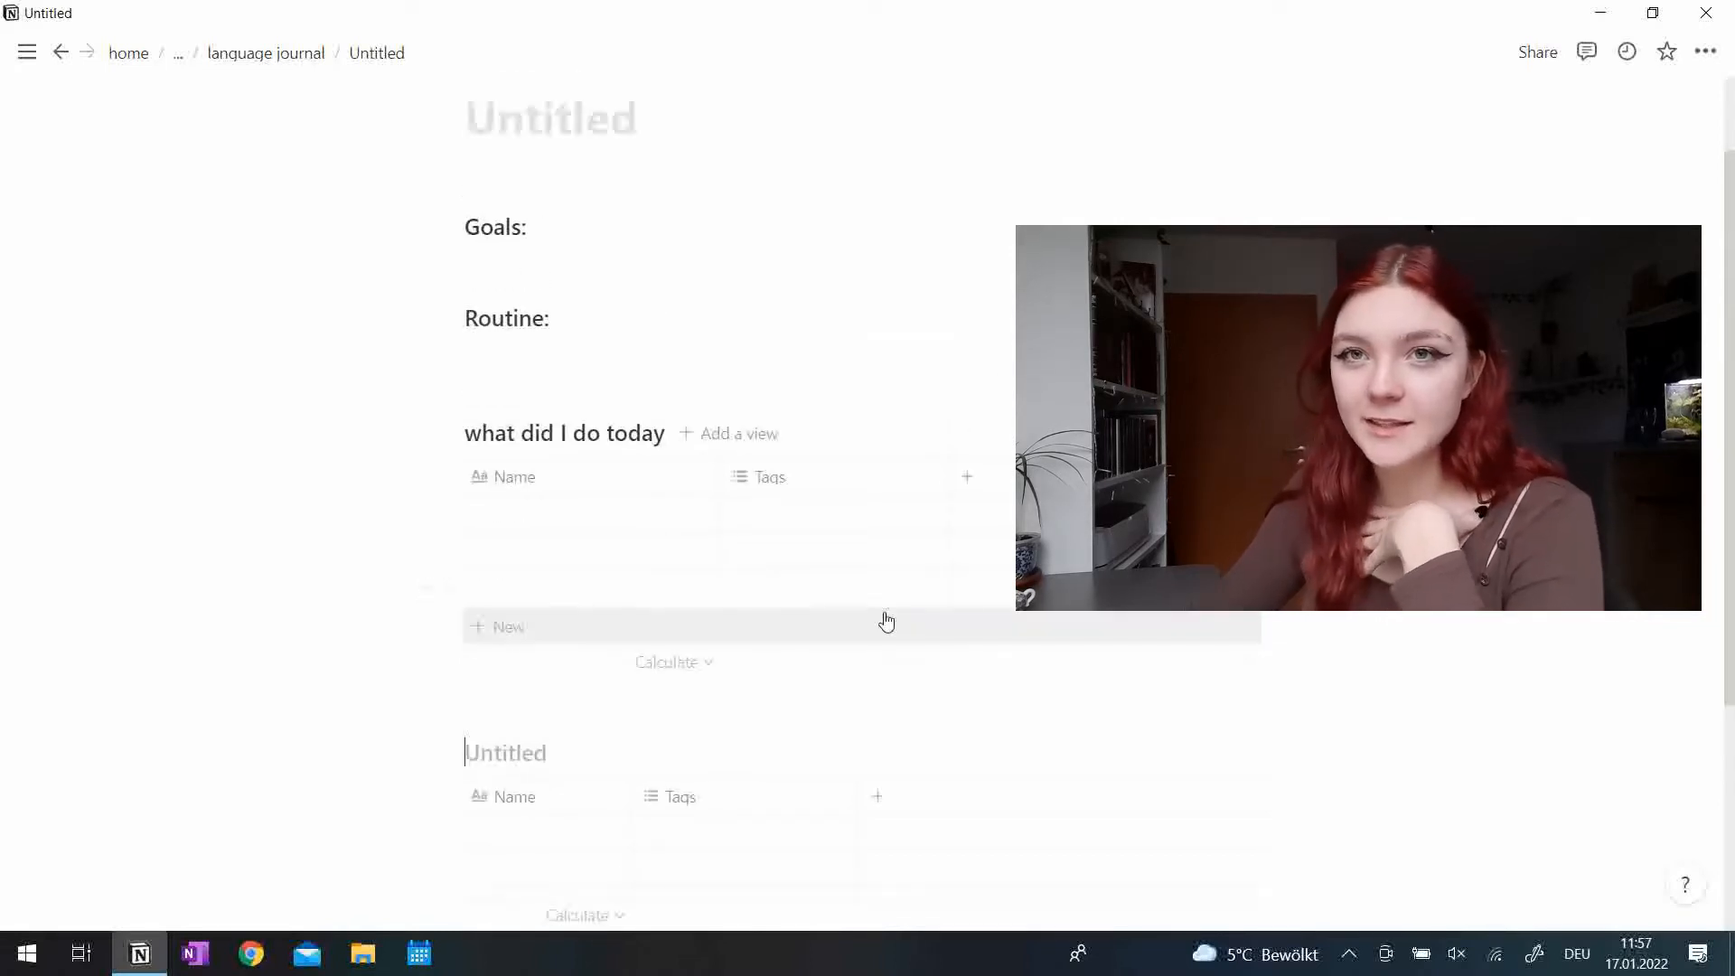
mouse_move(835, 644)
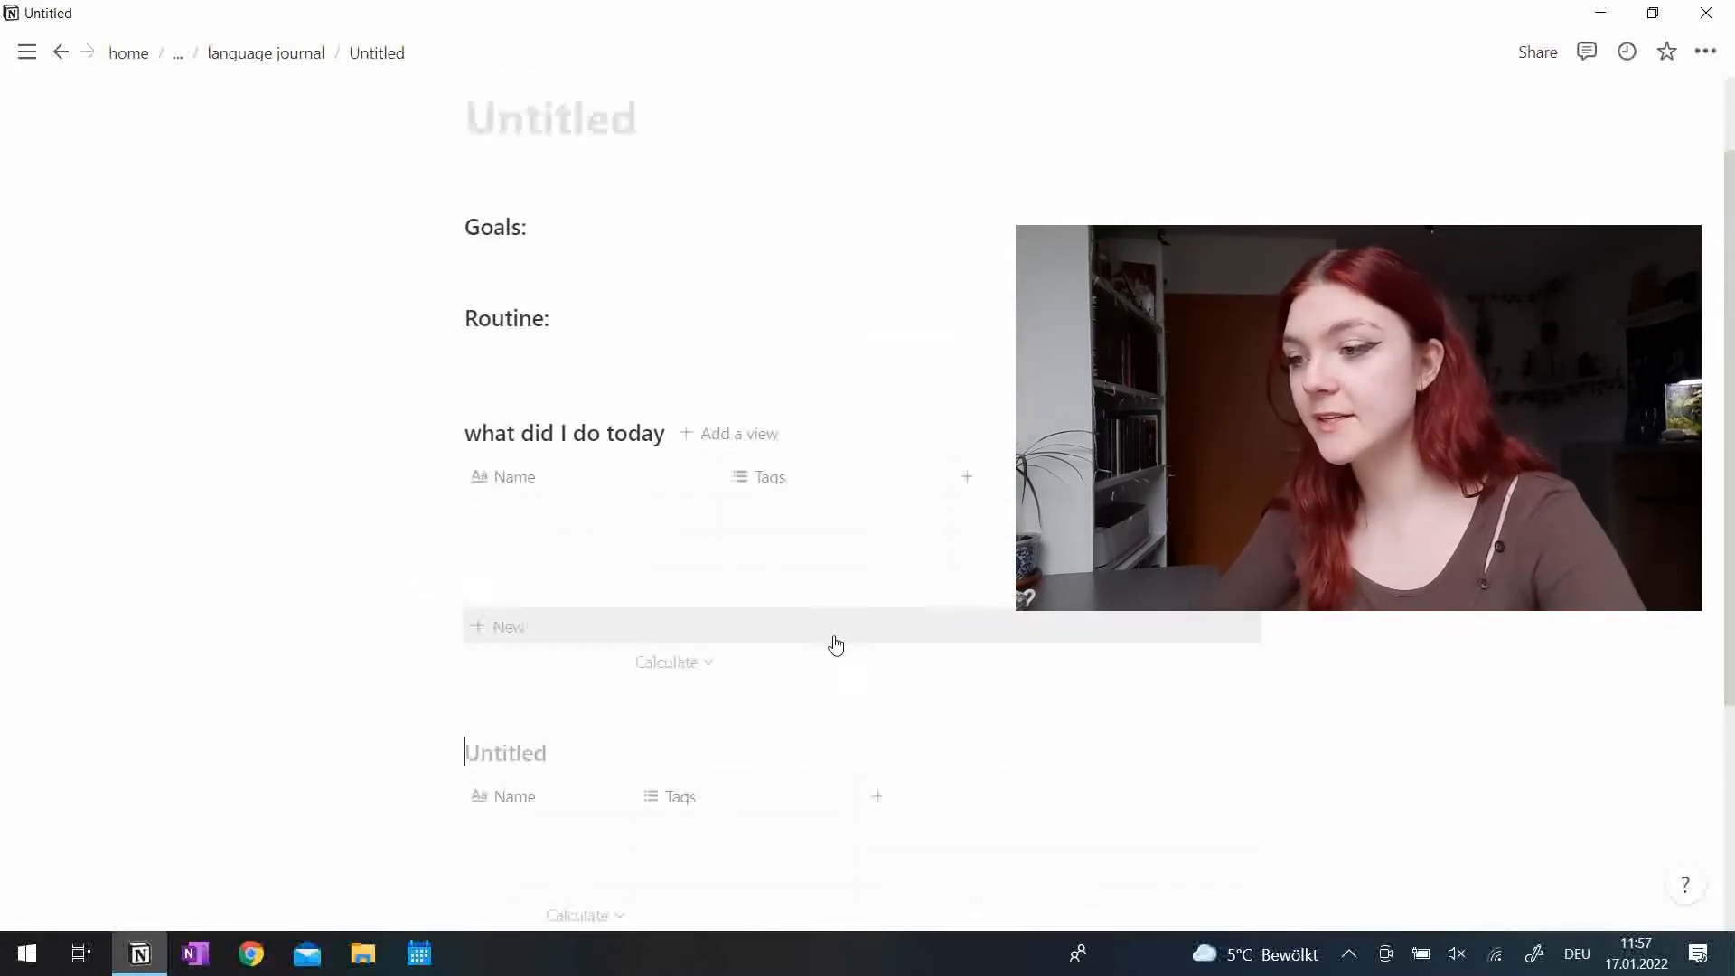
scroll(down, 3)
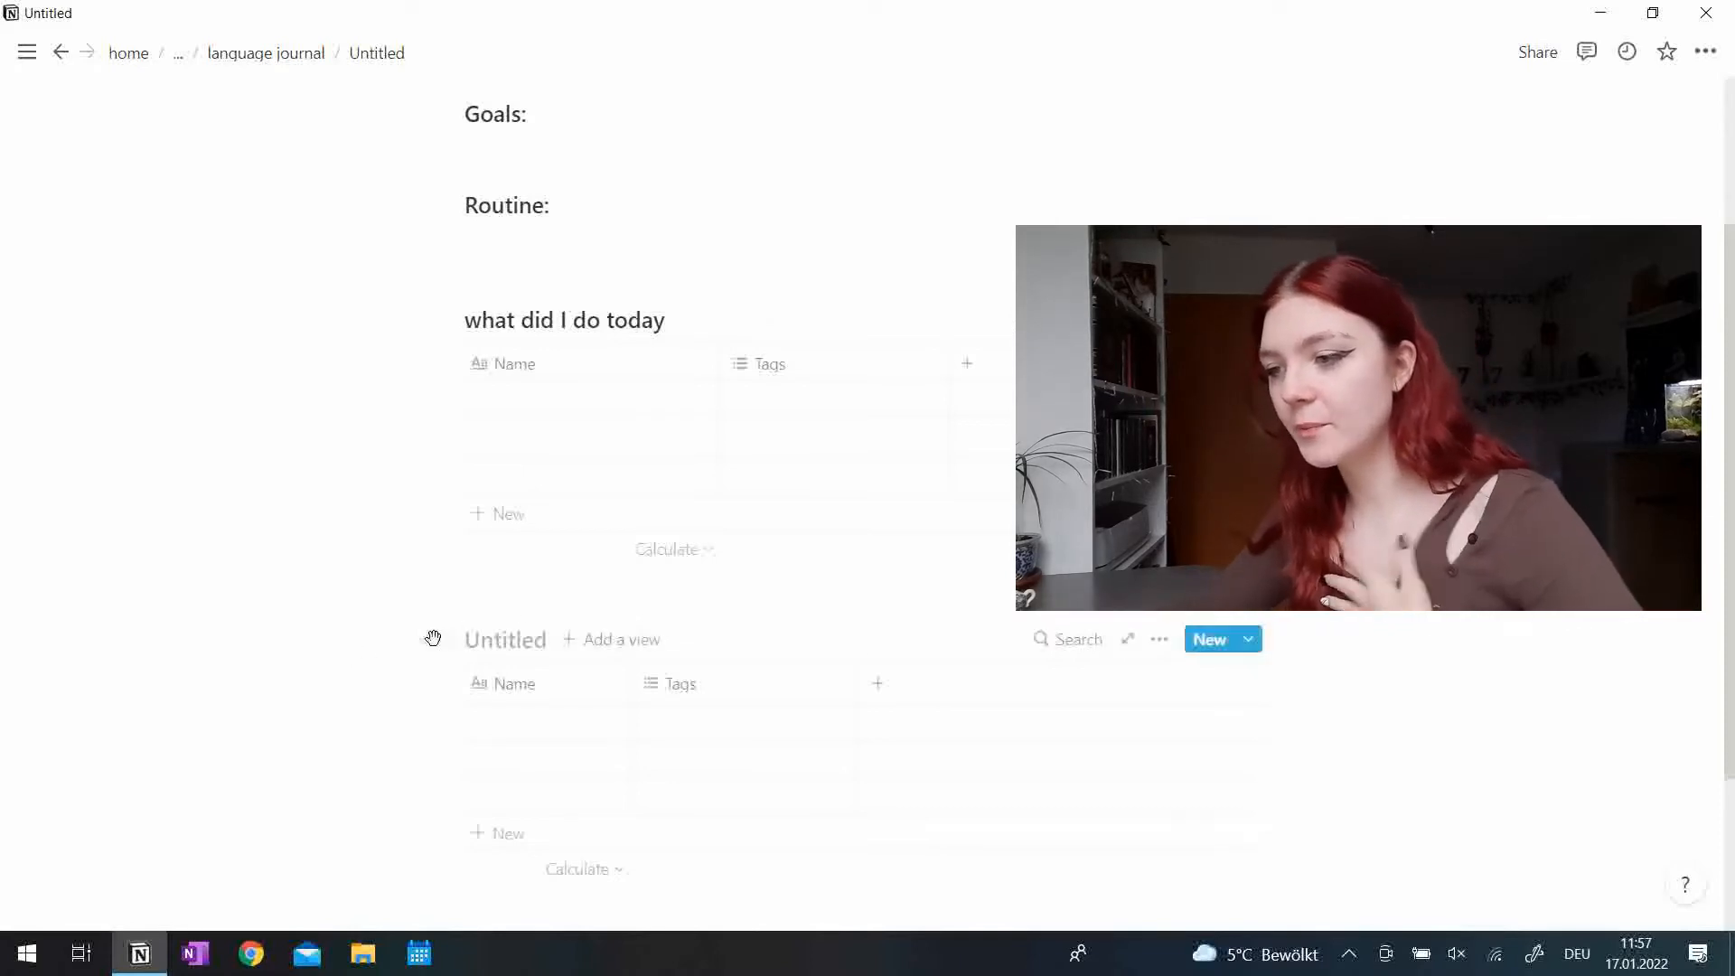
text(voc)
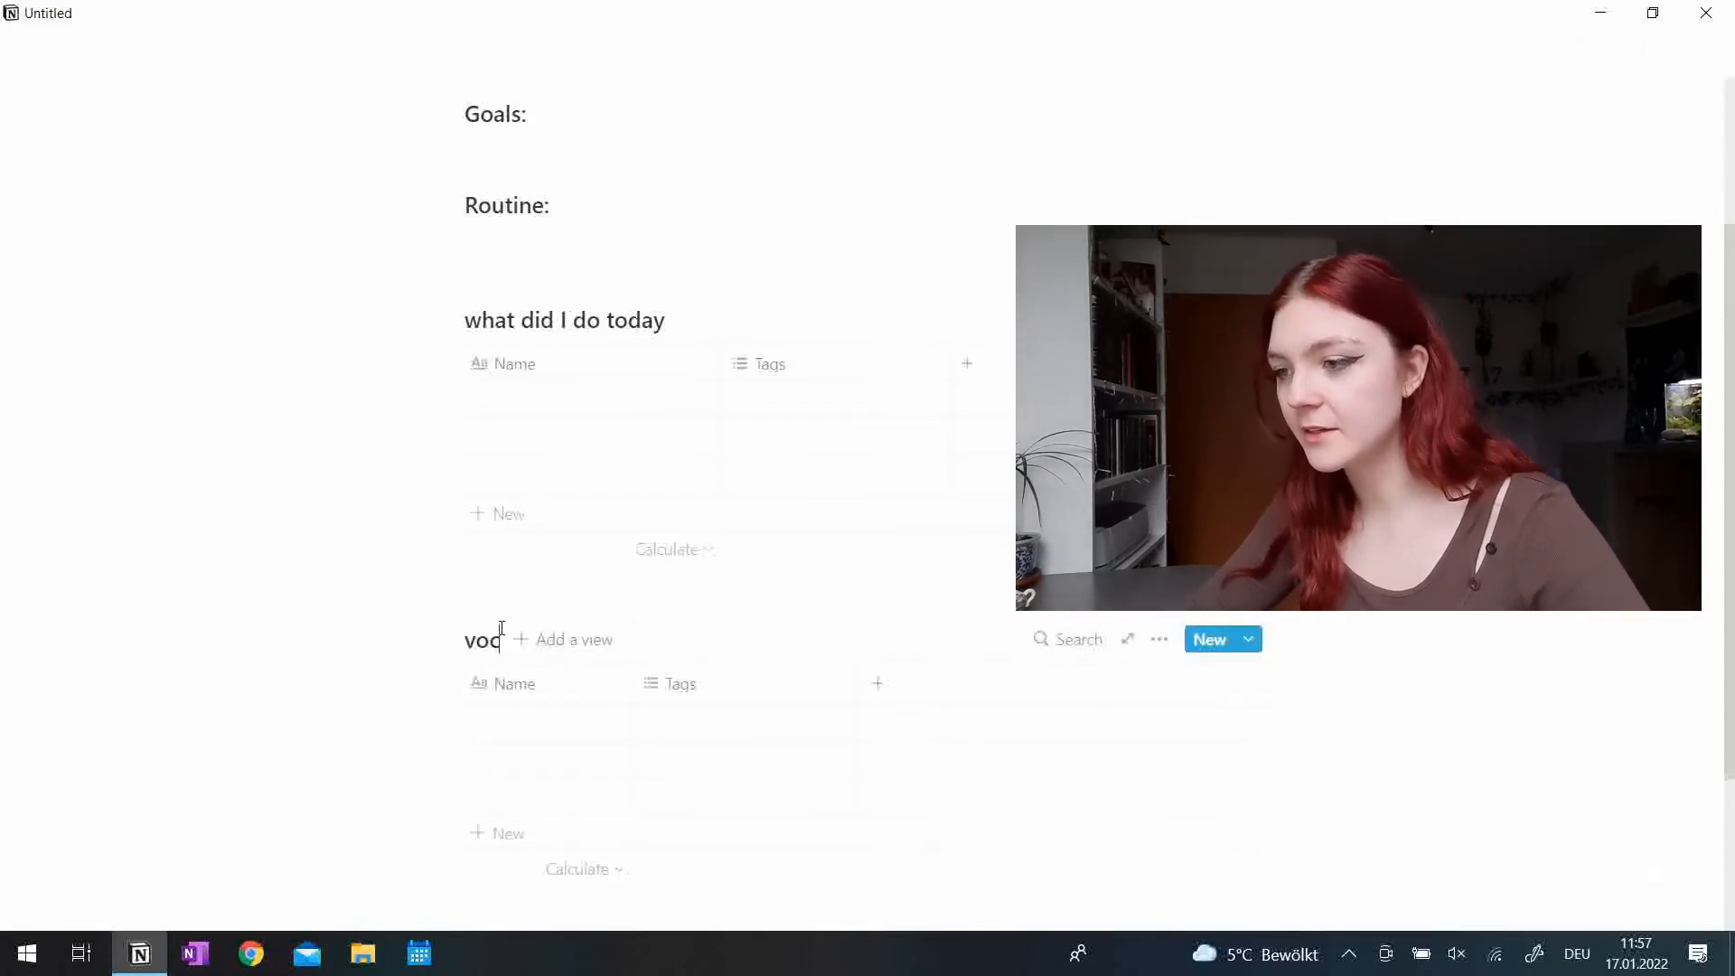
text(abs)
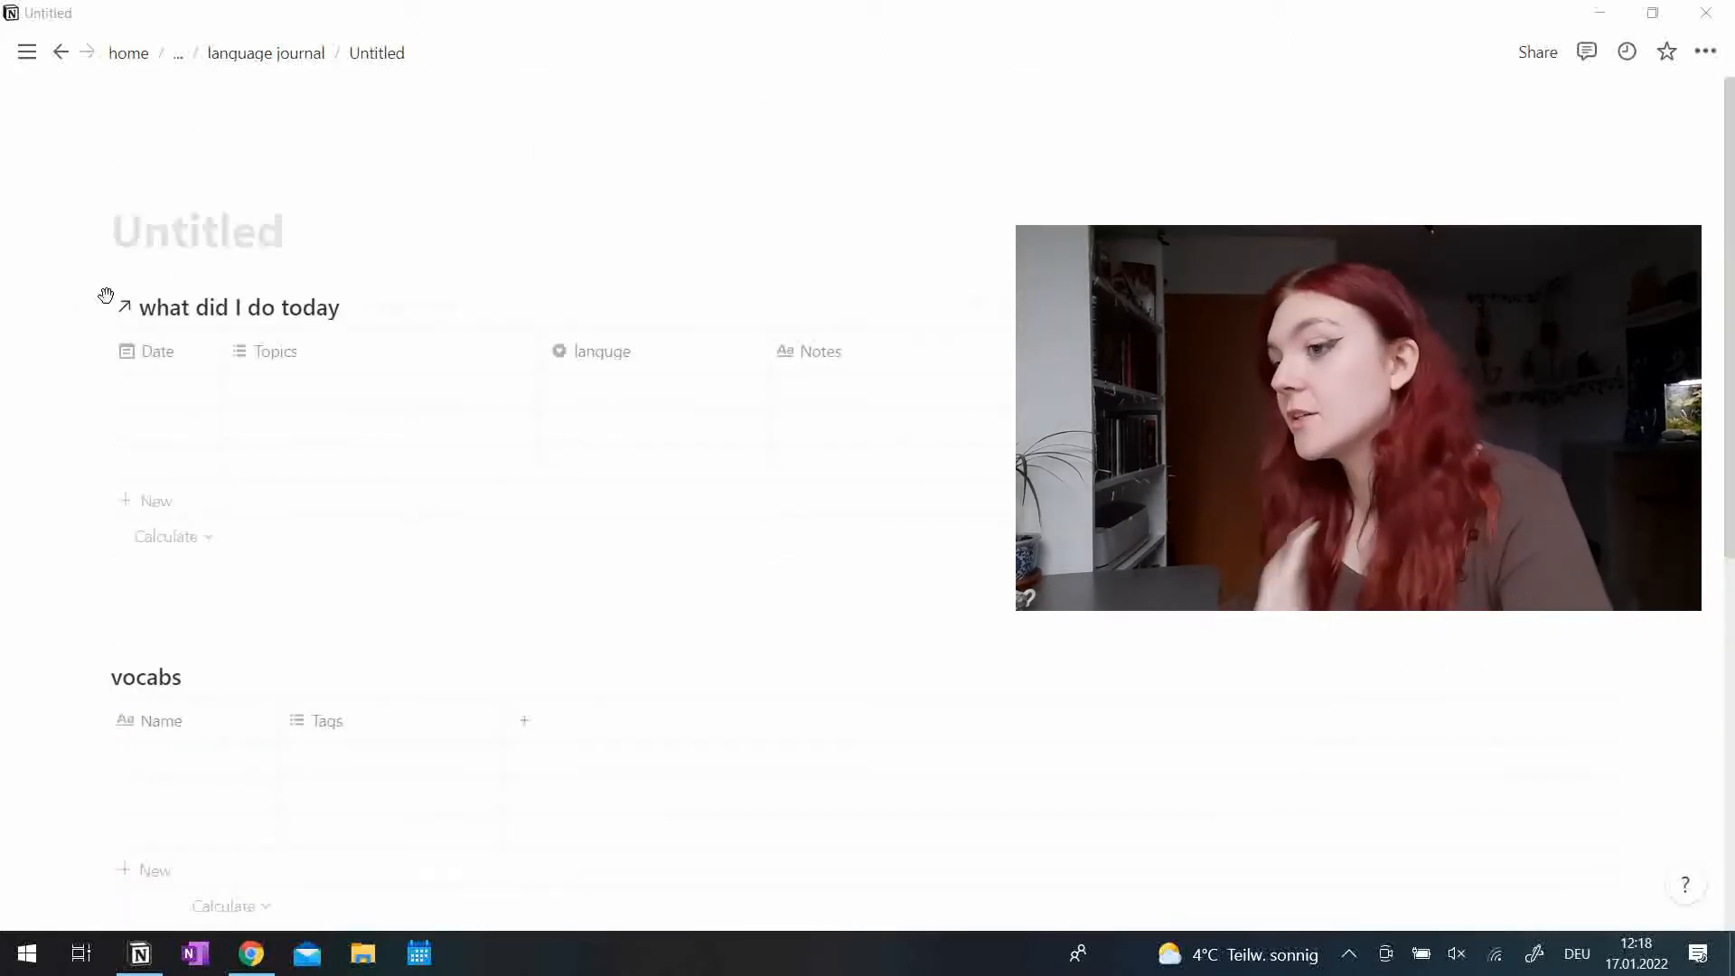
Scroll over the subpage's tables, then return to the parent language journal page.
scroll(down, 3)
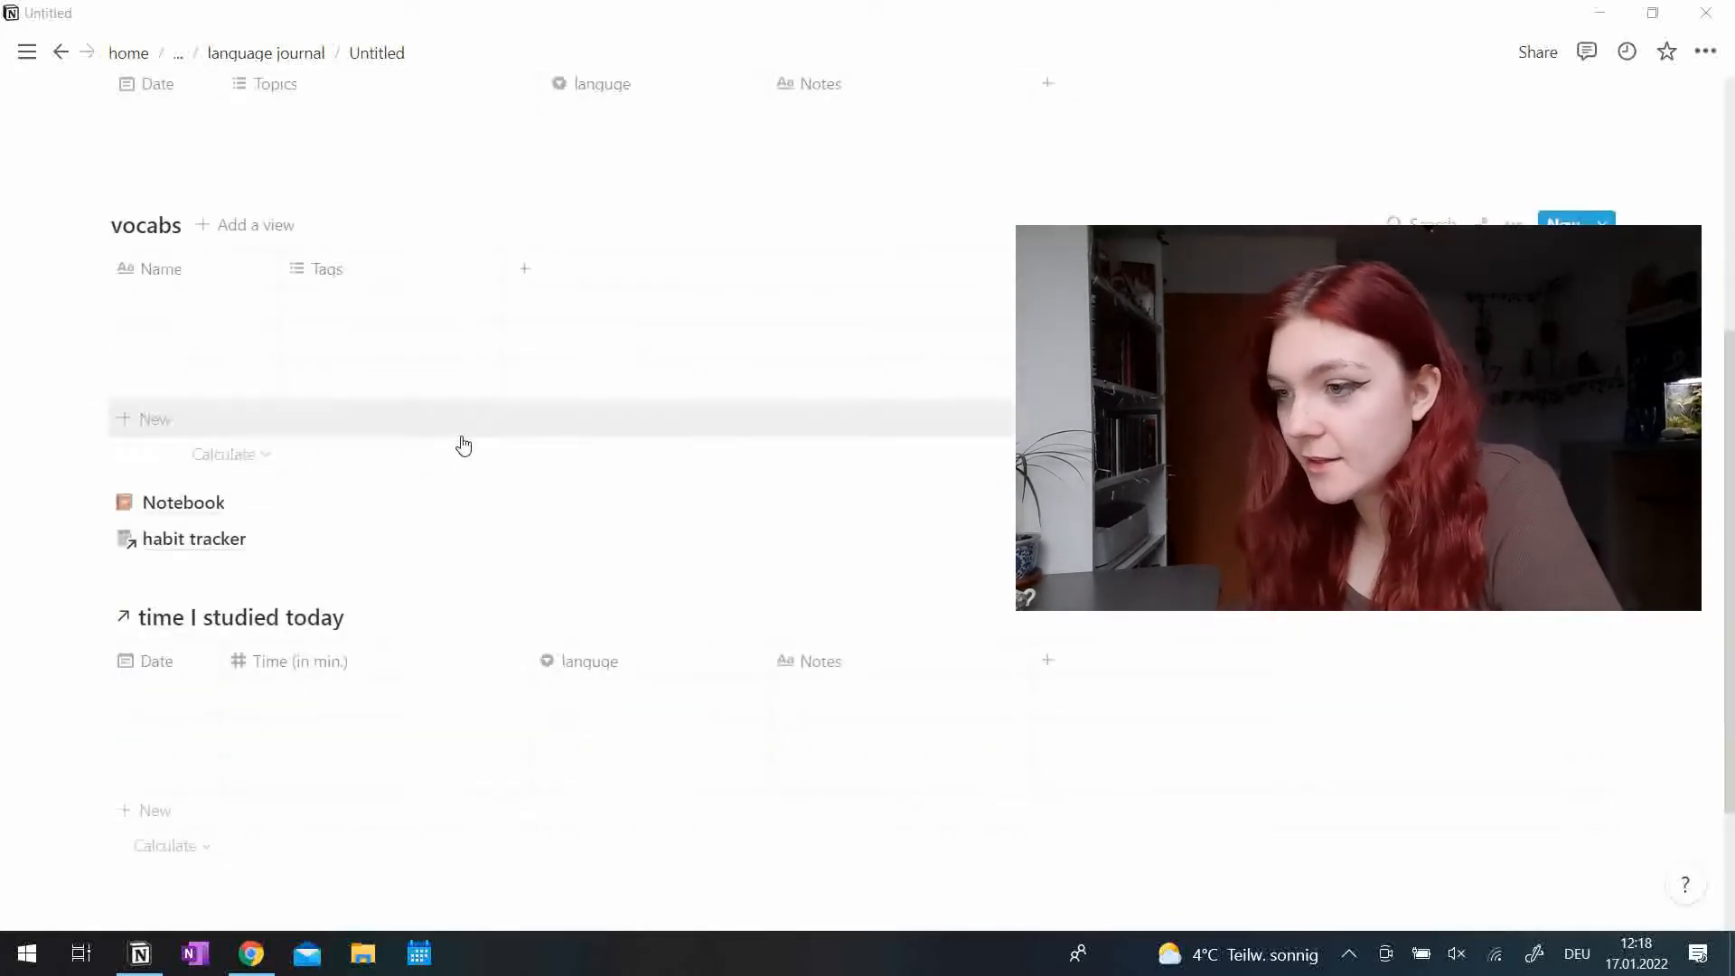
scroll(up, 3)
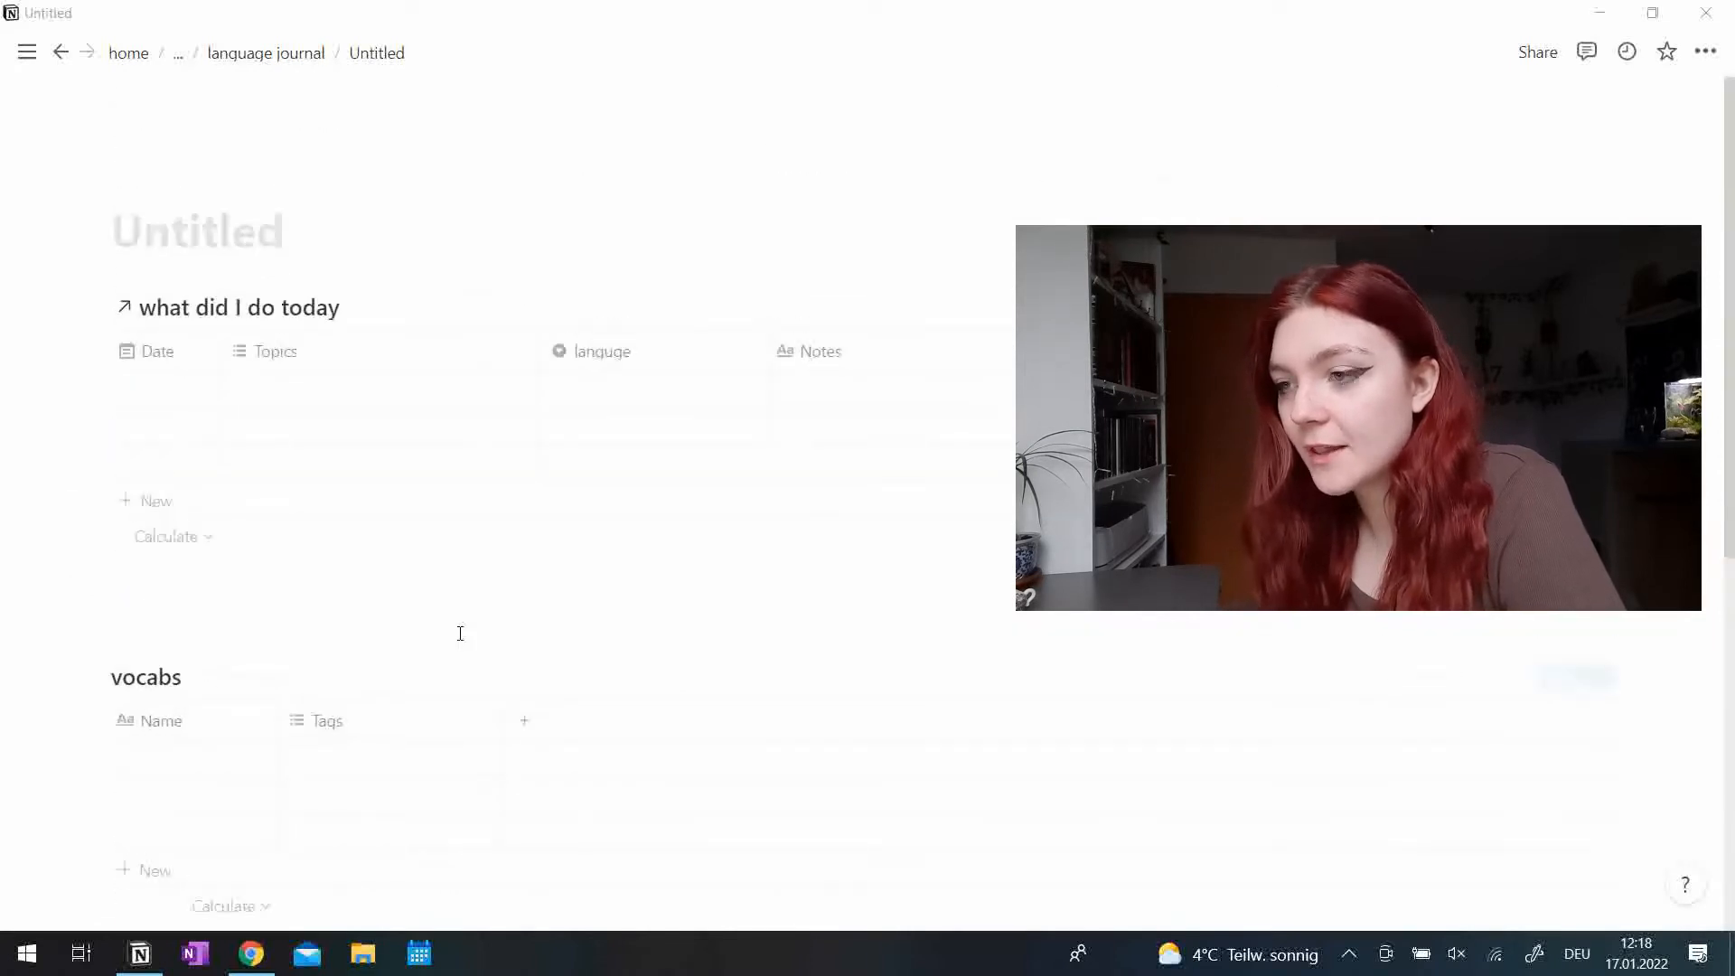
scroll(down, 3)
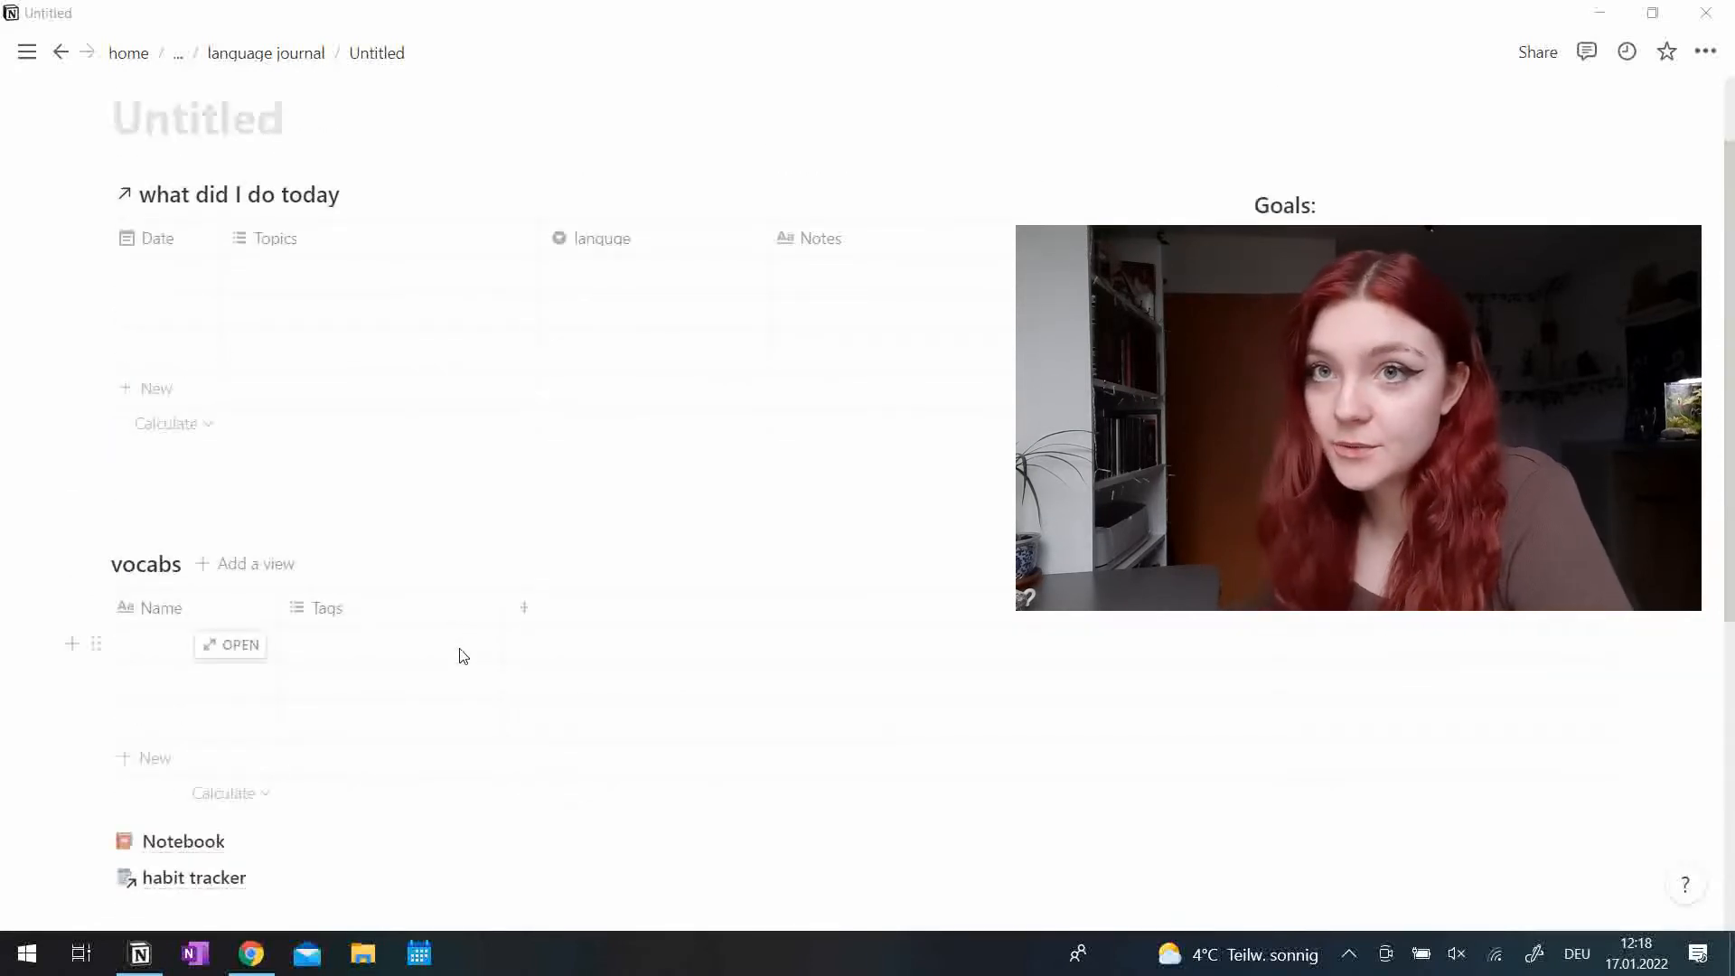
scroll(down, 3)
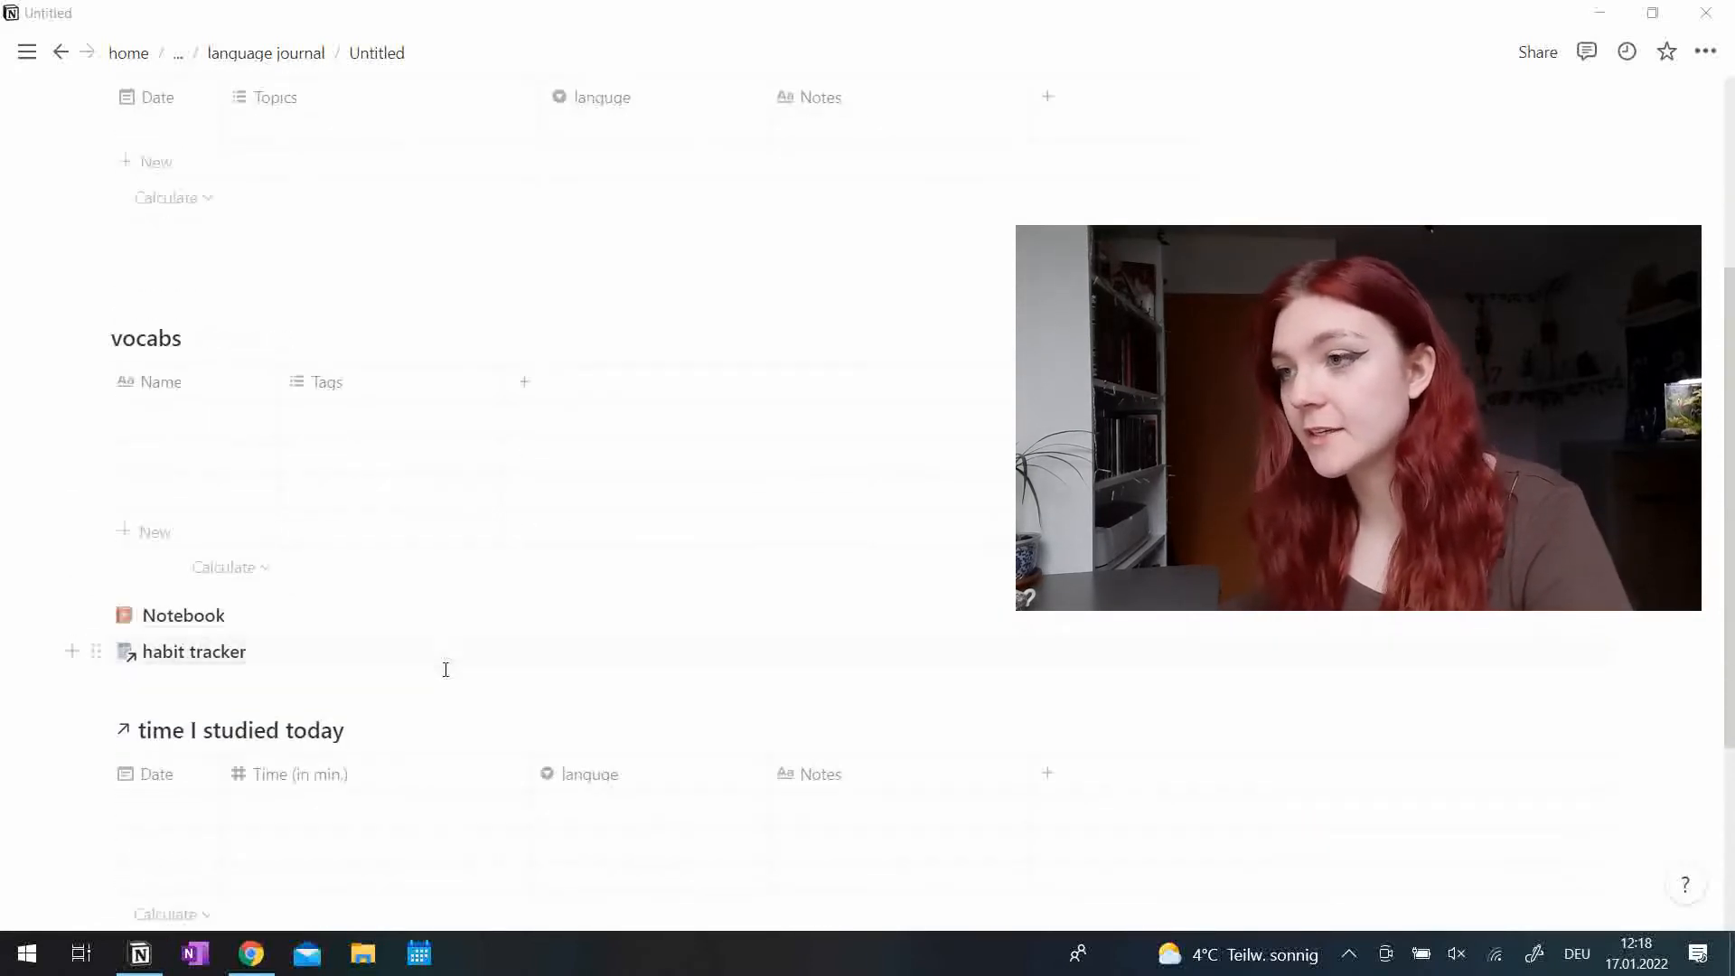
click(266, 52)
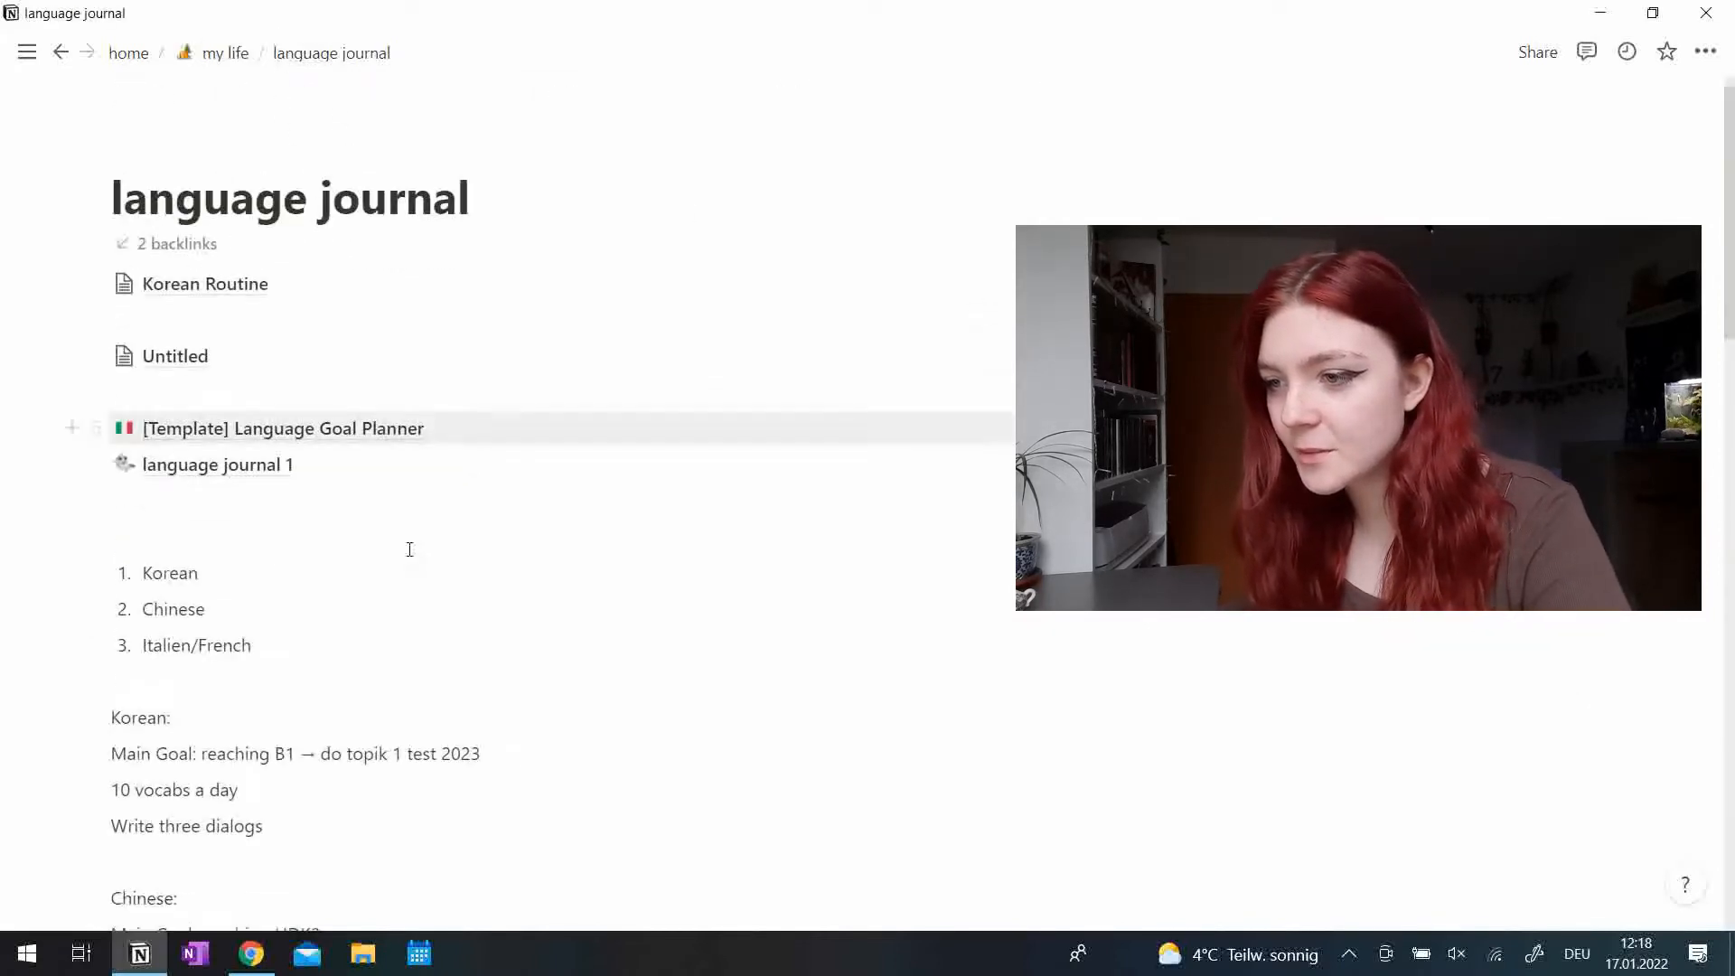
scroll(down, 3)
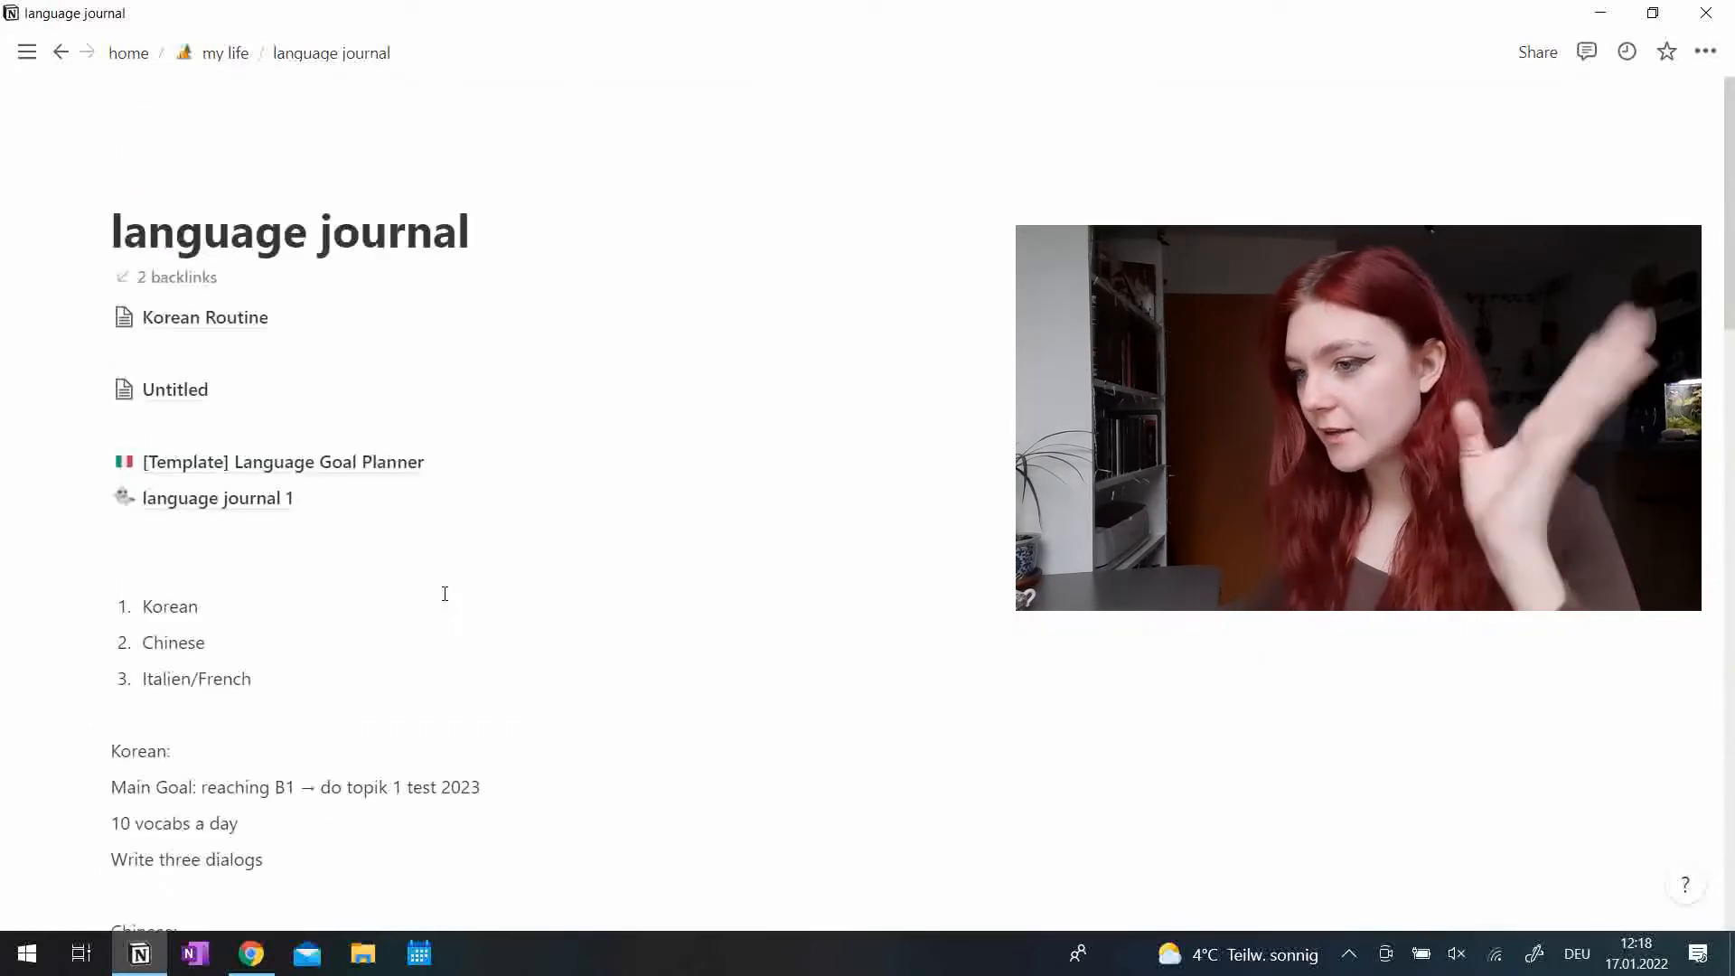
scroll(down, 3)
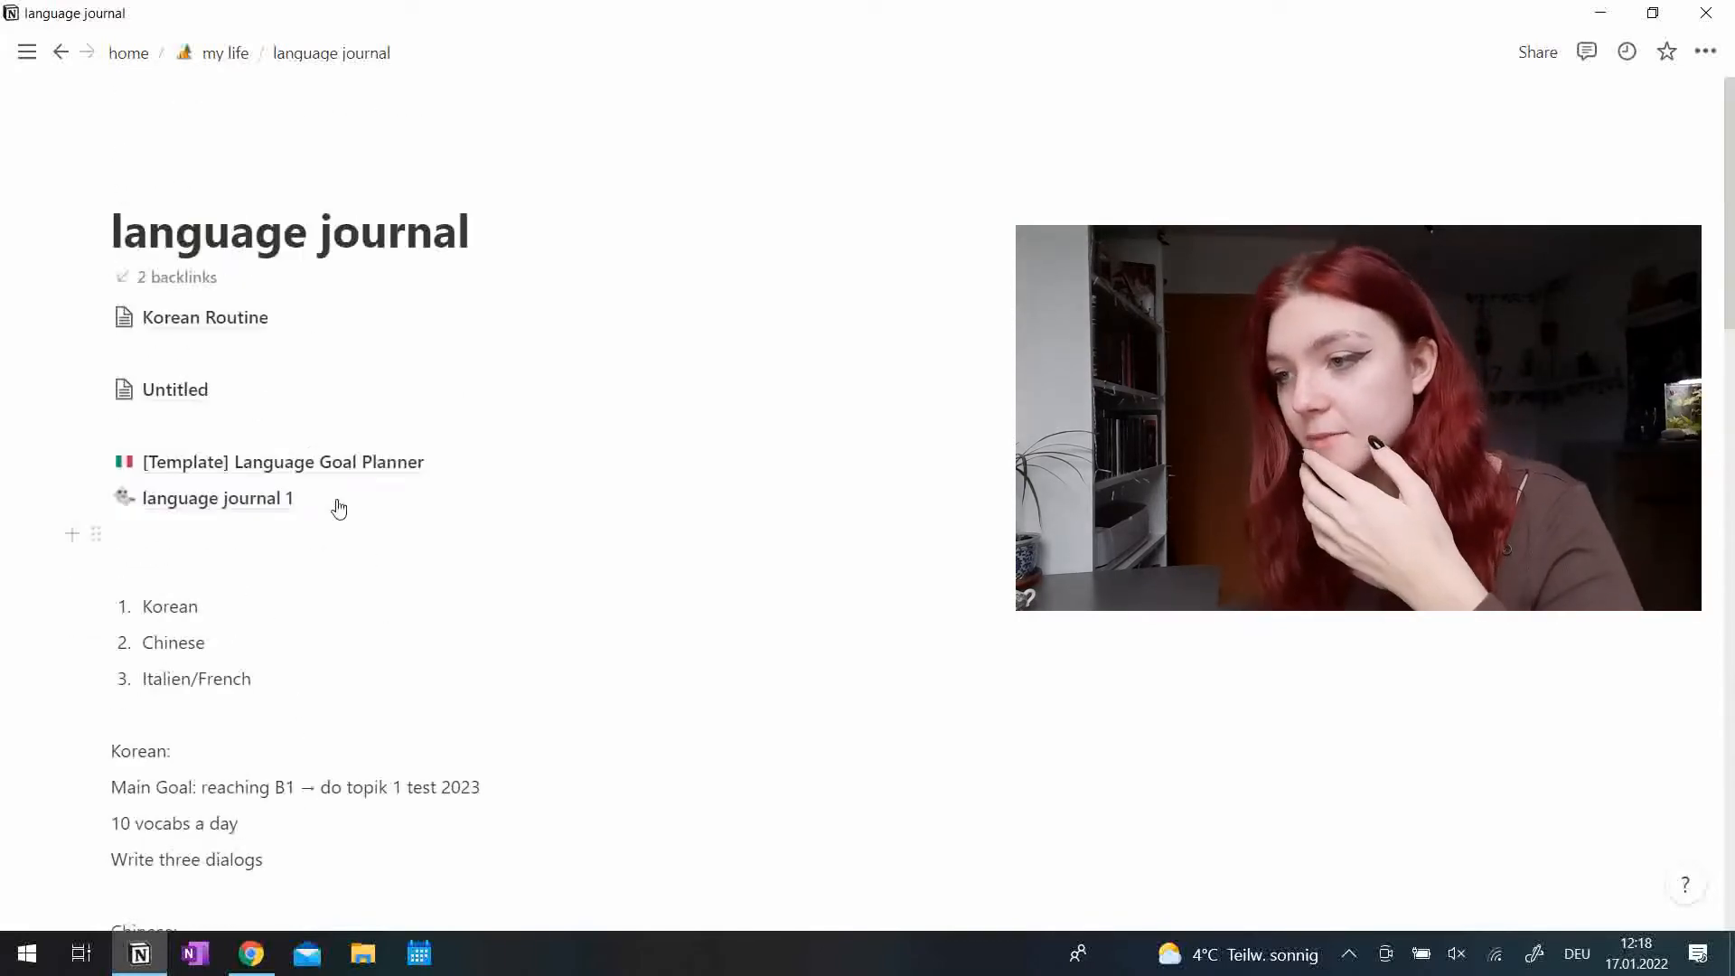
Open the Untitled subpage, scroll through its three tables and go back to the language journal.
click(174, 391)
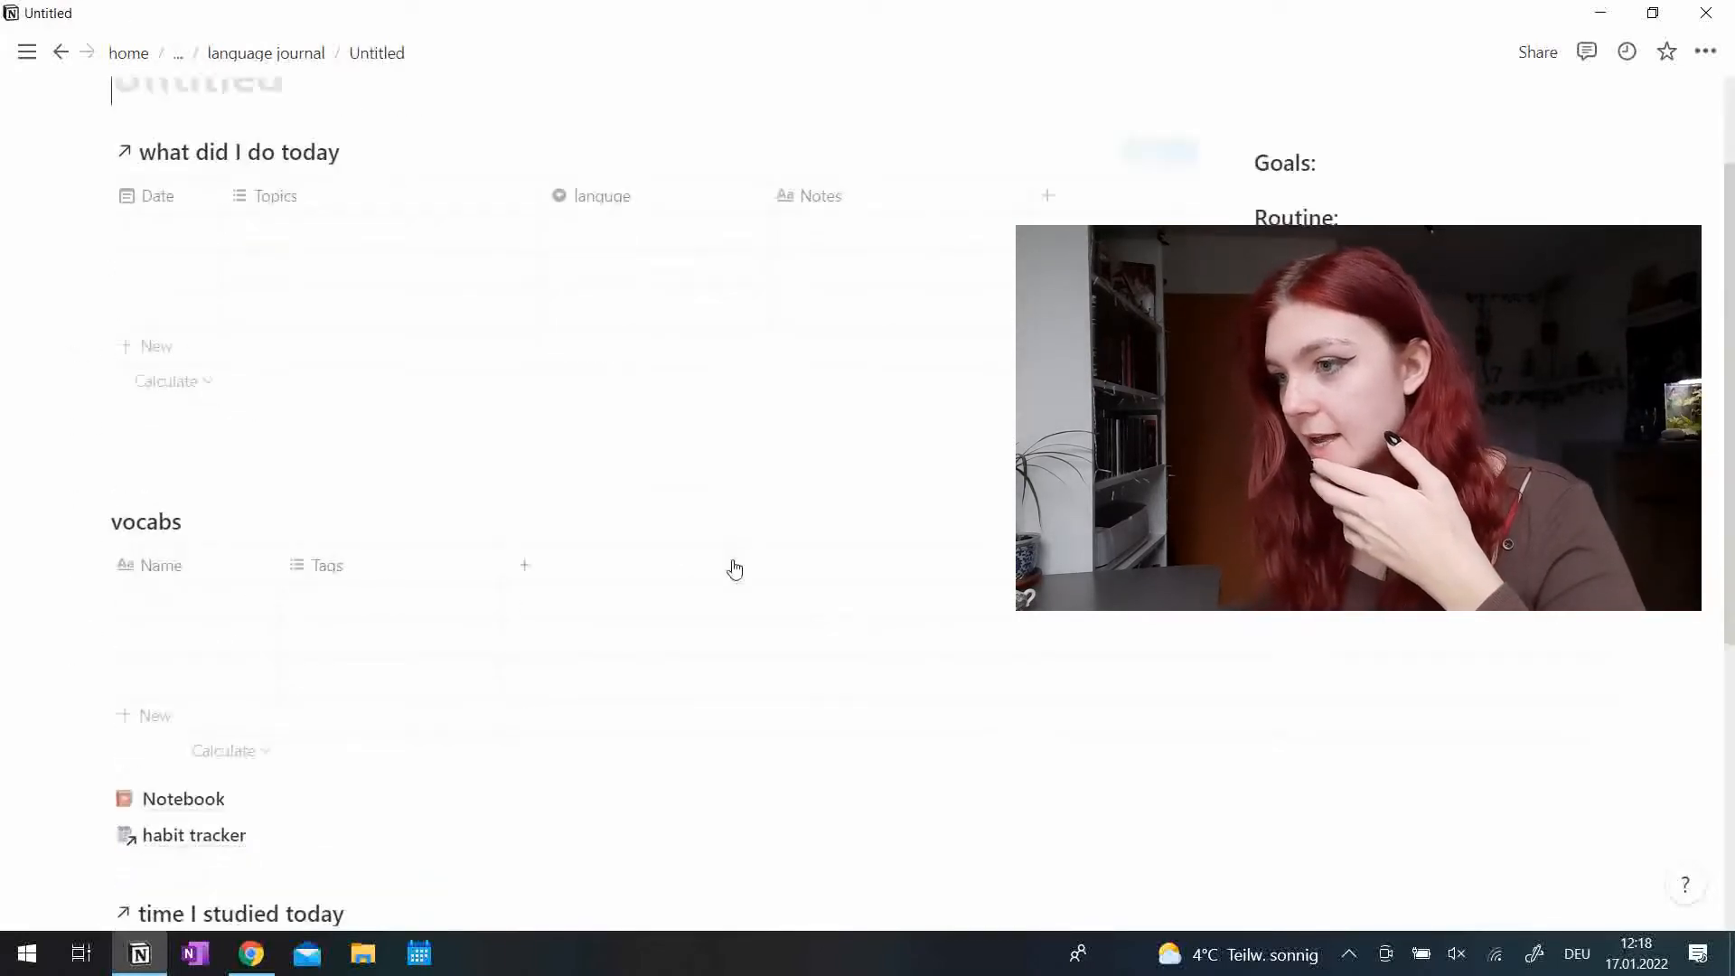
scroll(down, 3)
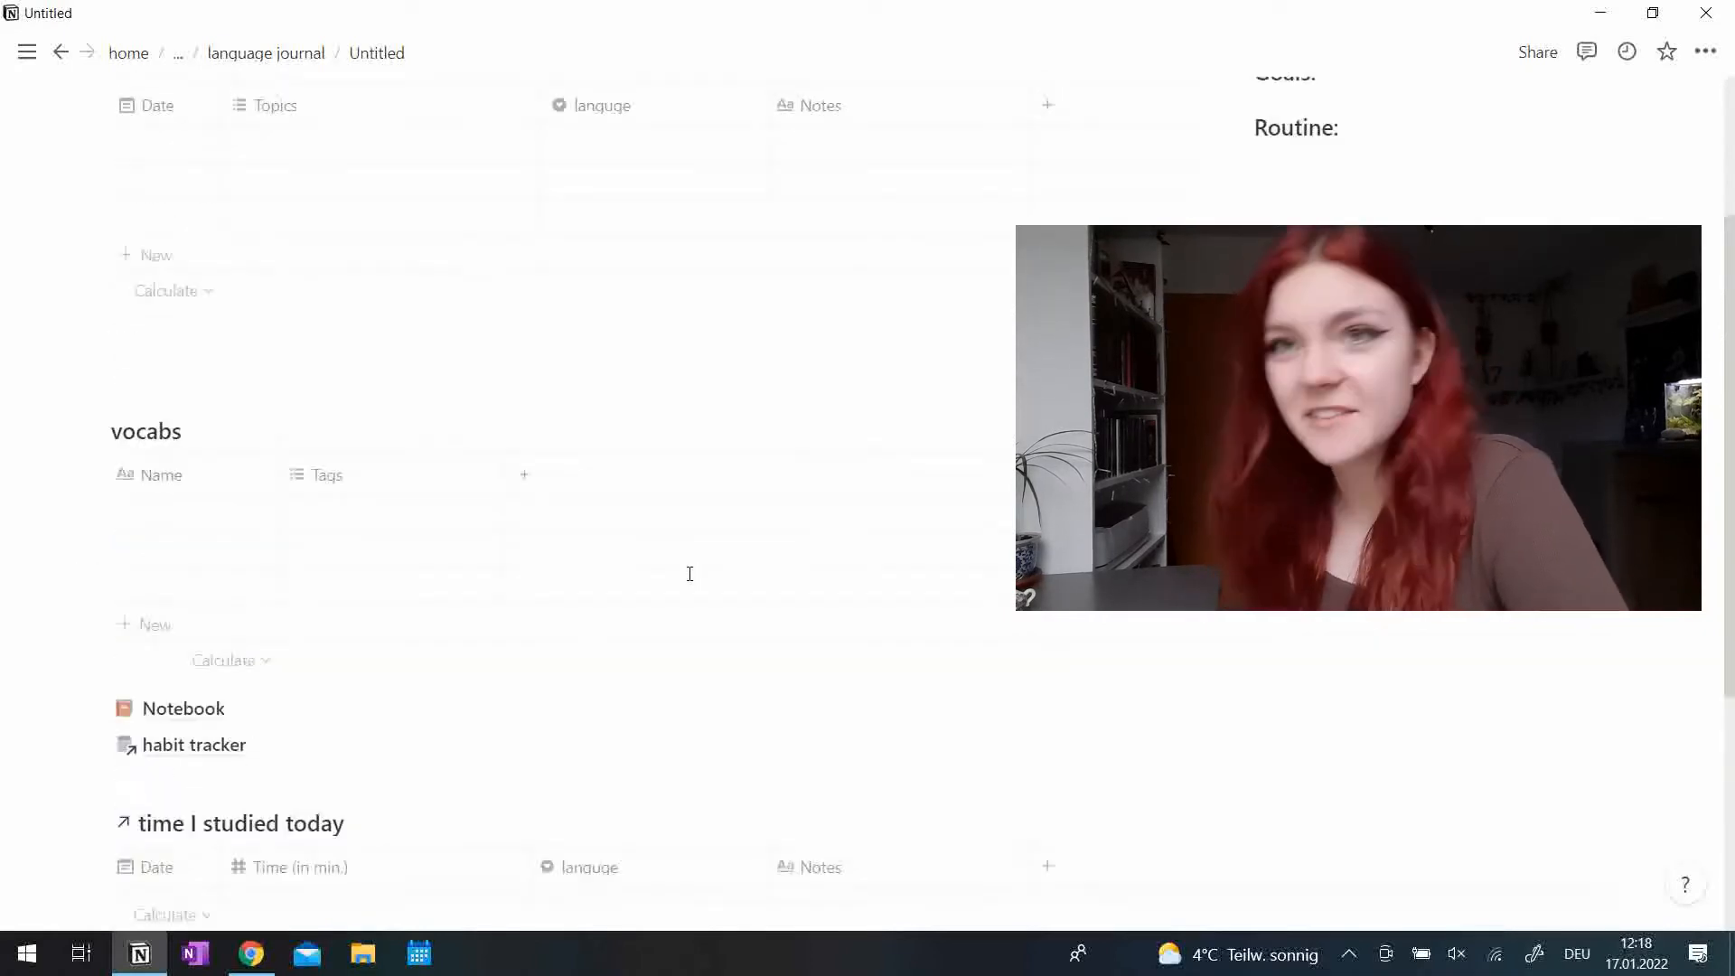
scroll(down, 3)
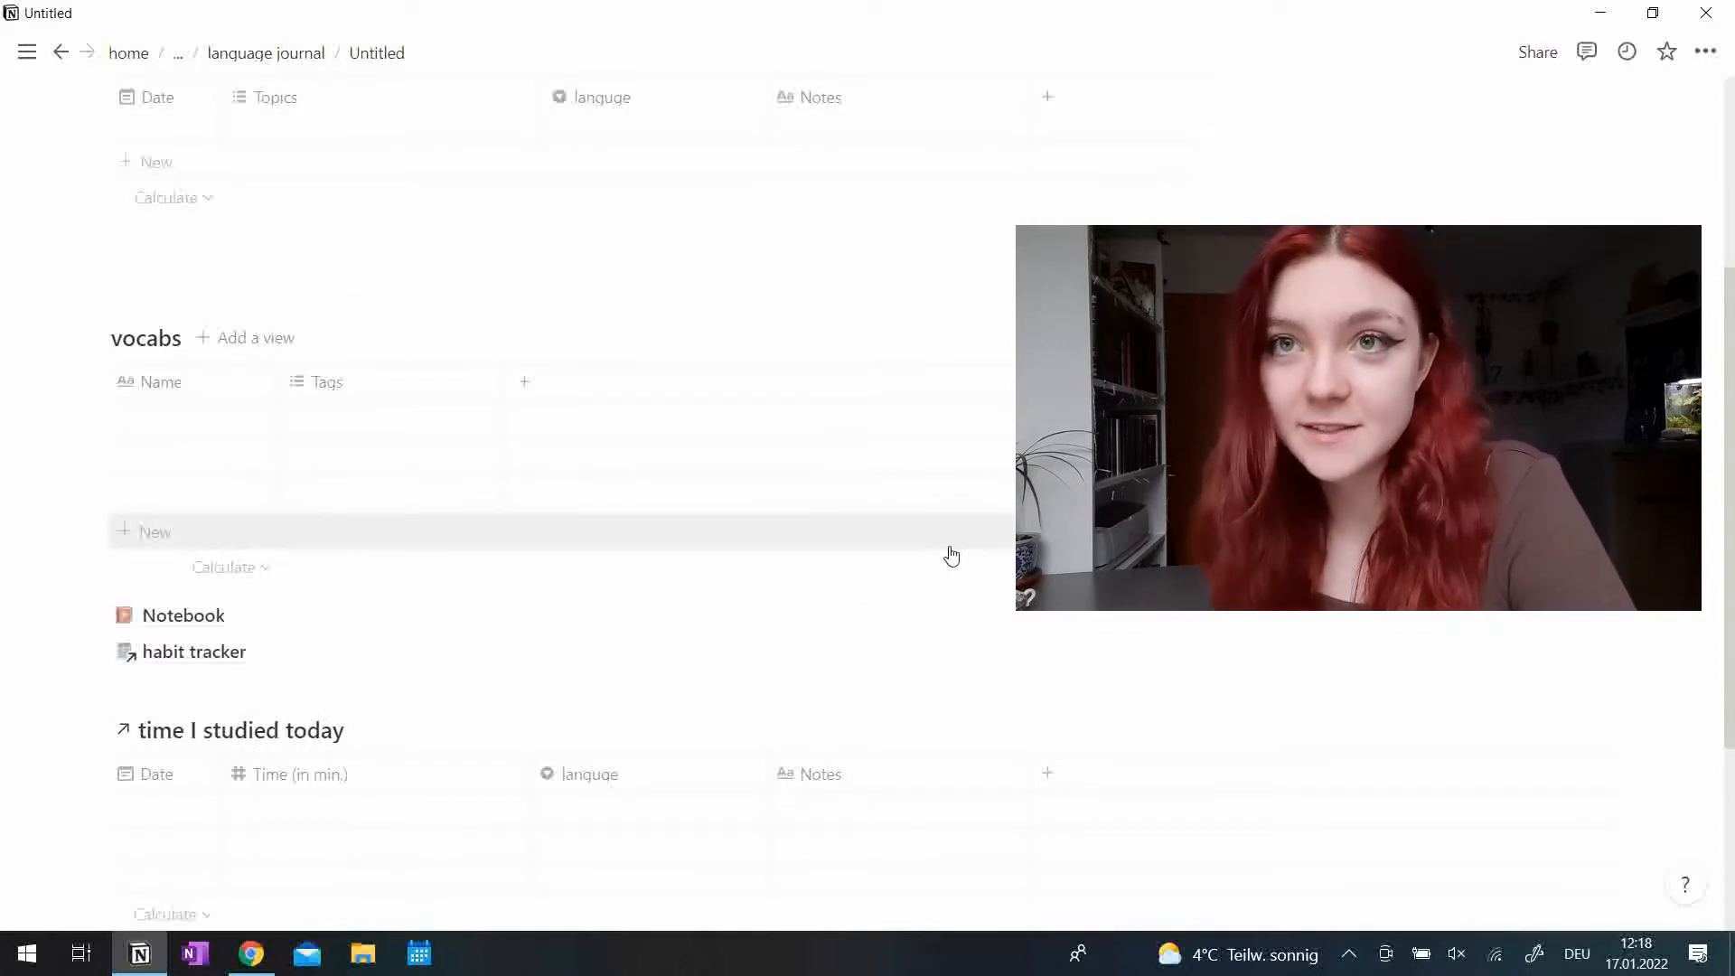
click(266, 52)
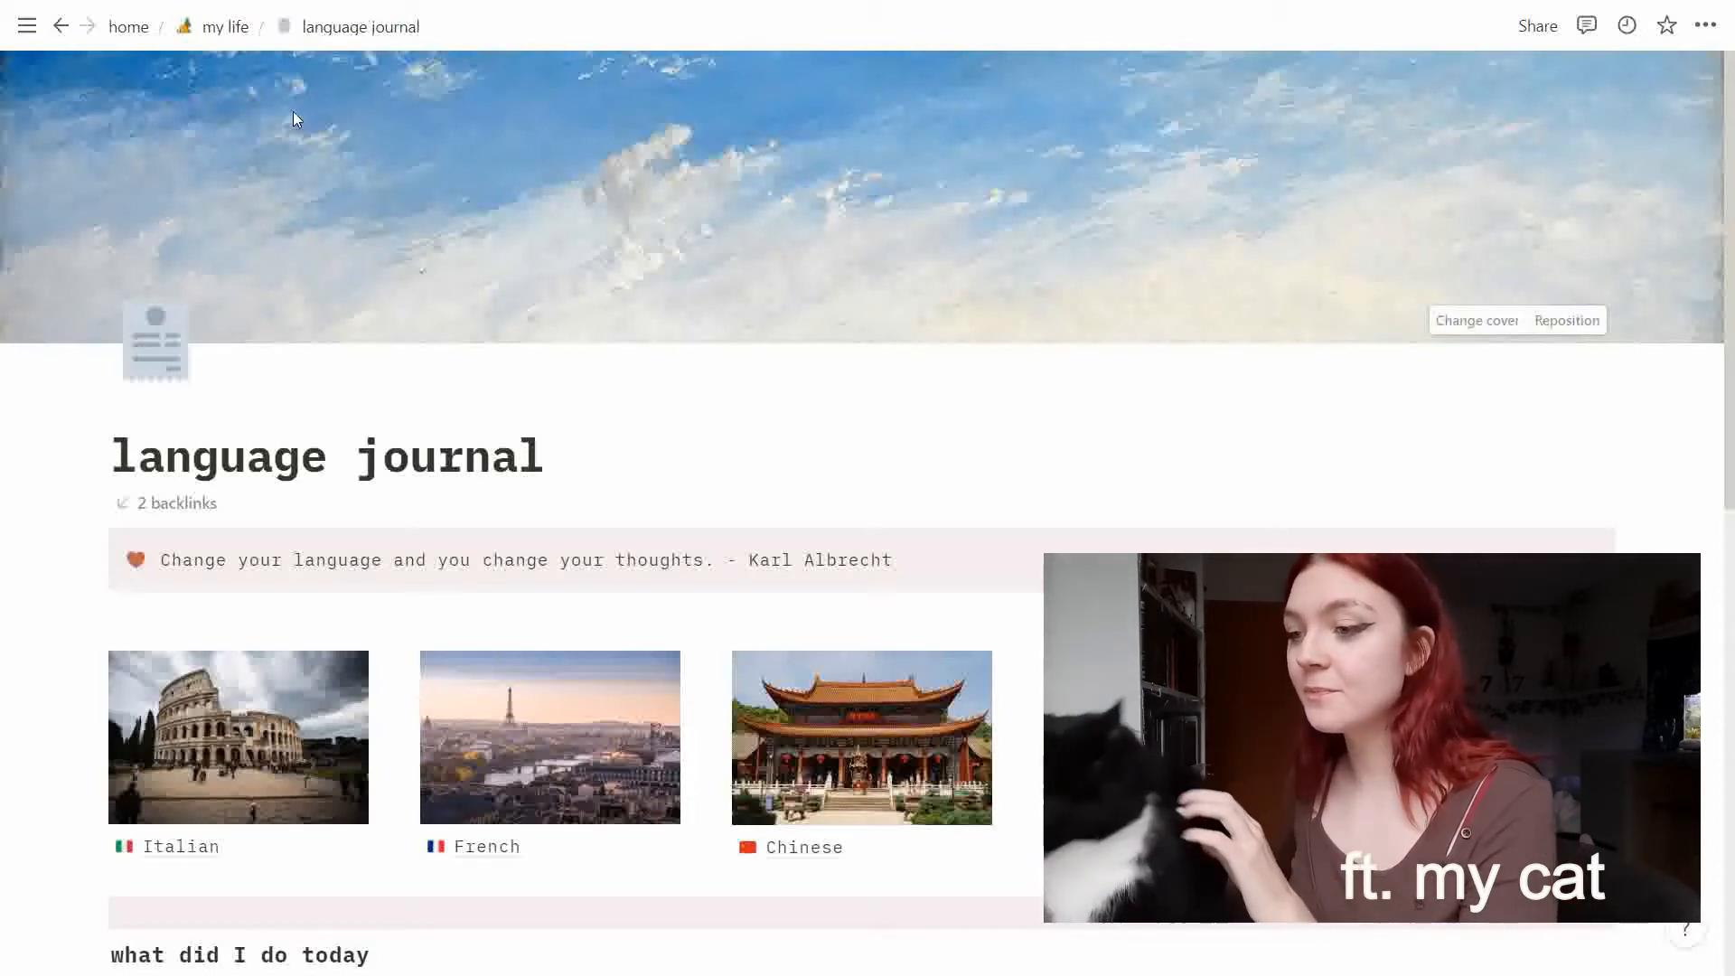
mouse_move(593, 219)
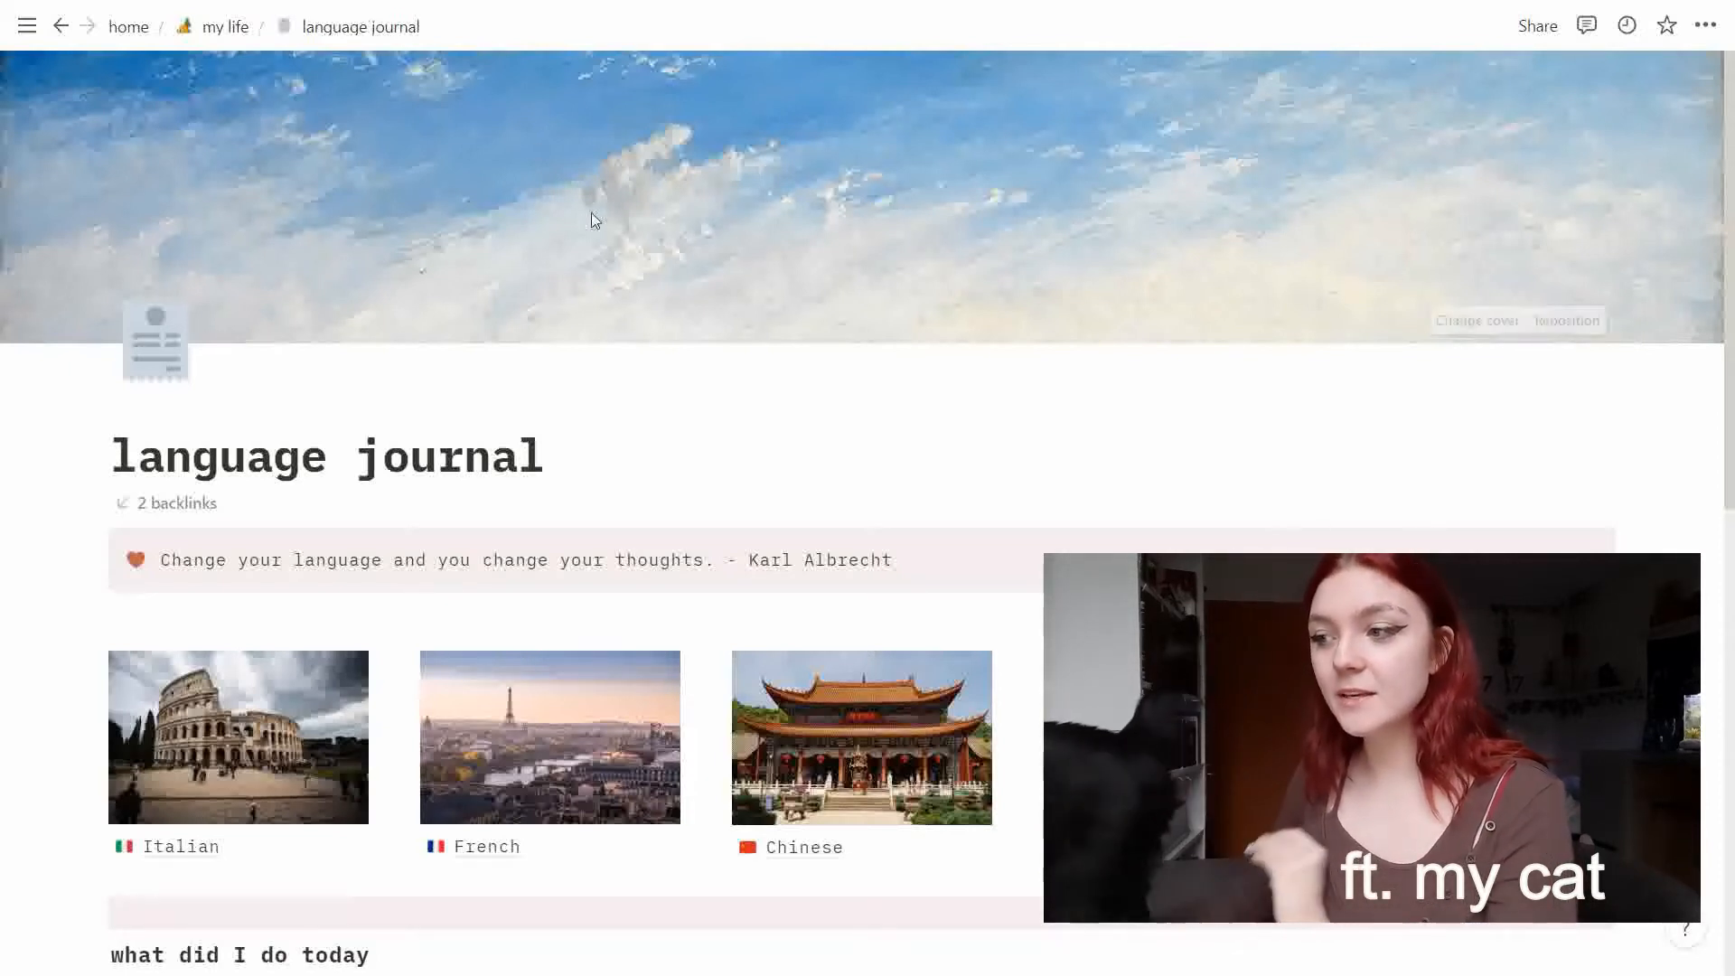
Scroll the decorated journal page past the cover, quote callout and language gallery to the Priorities list.
scroll(down, 3)
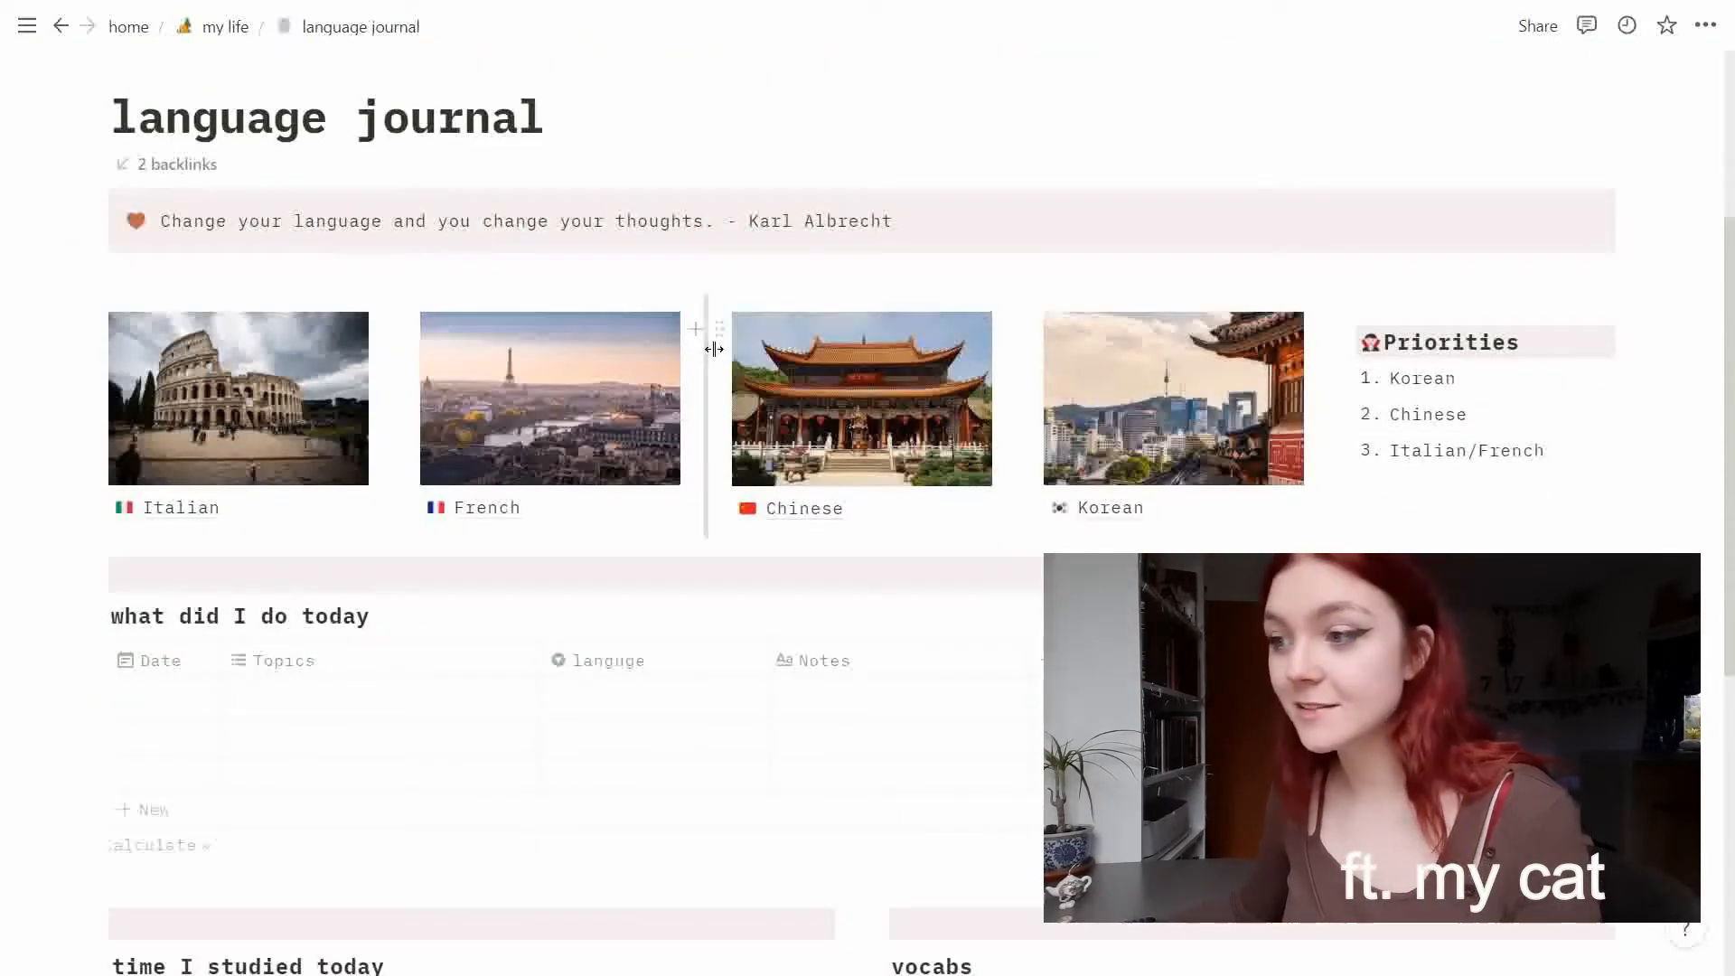
scroll(down, 3)
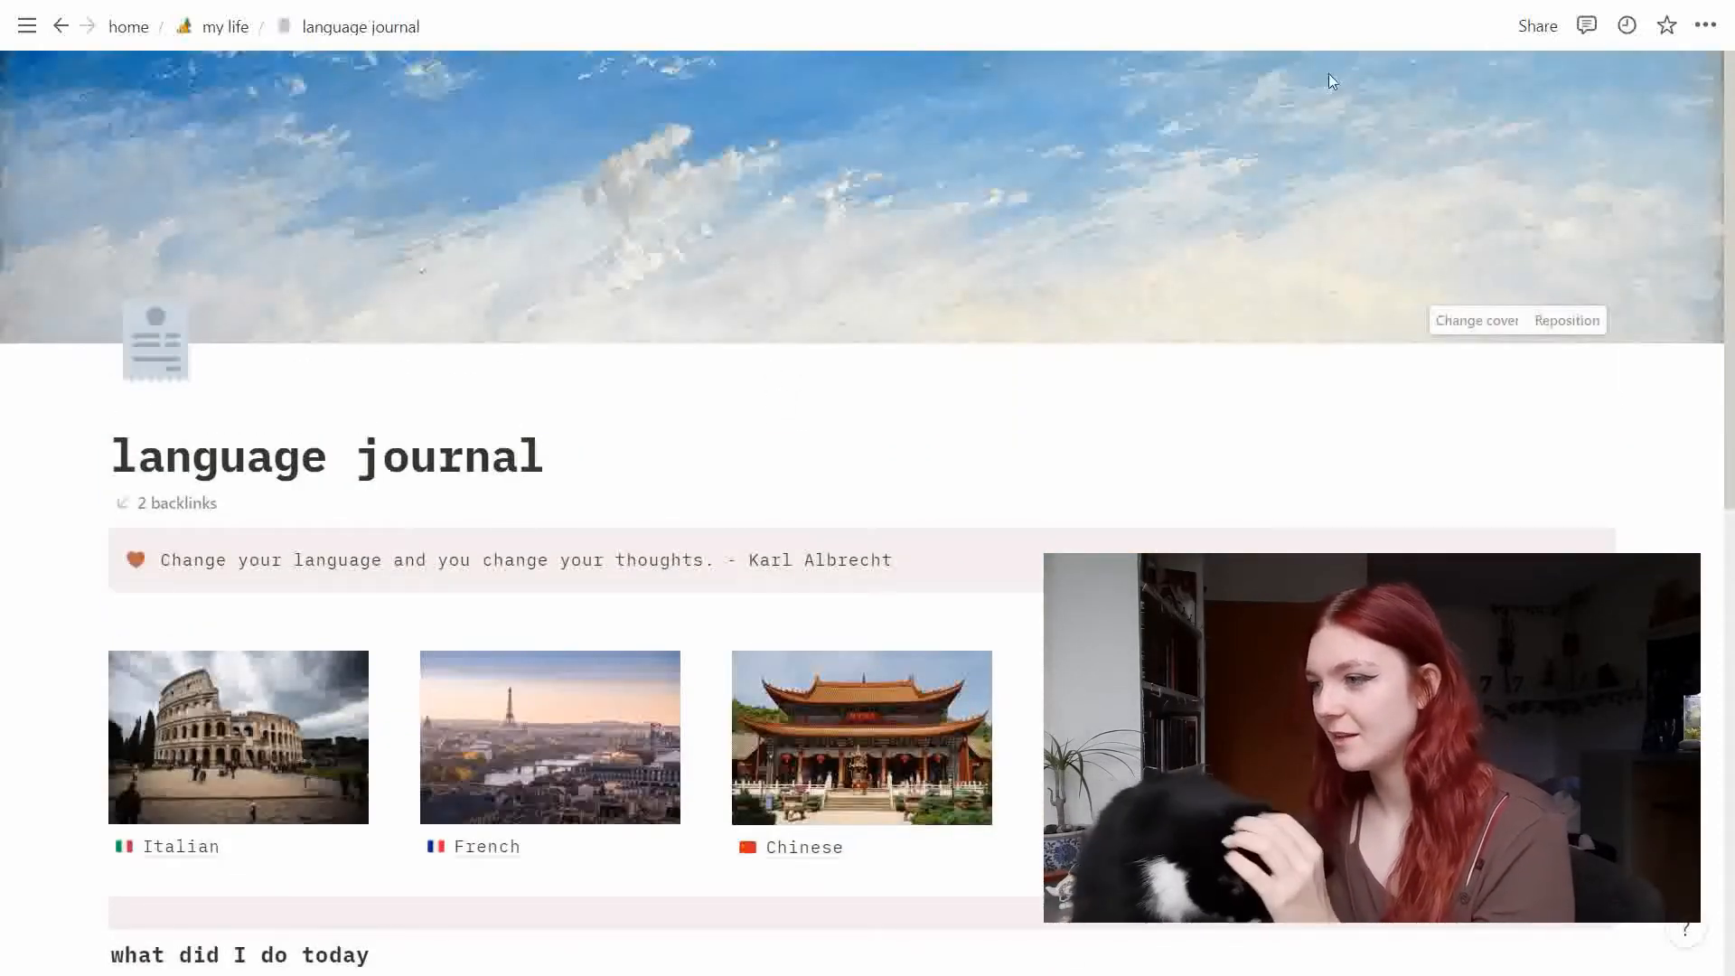
mouse_move(1540, 343)
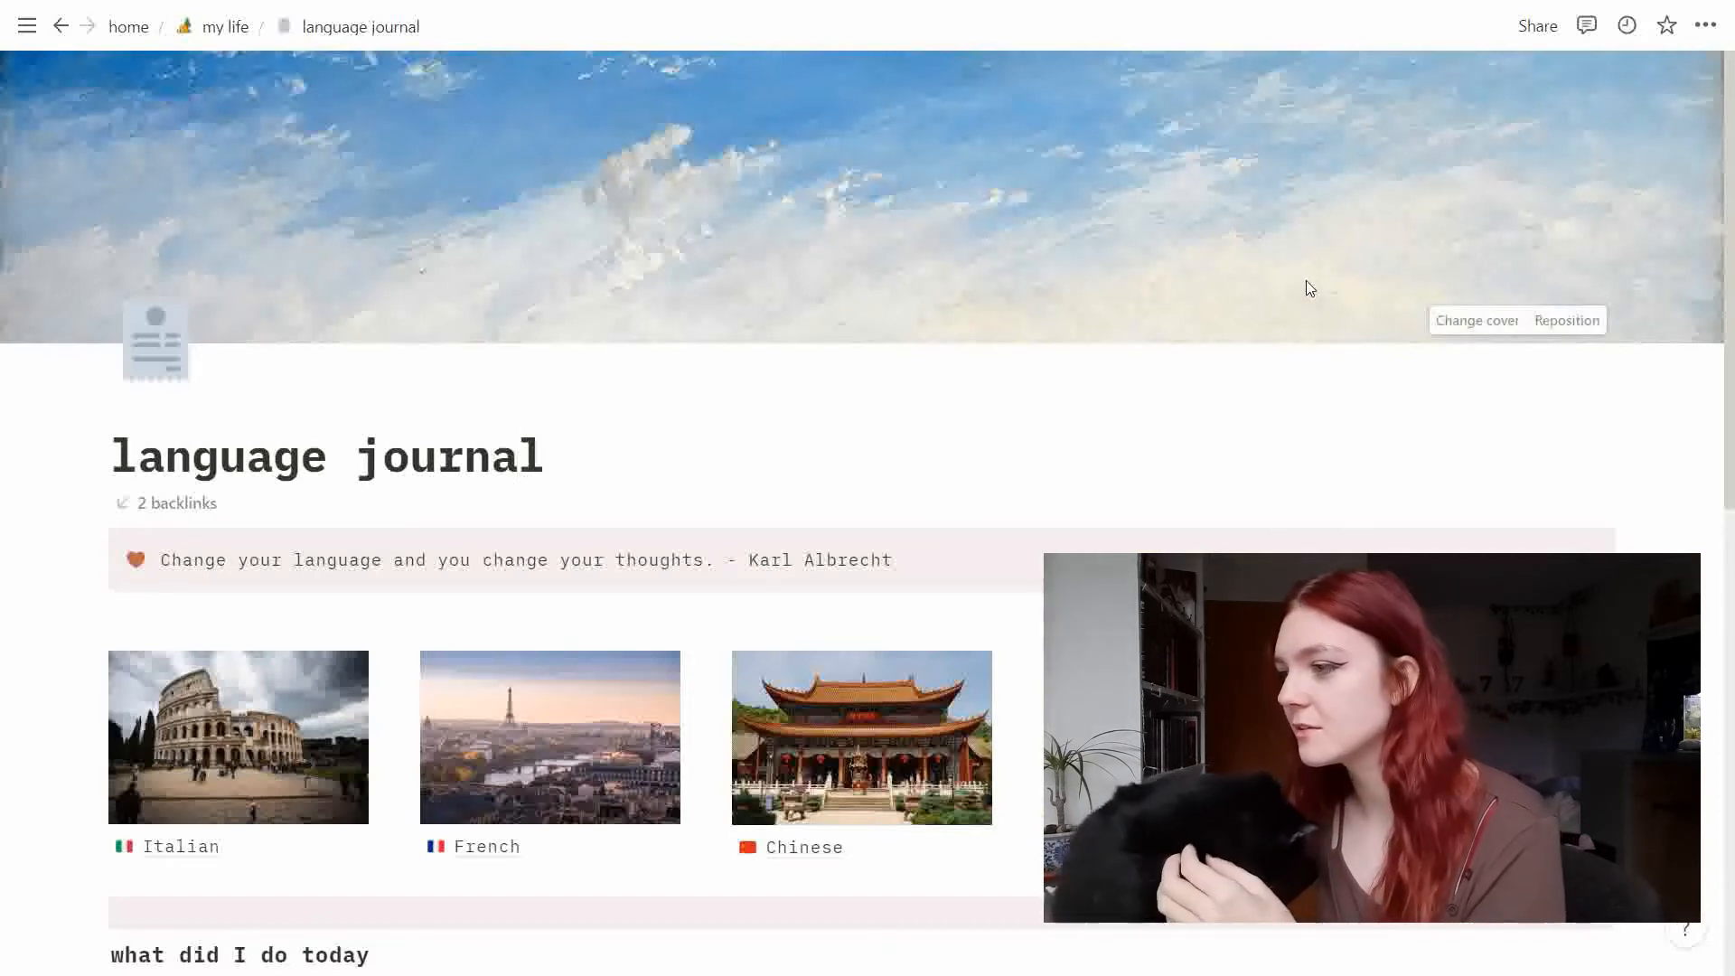
click(1566, 320)
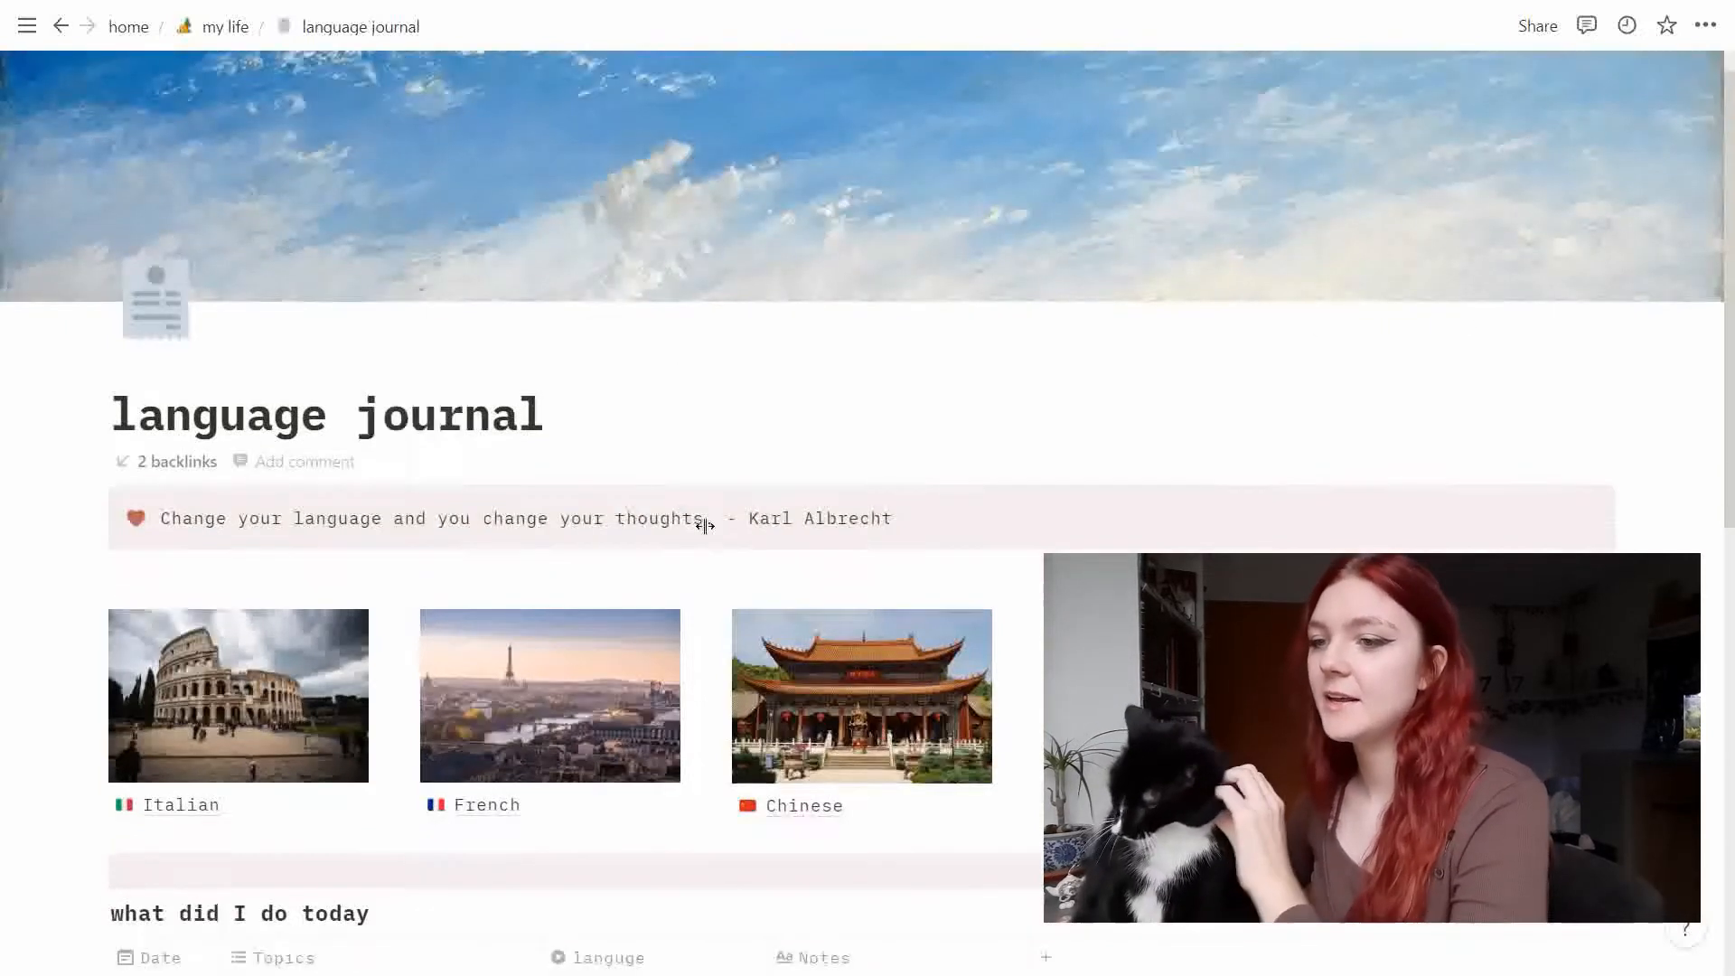
scroll(down, 3)
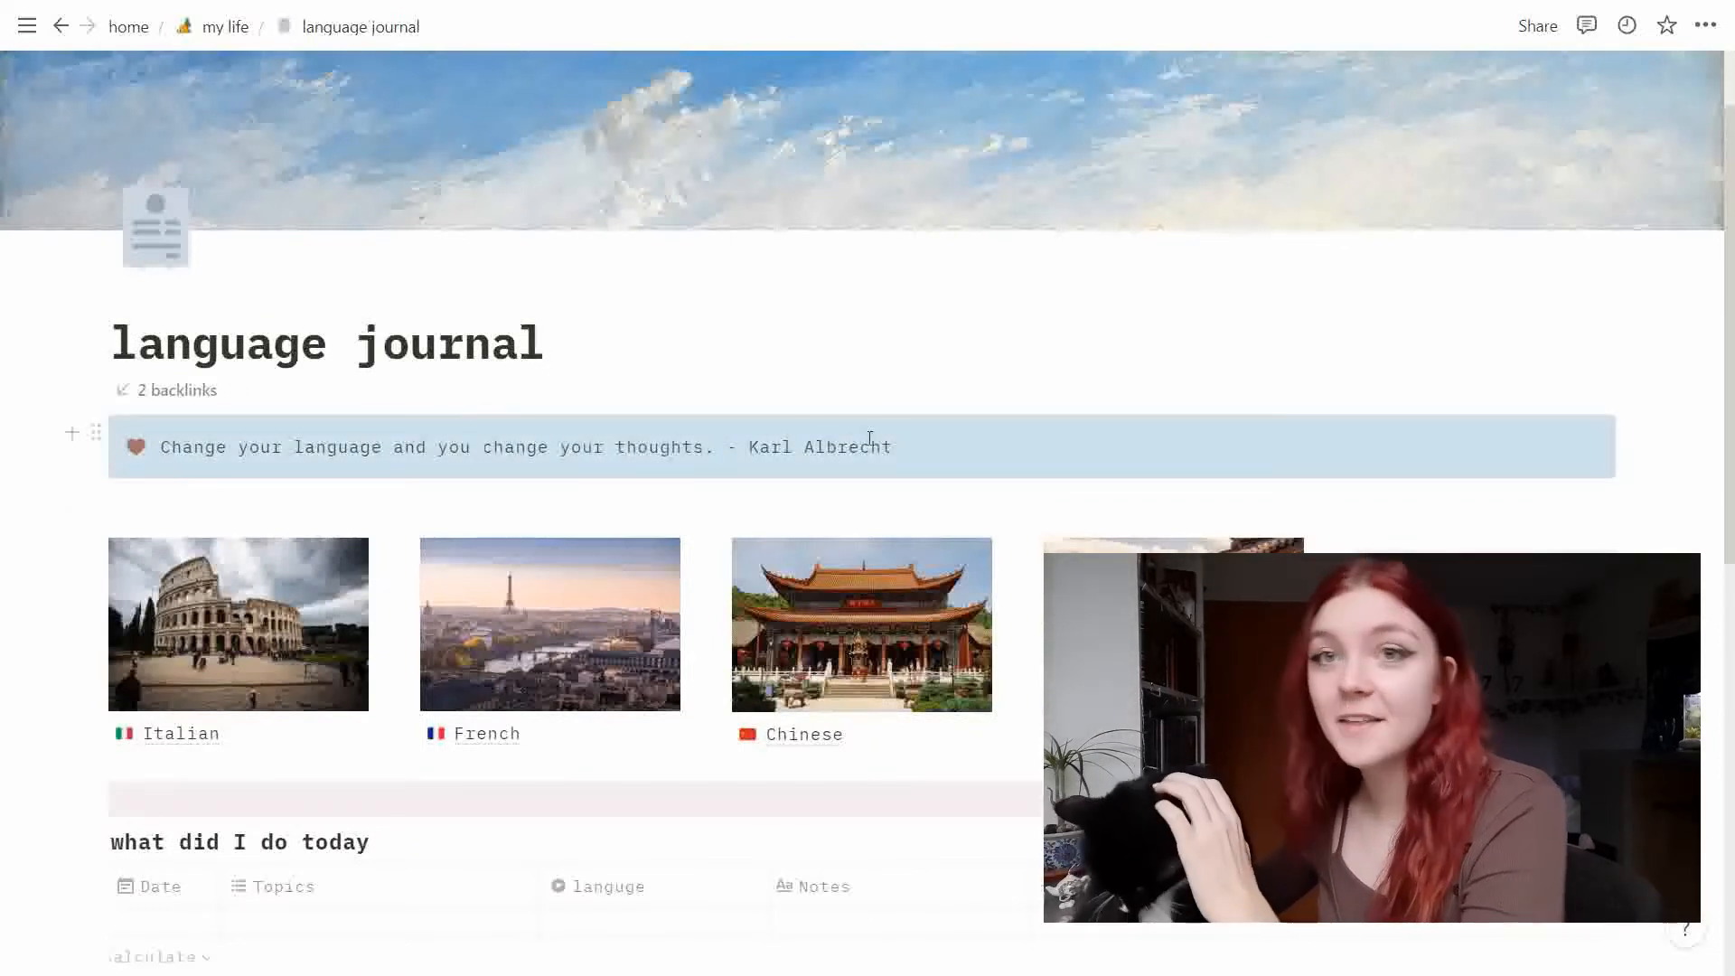
scroll(down, 3)
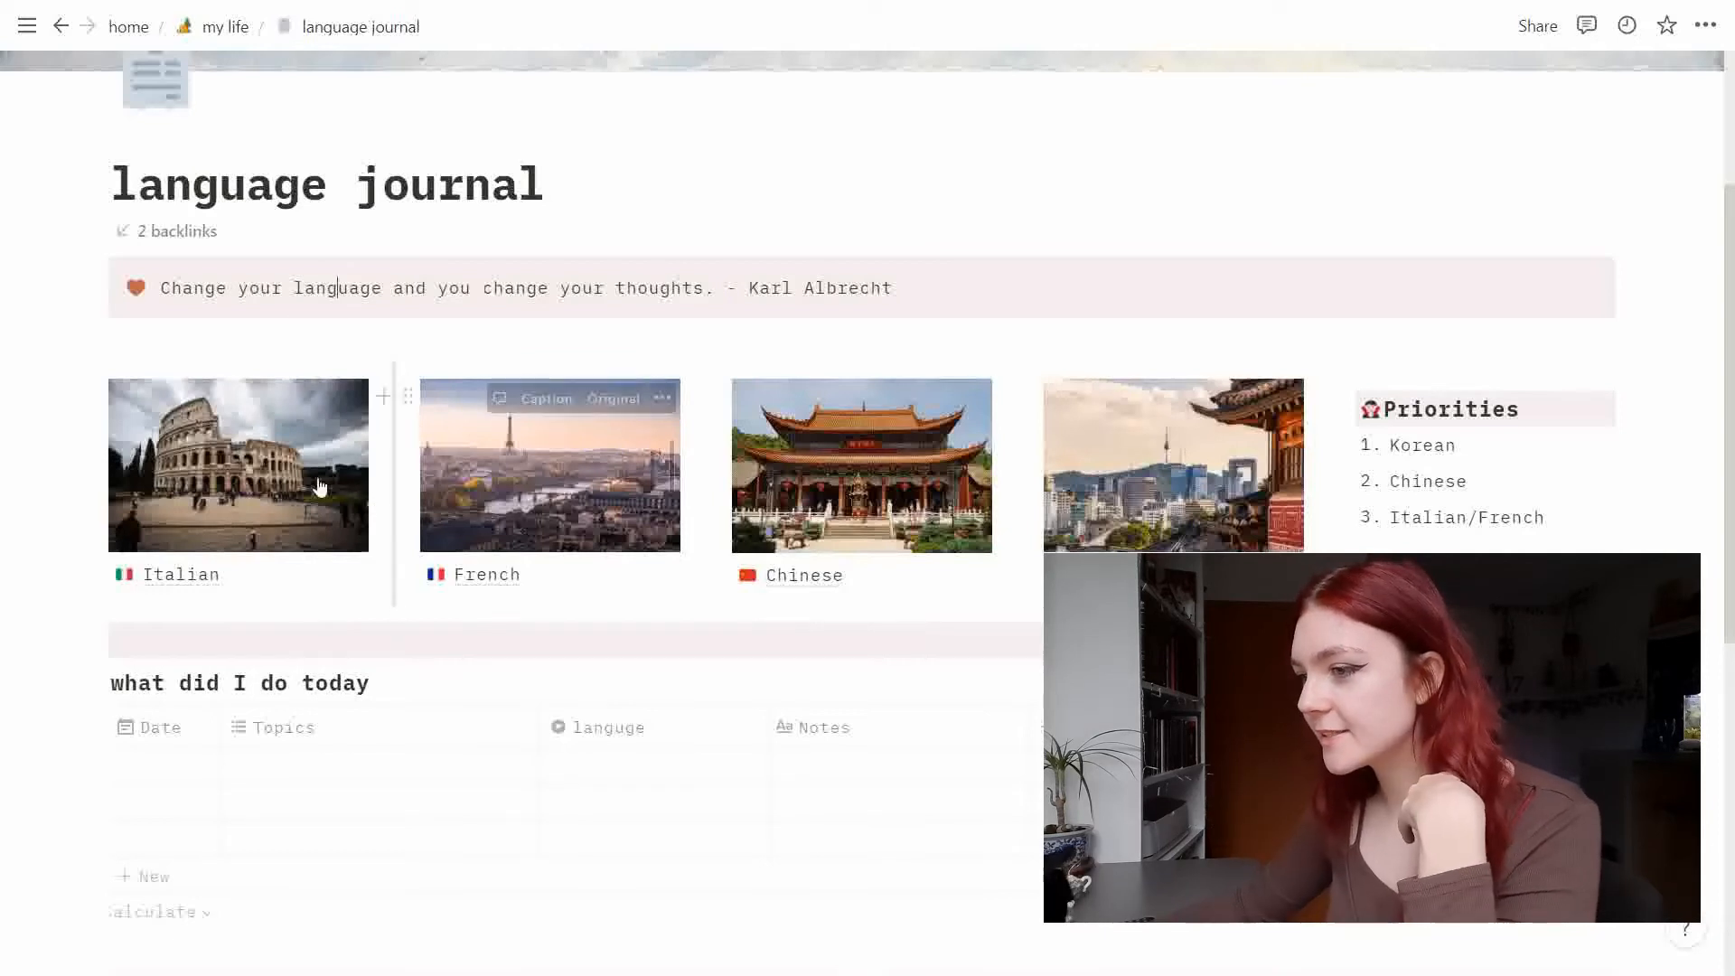
mouse_move(1097, 444)
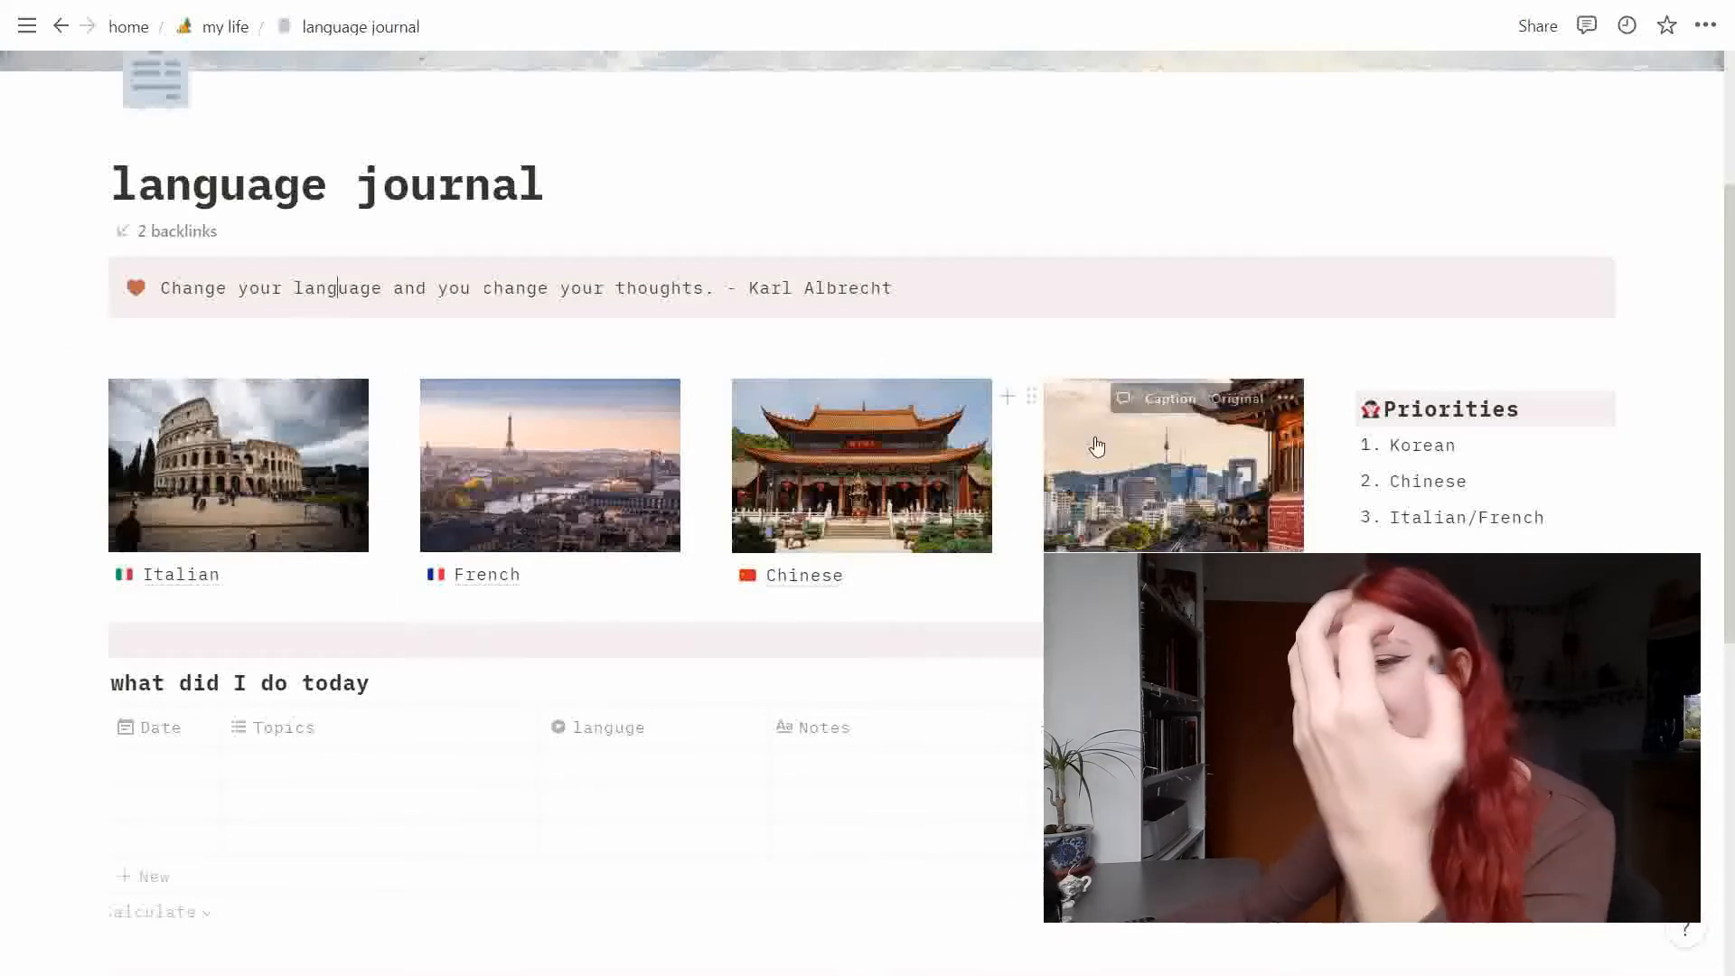
mouse_move(340, 464)
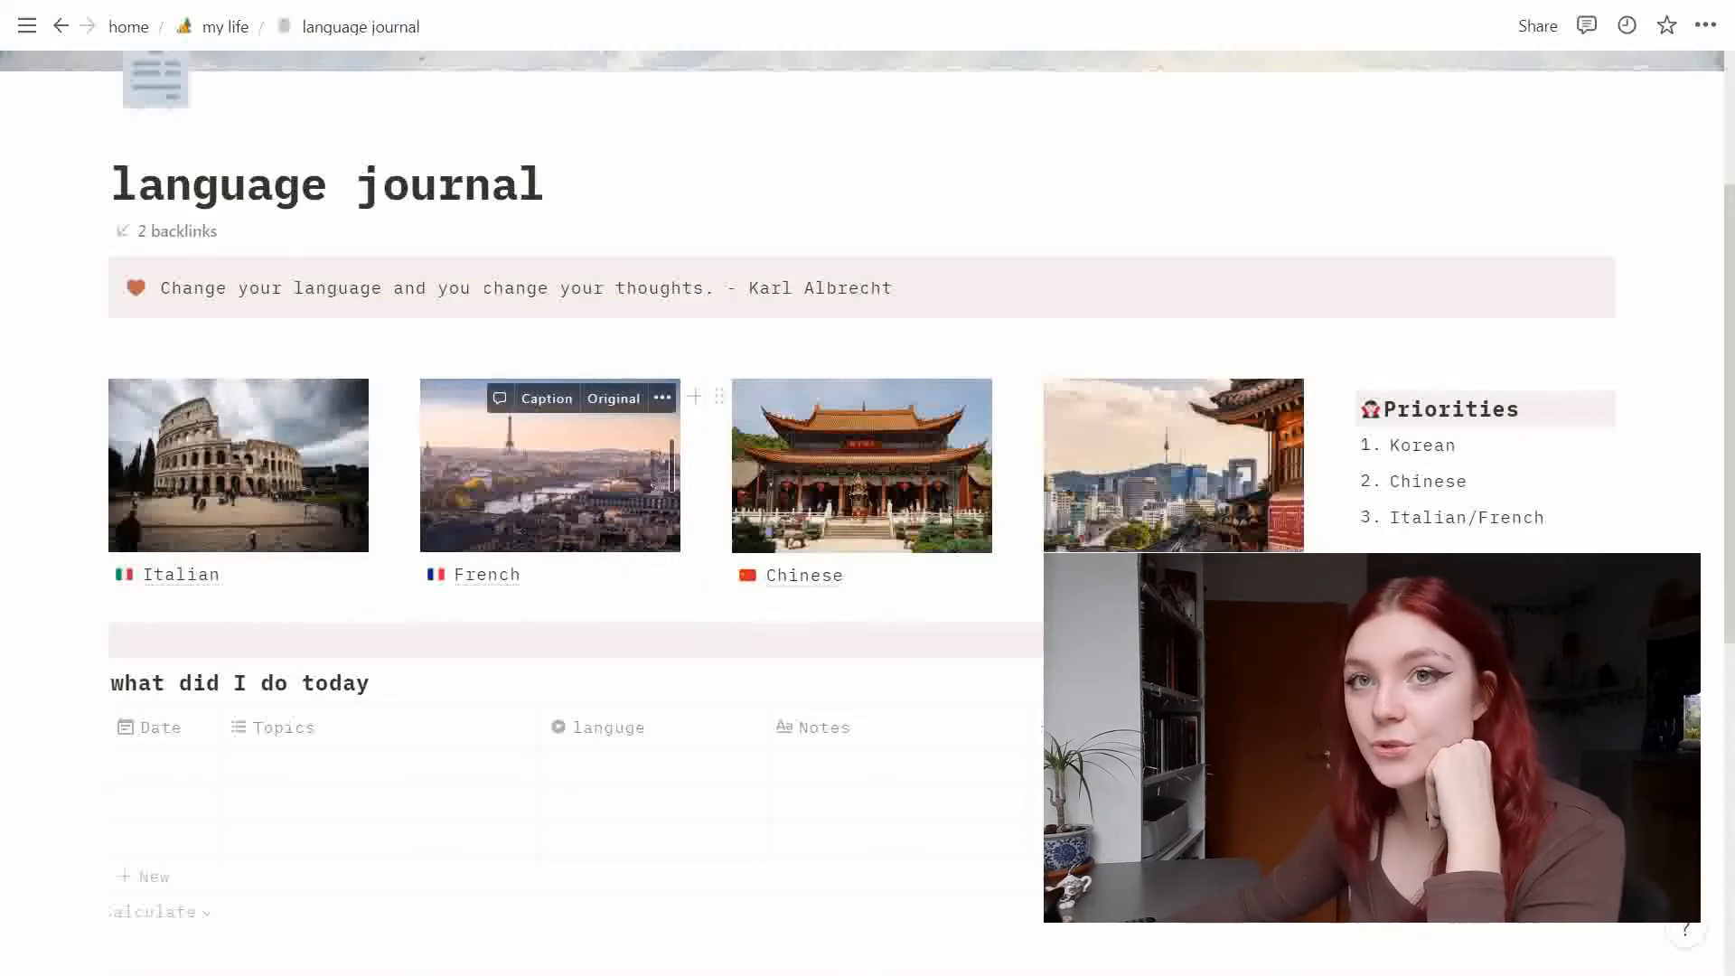
mouse_move(817, 481)
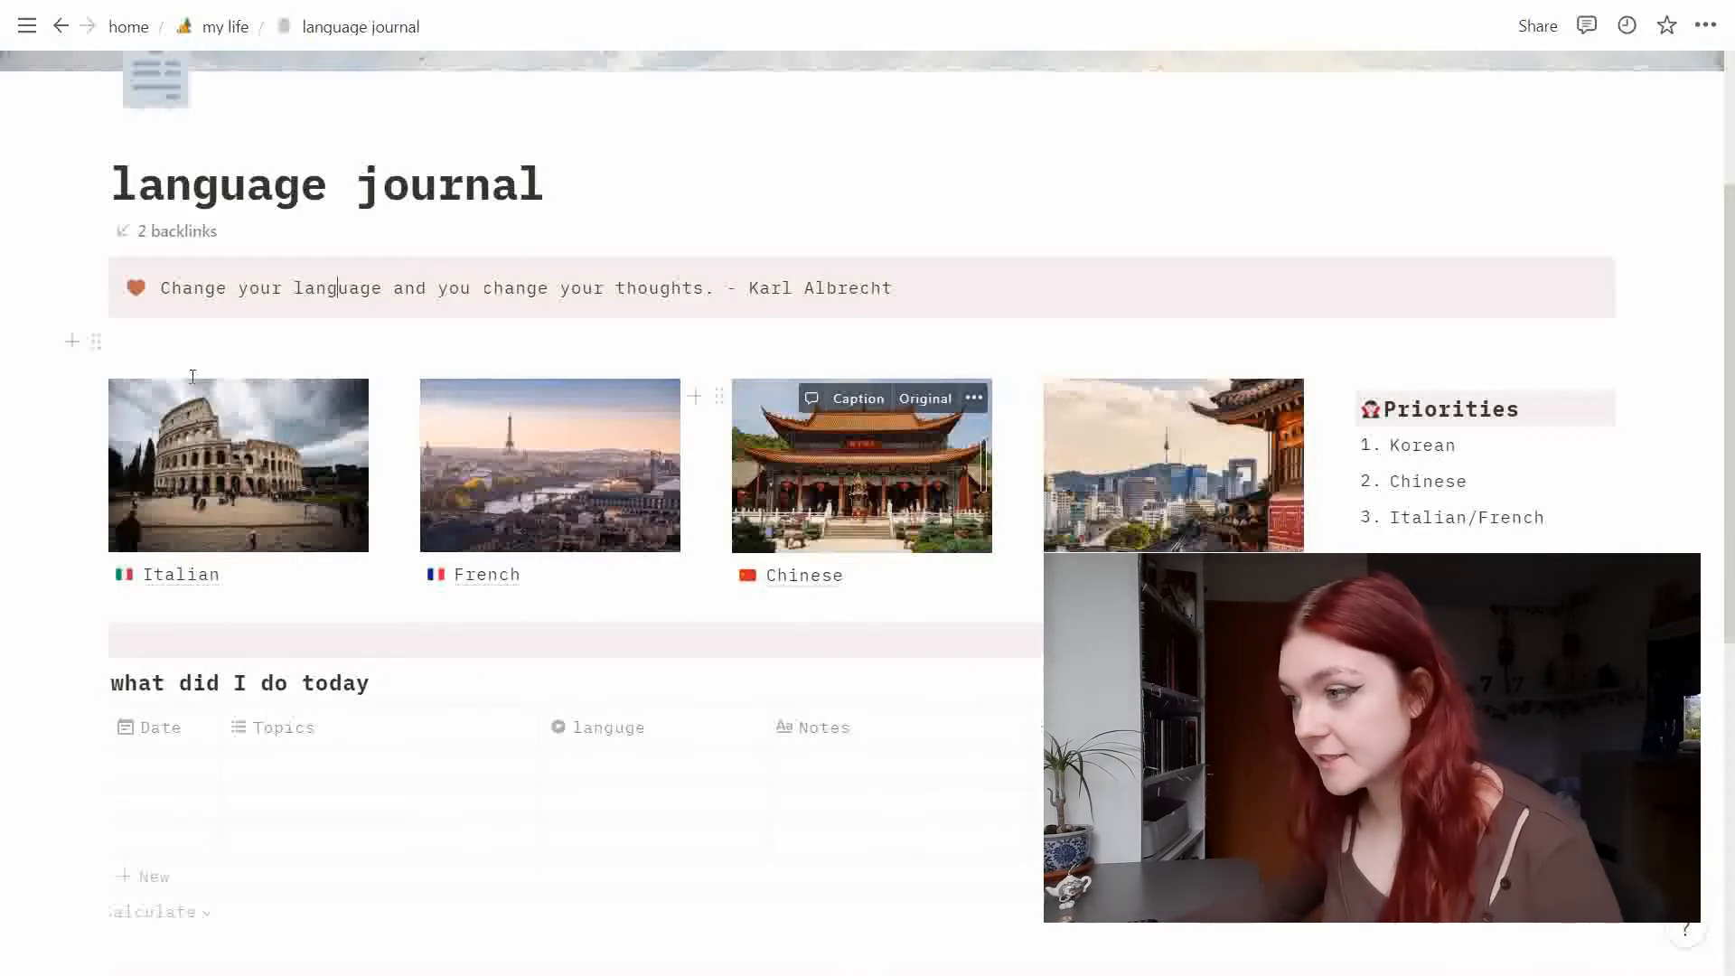
click(1455, 409)
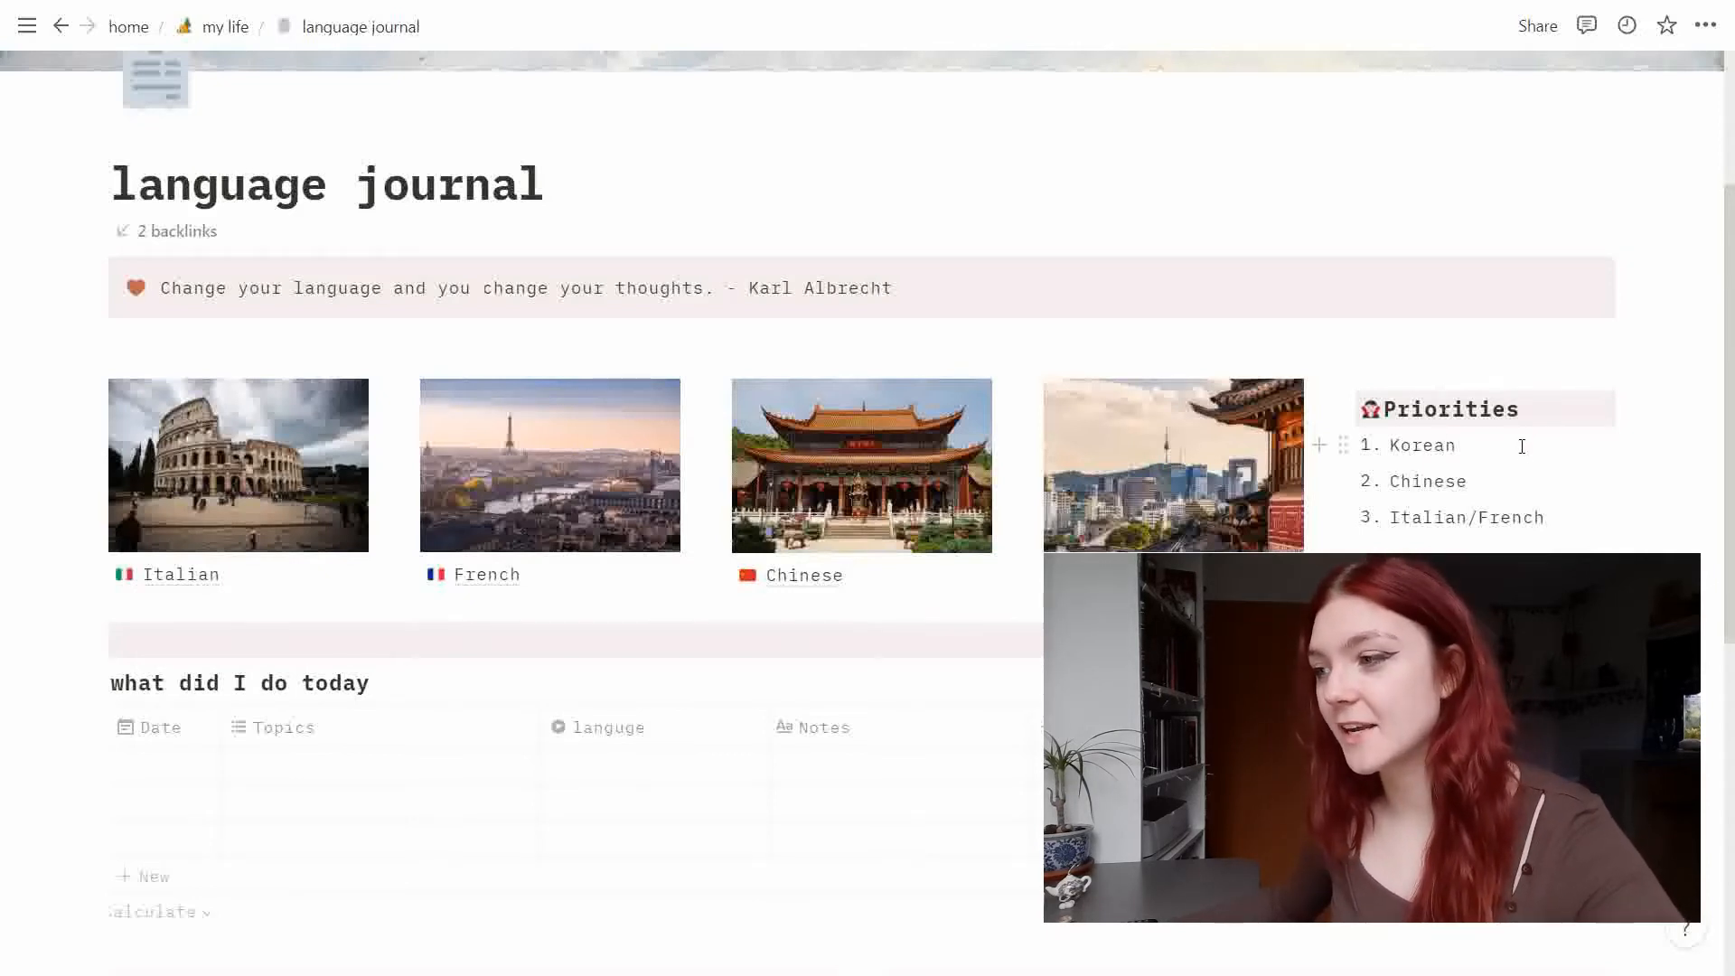
mouse_move(1474, 482)
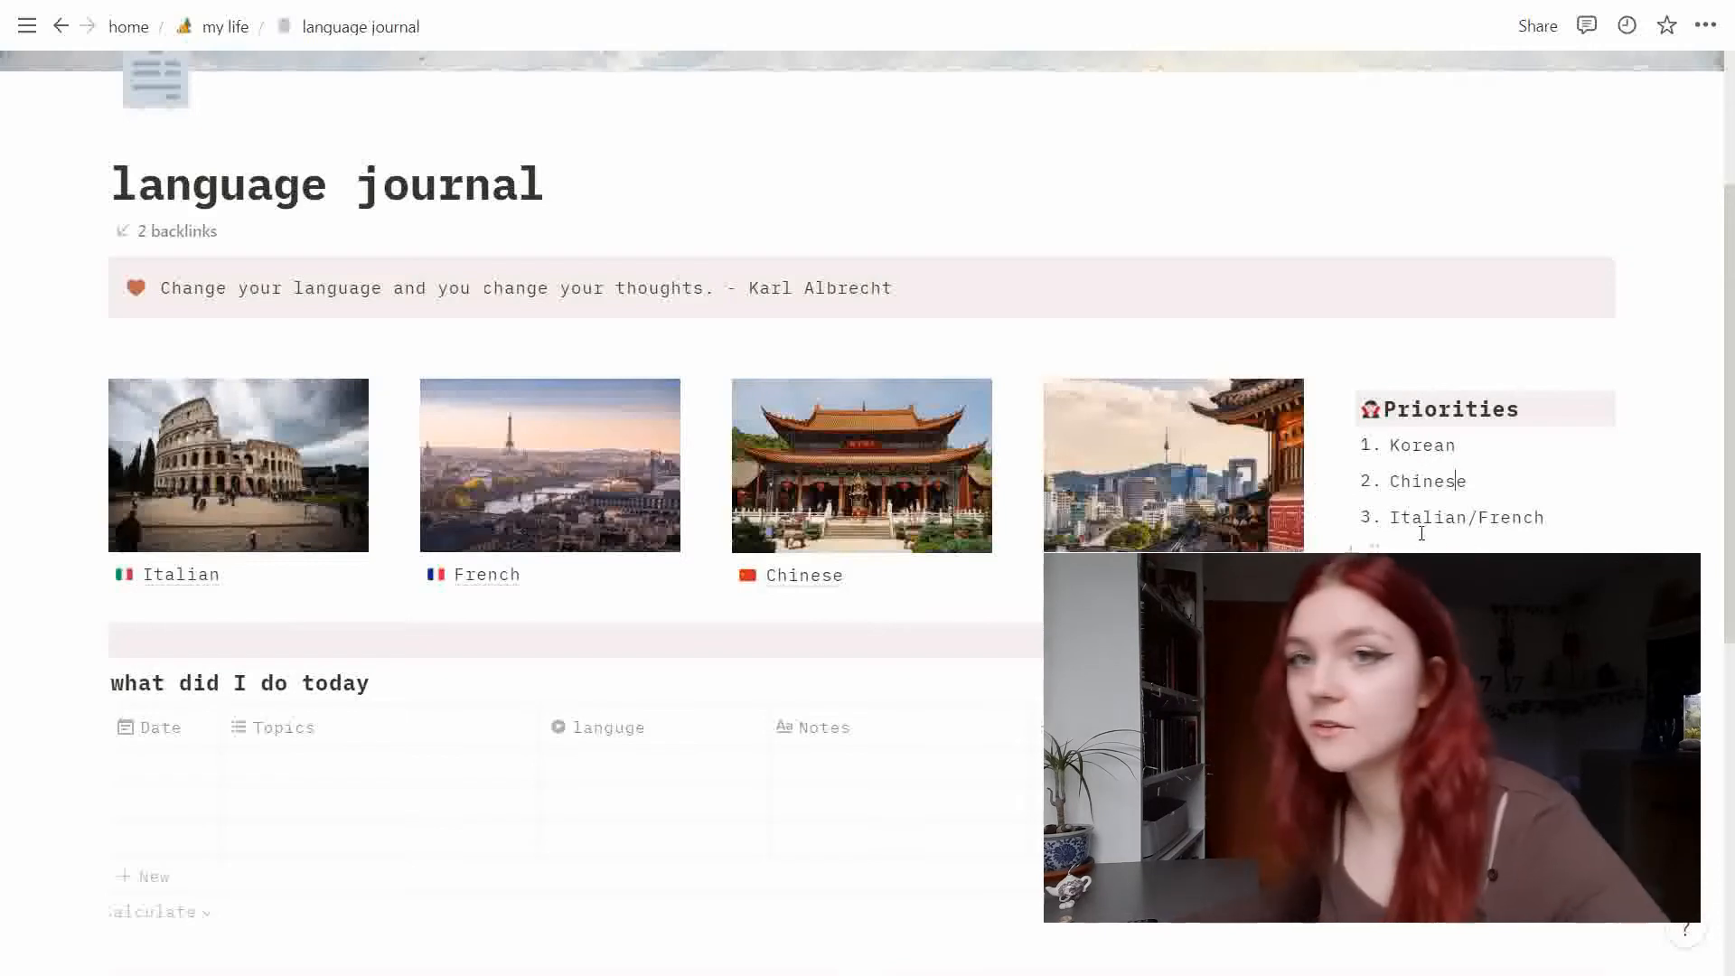
Fill a sample row: date January 17, 2022, topics Grammer and Vocab, language Korean, note 'blah'.
scroll(down, 3)
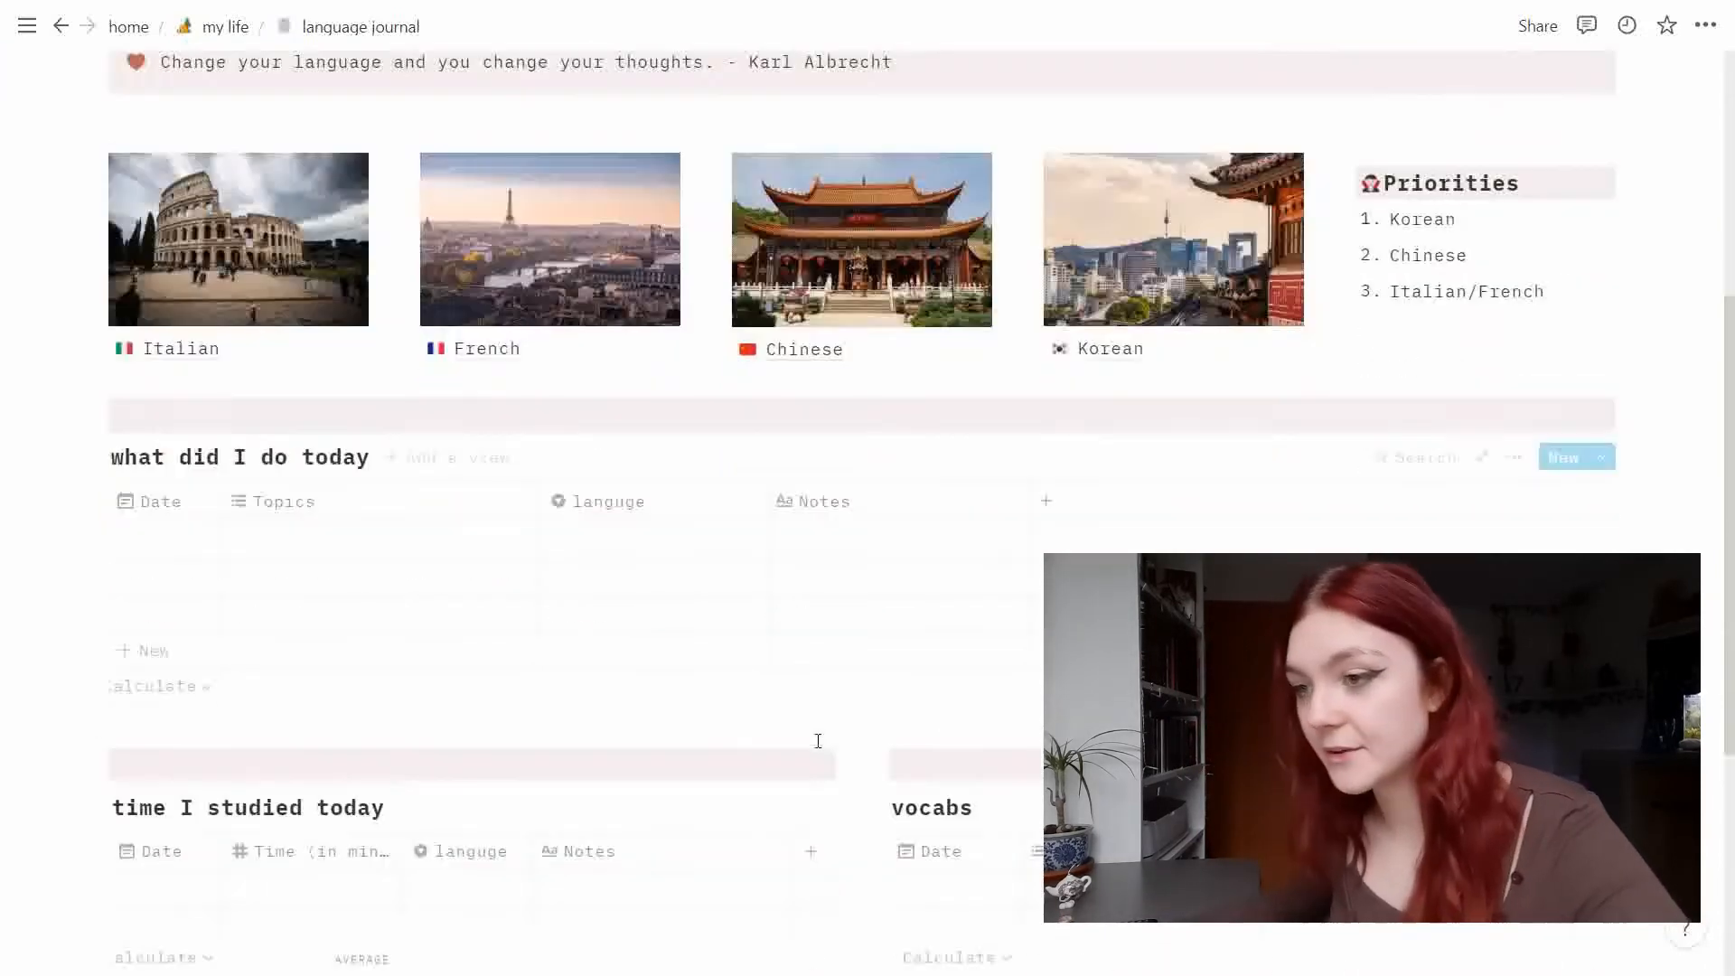
scroll(down, 3)
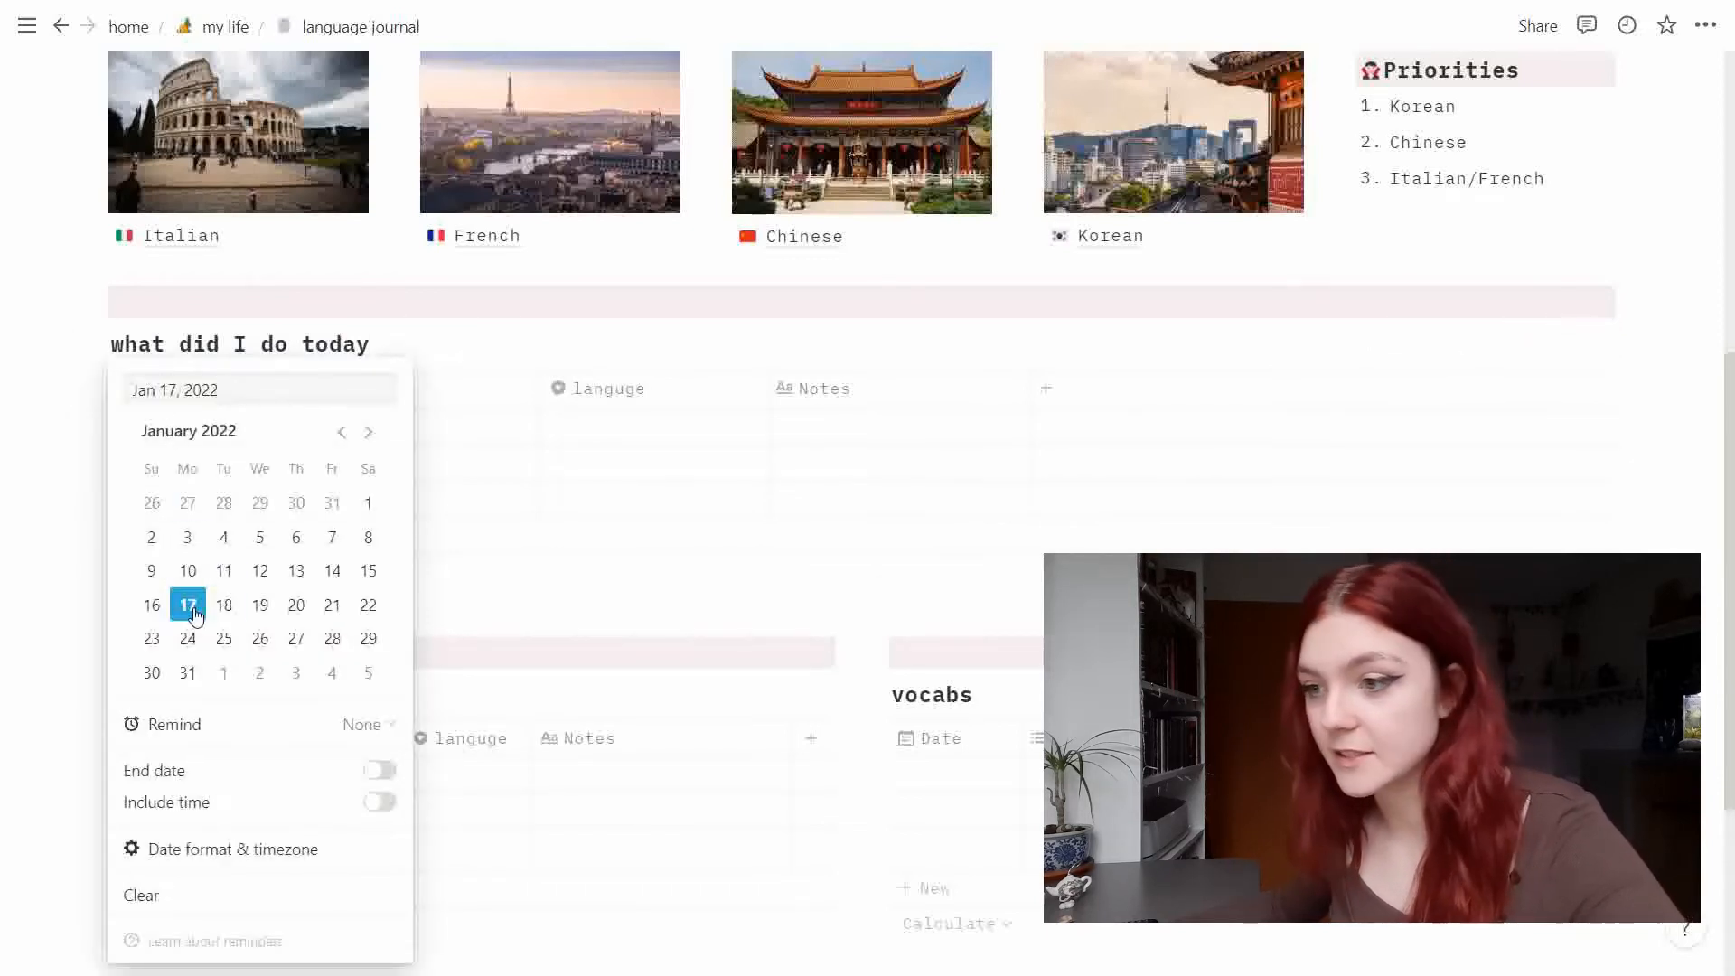
click(186, 604)
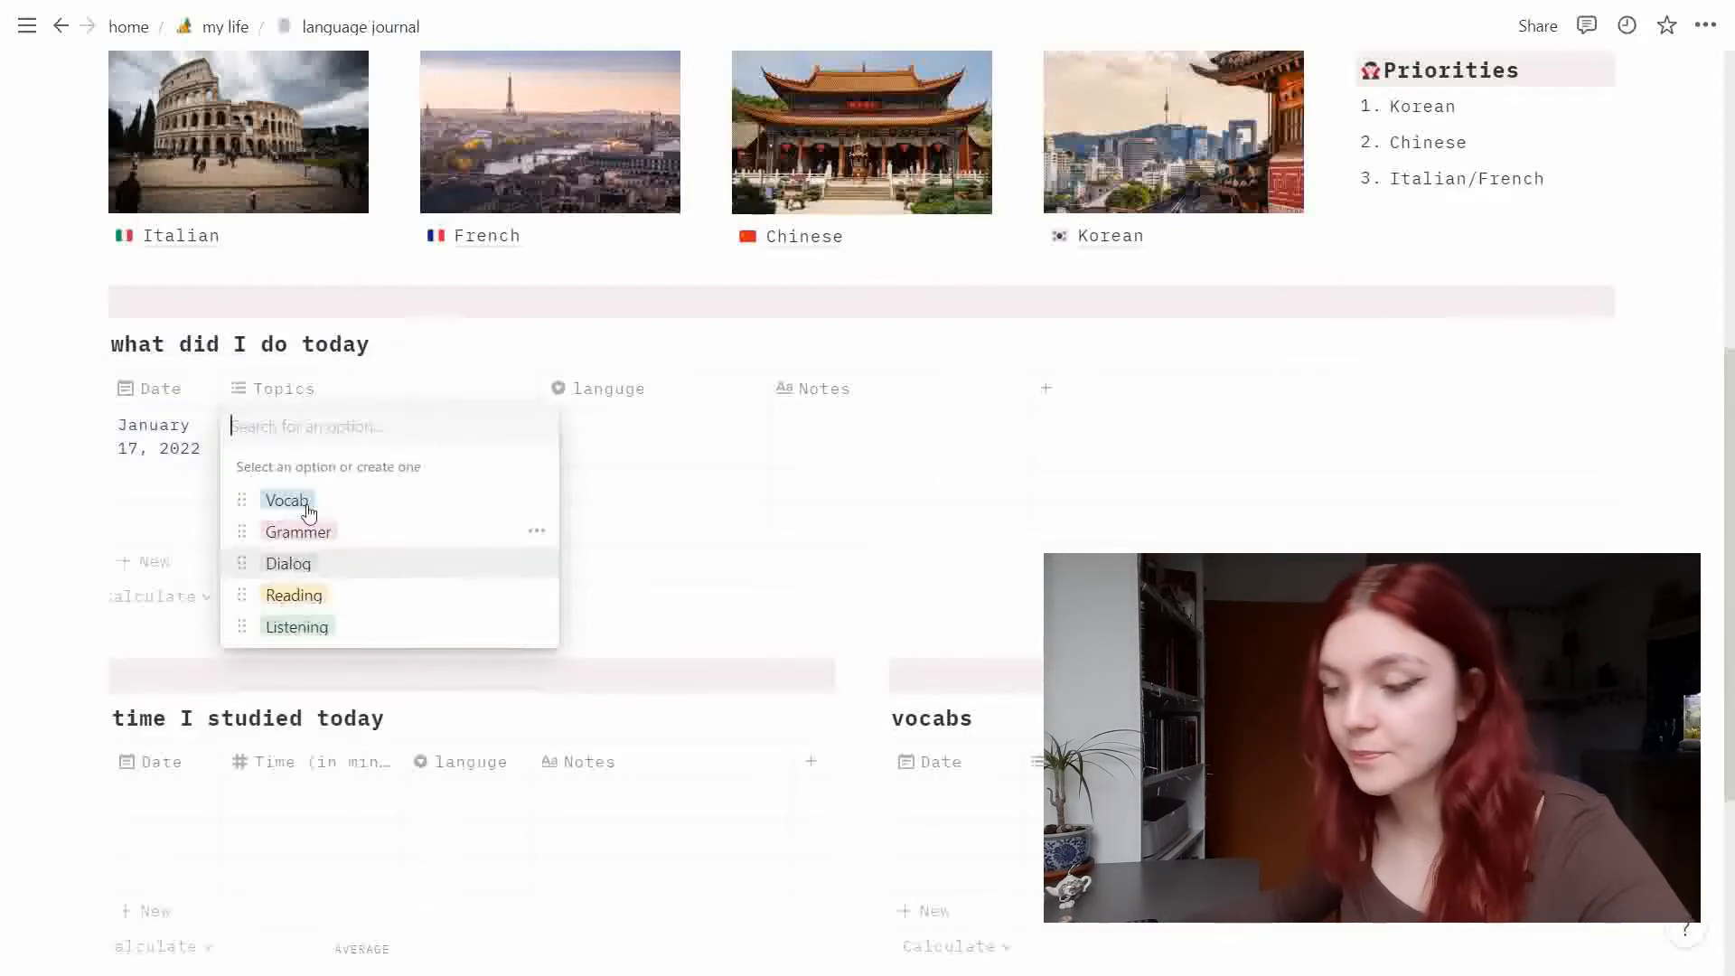
click(297, 531)
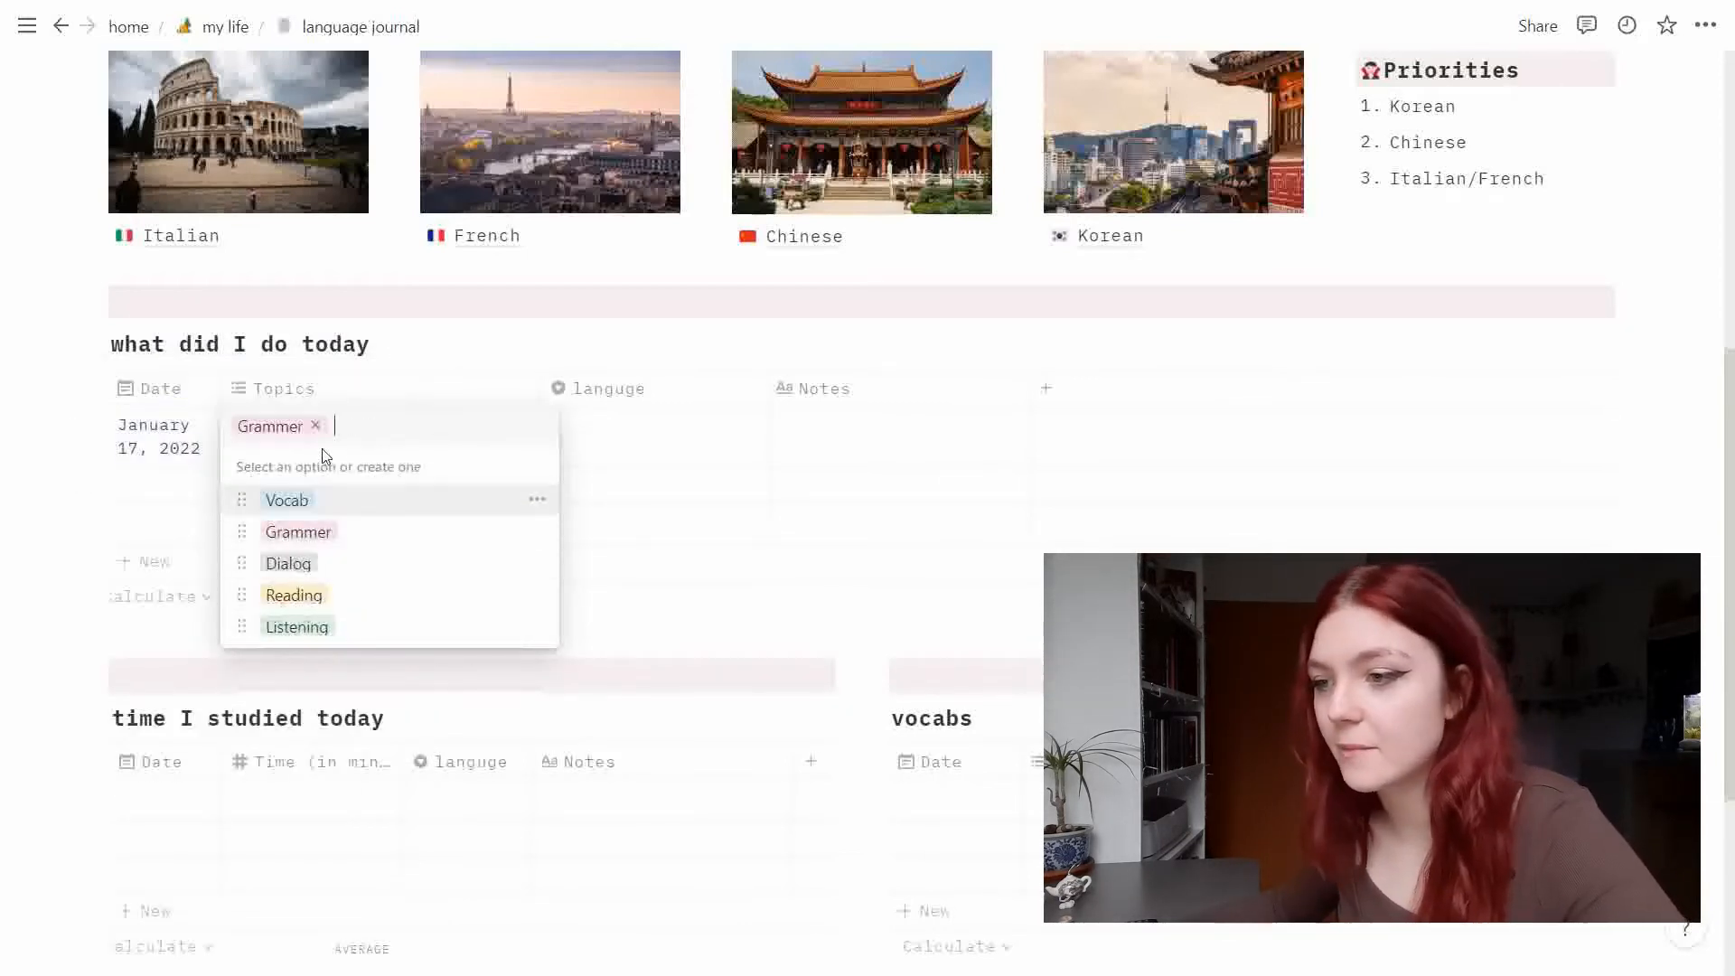
click(285, 499)
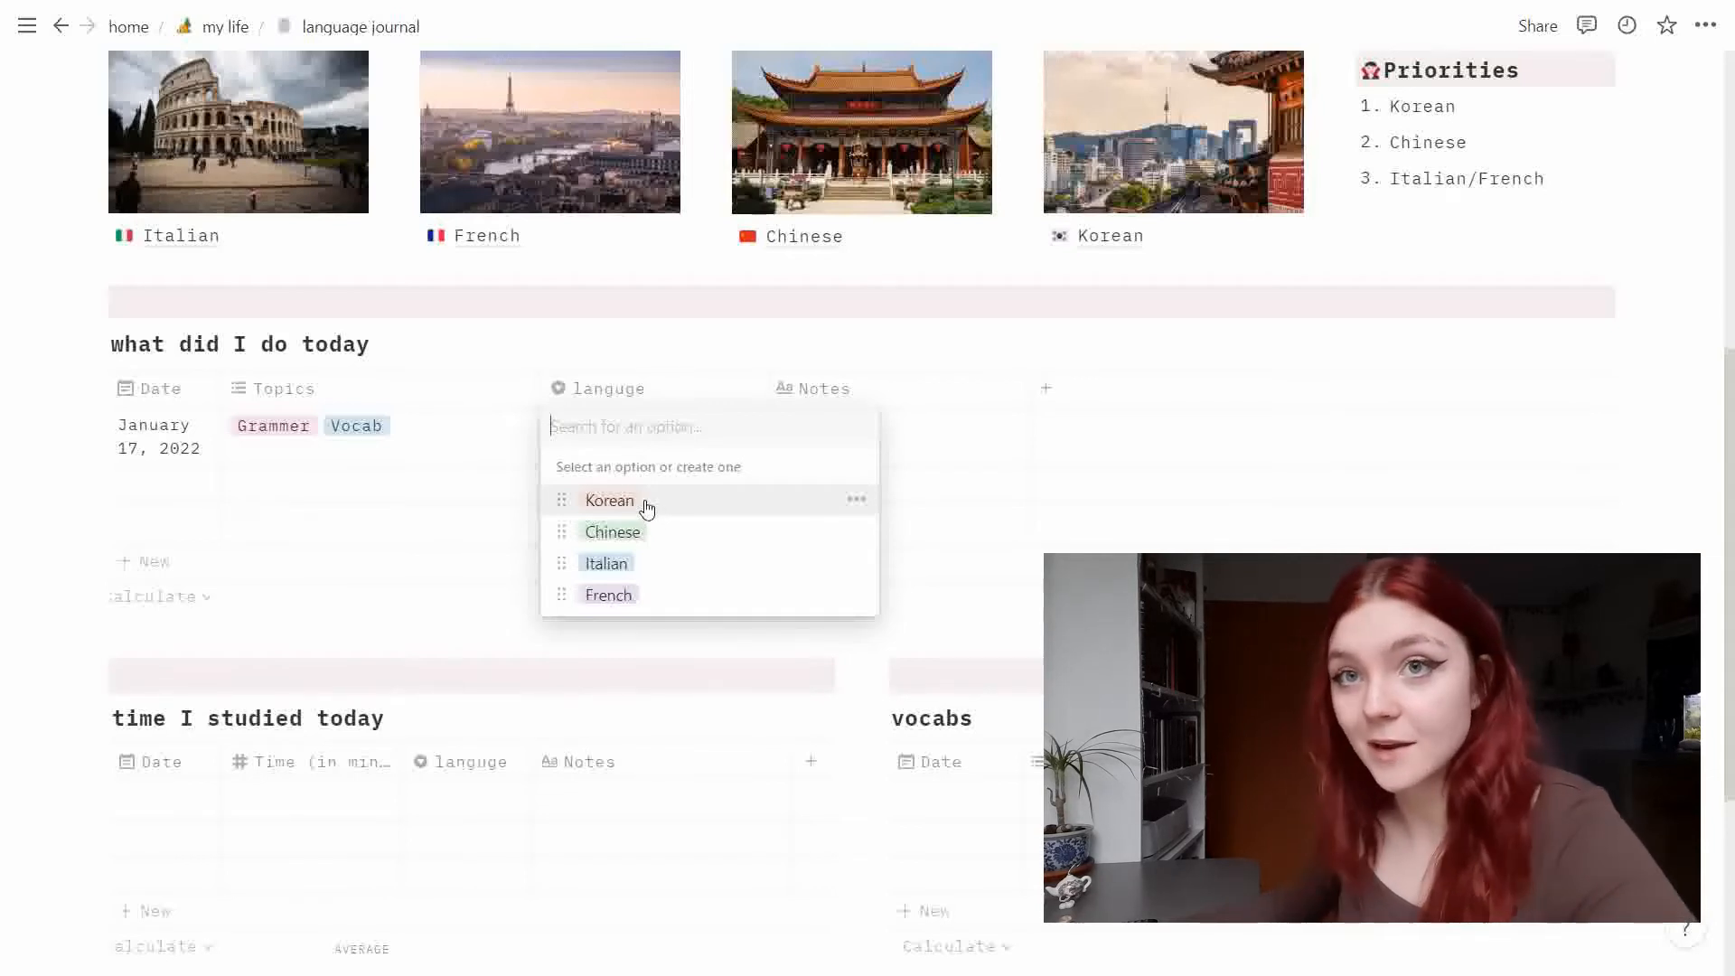
click(607, 500)
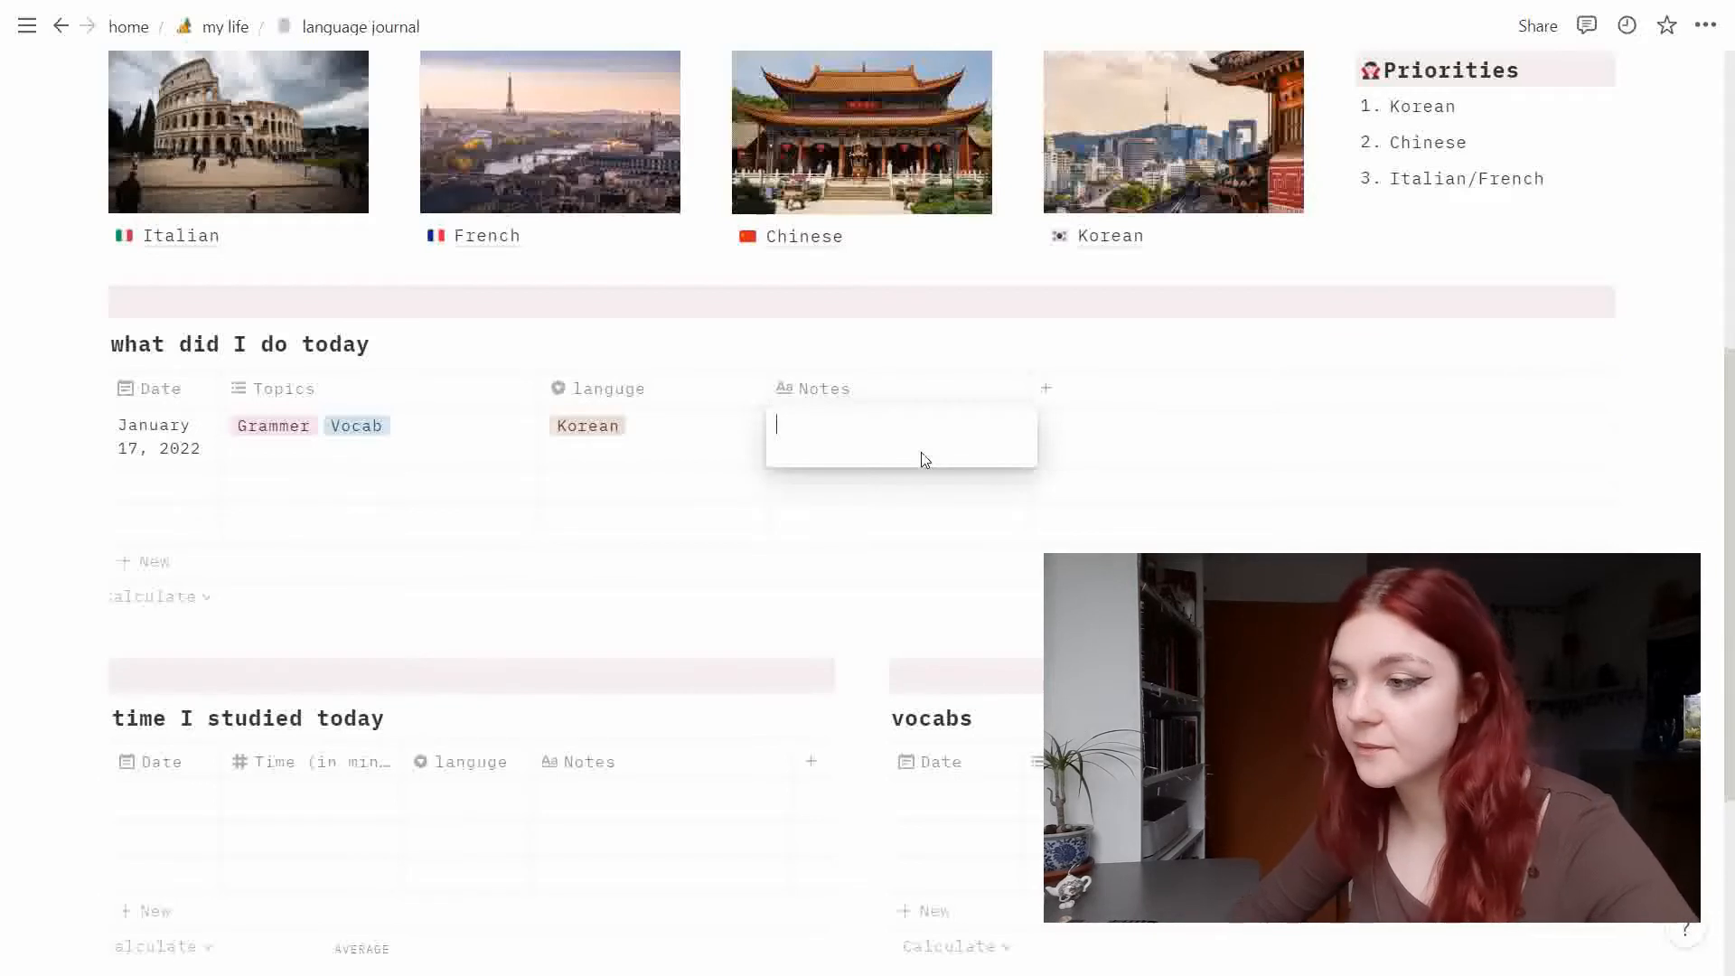
text(blah)
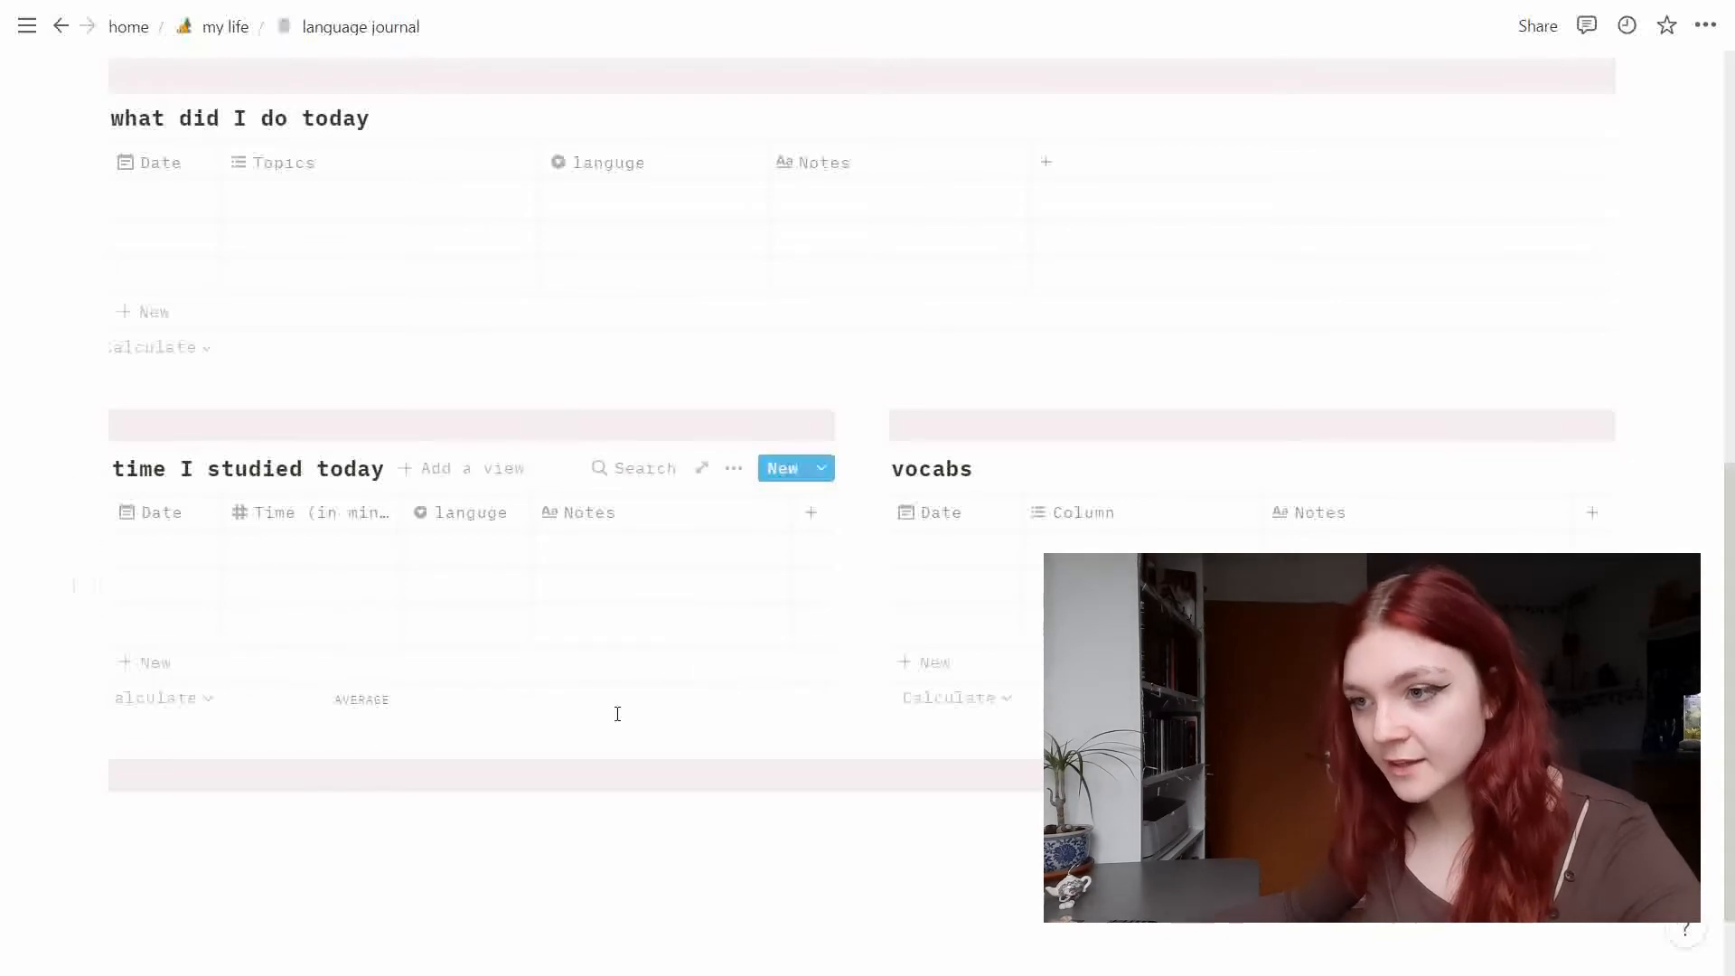
Scroll through the page after clearing the sample row from the table.
scroll(up, 3)
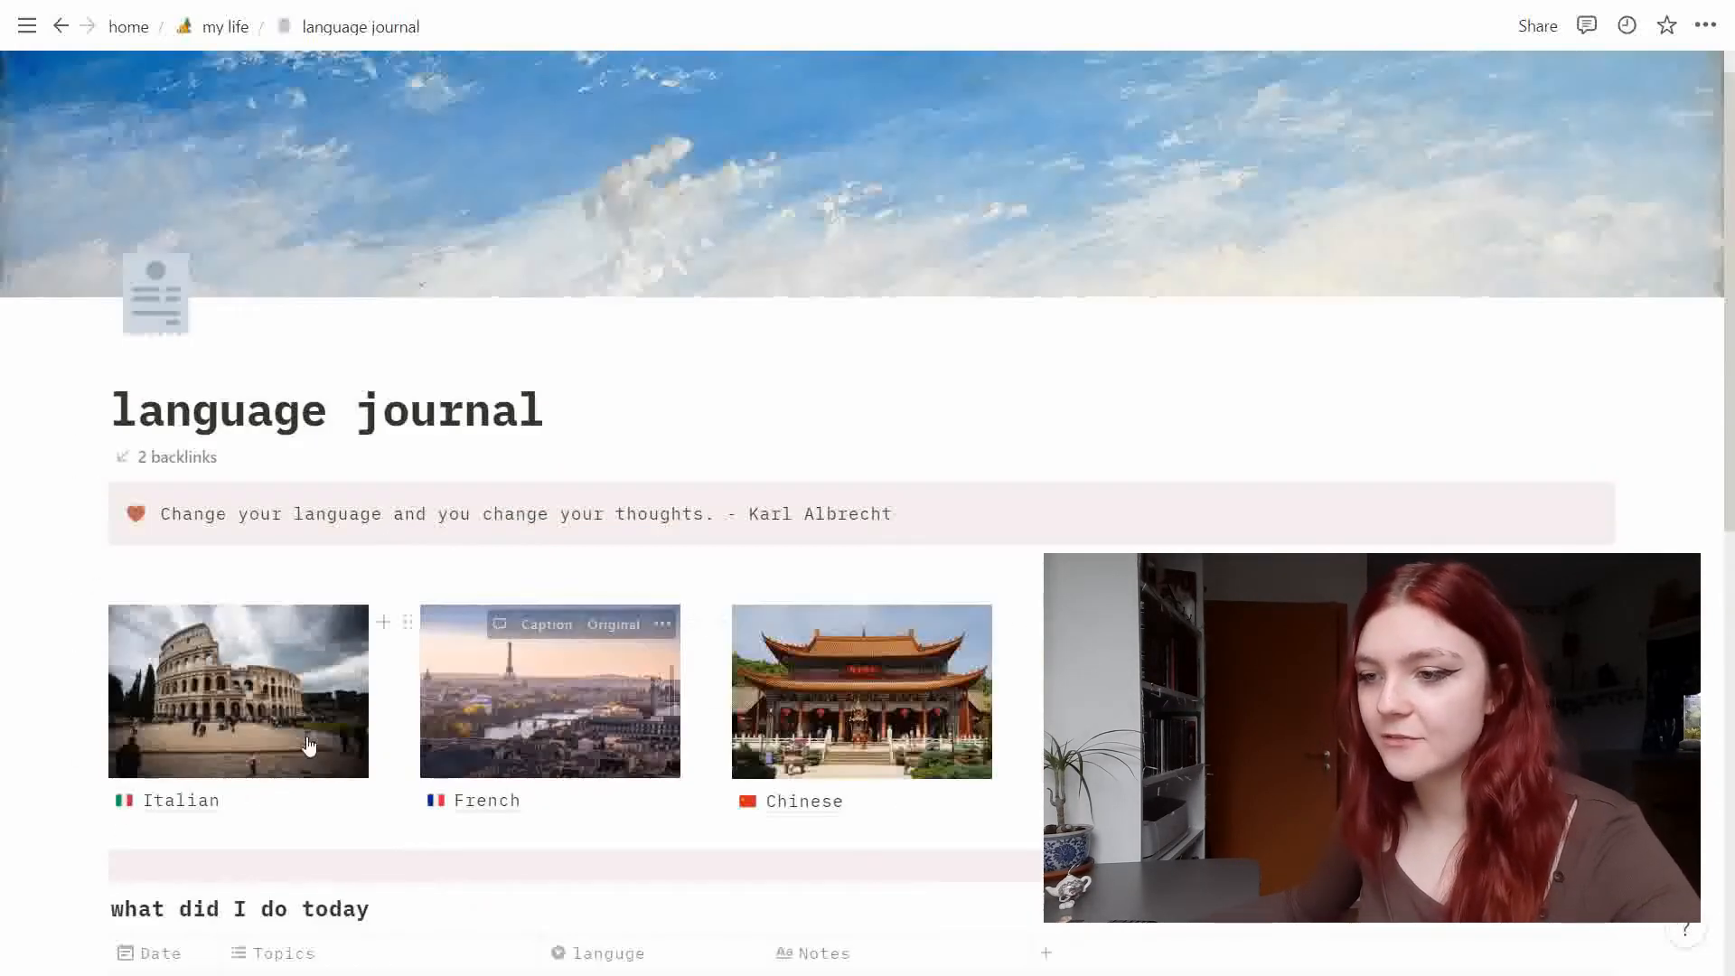
scroll(down, 3)
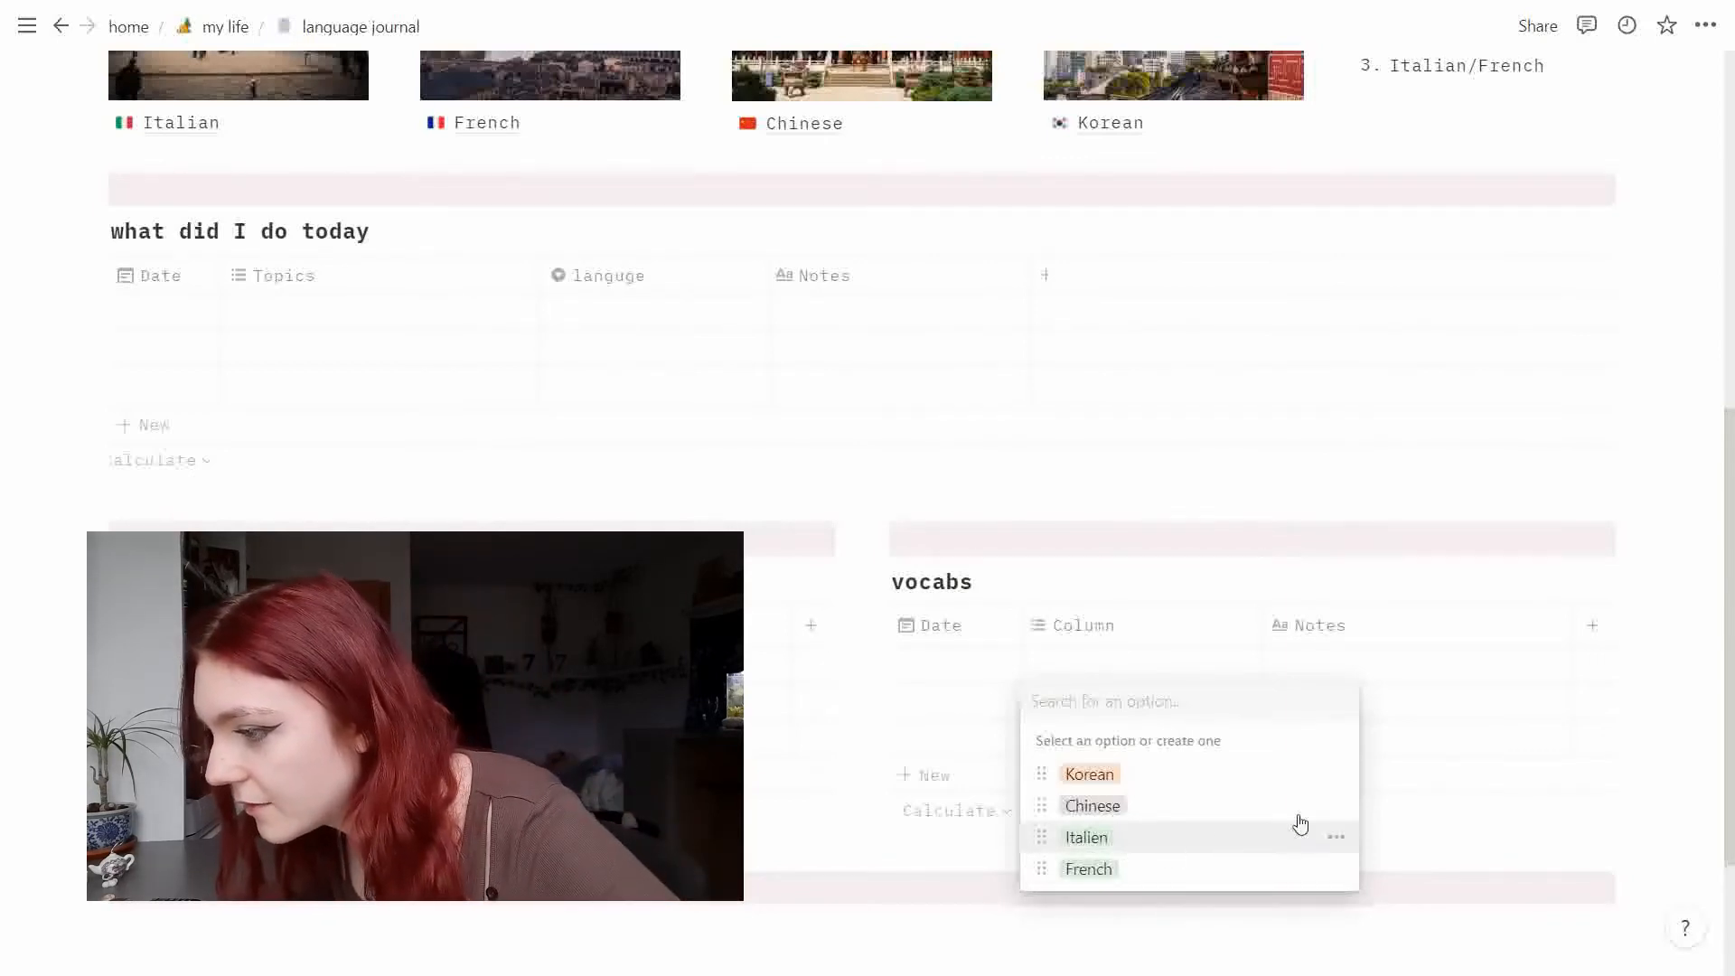
Rename the vocabs table's 'Italien' language option to 'Italian'.
click(1336, 837)
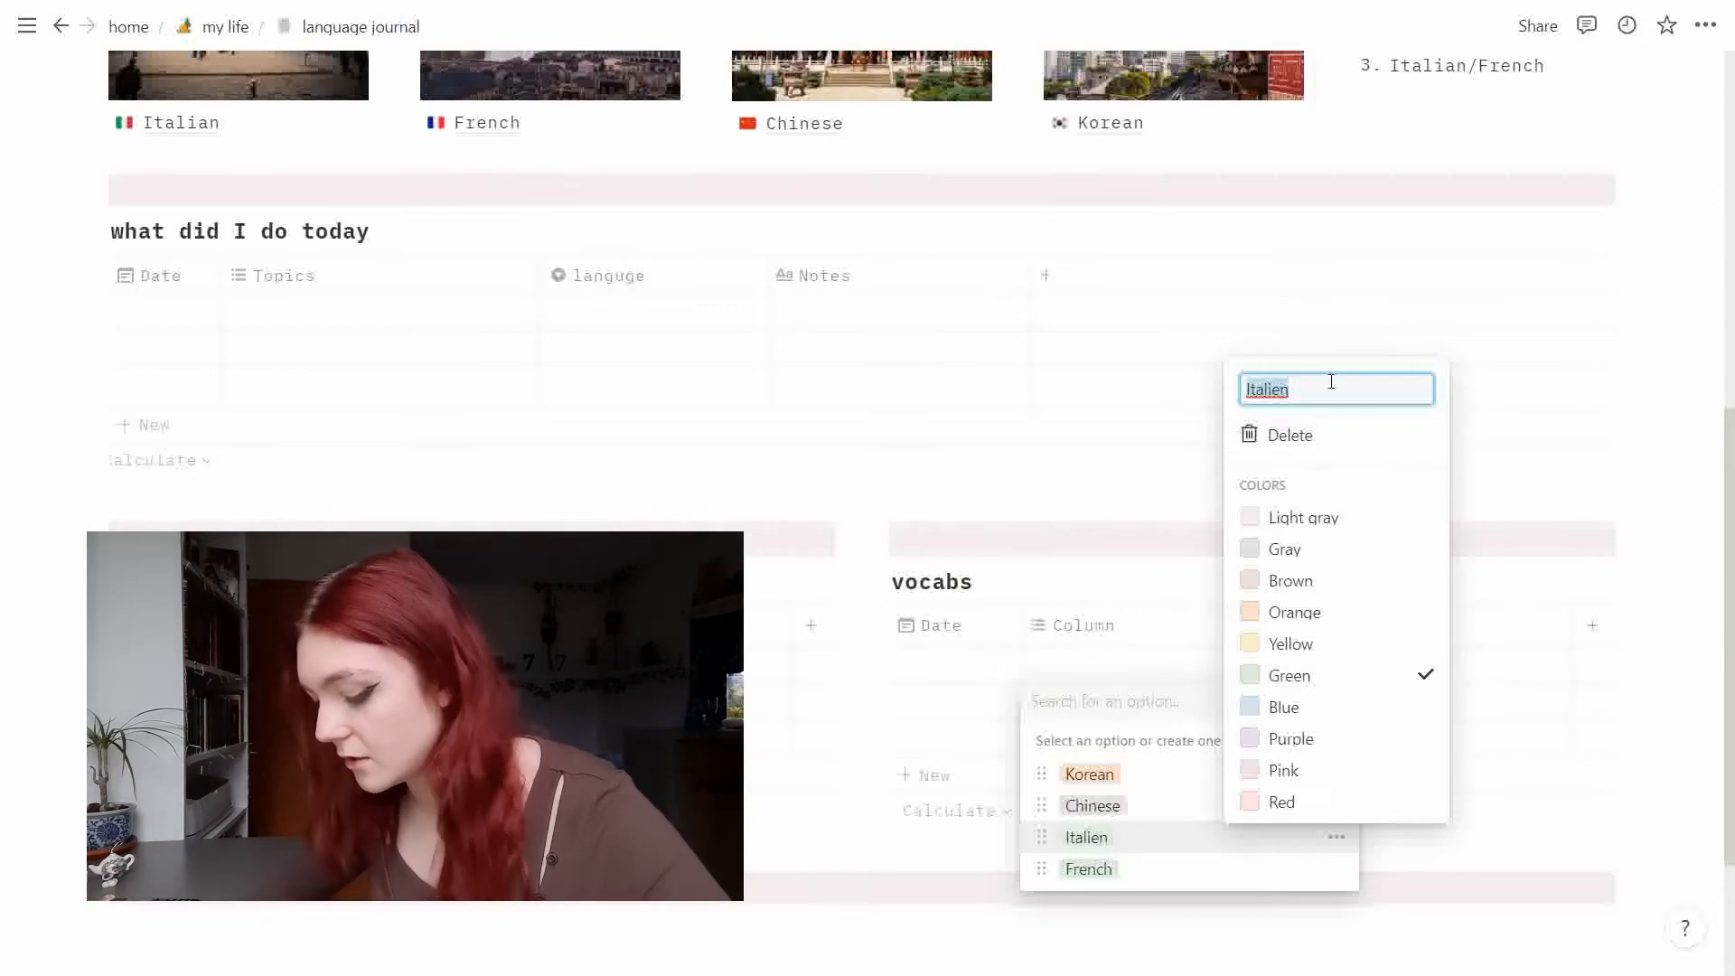
text(Italian)
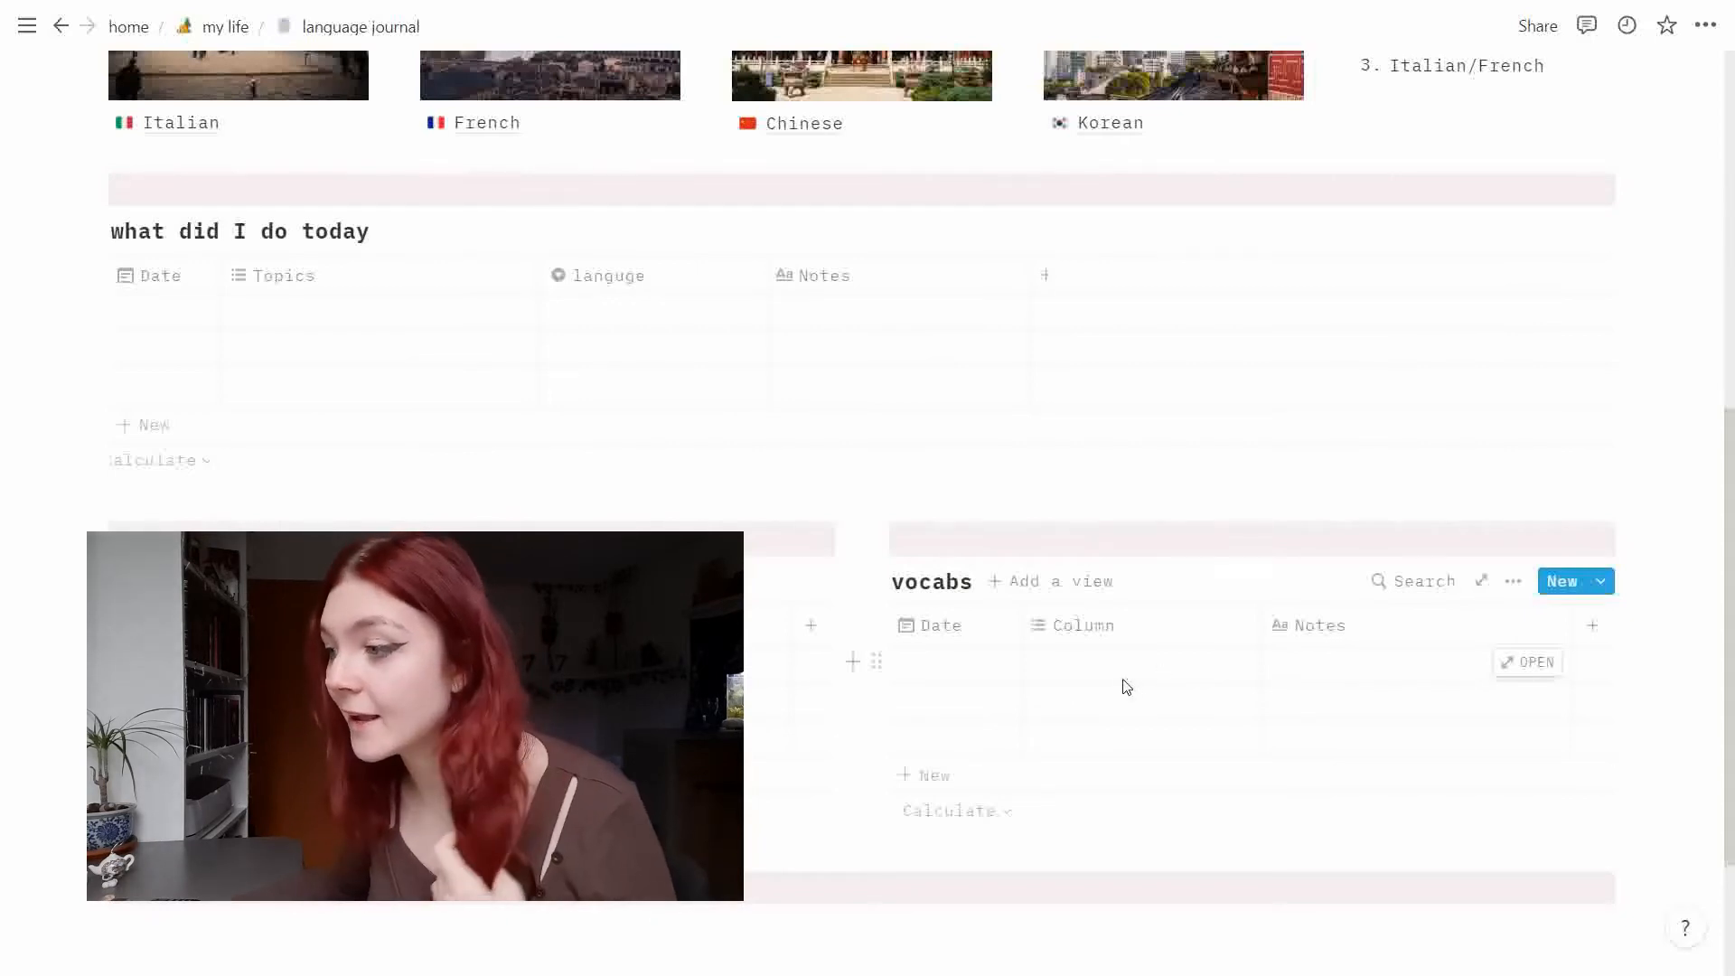
scroll(down, 3)
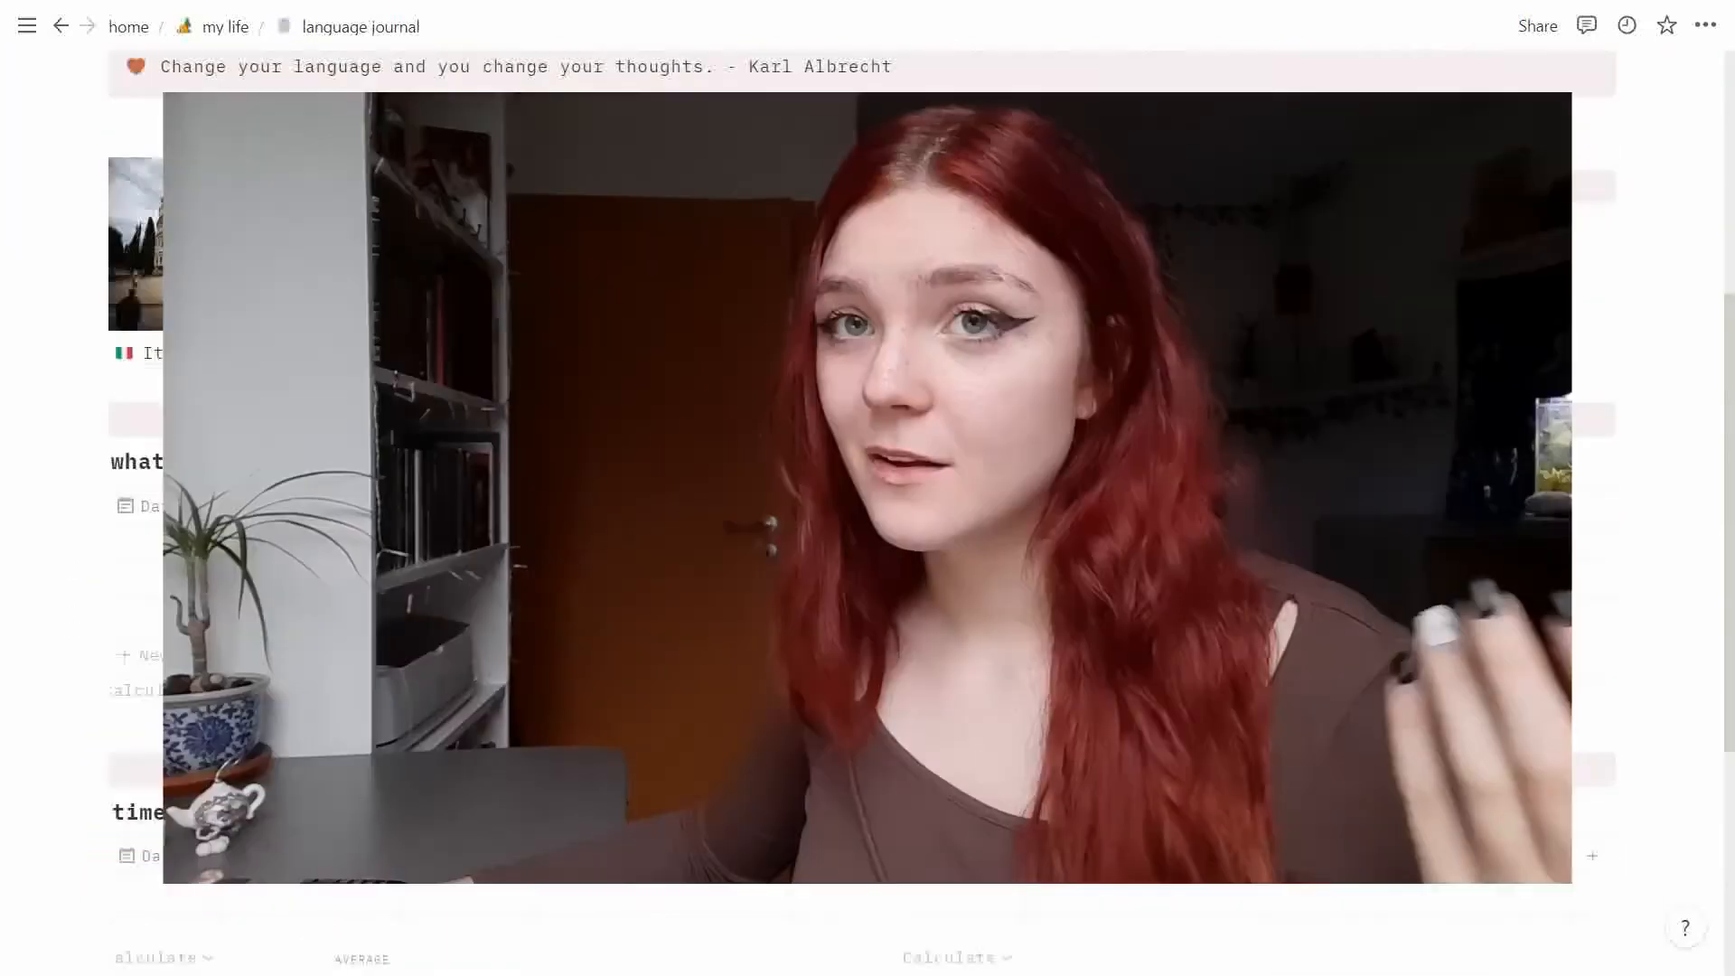
scroll(down, 3)
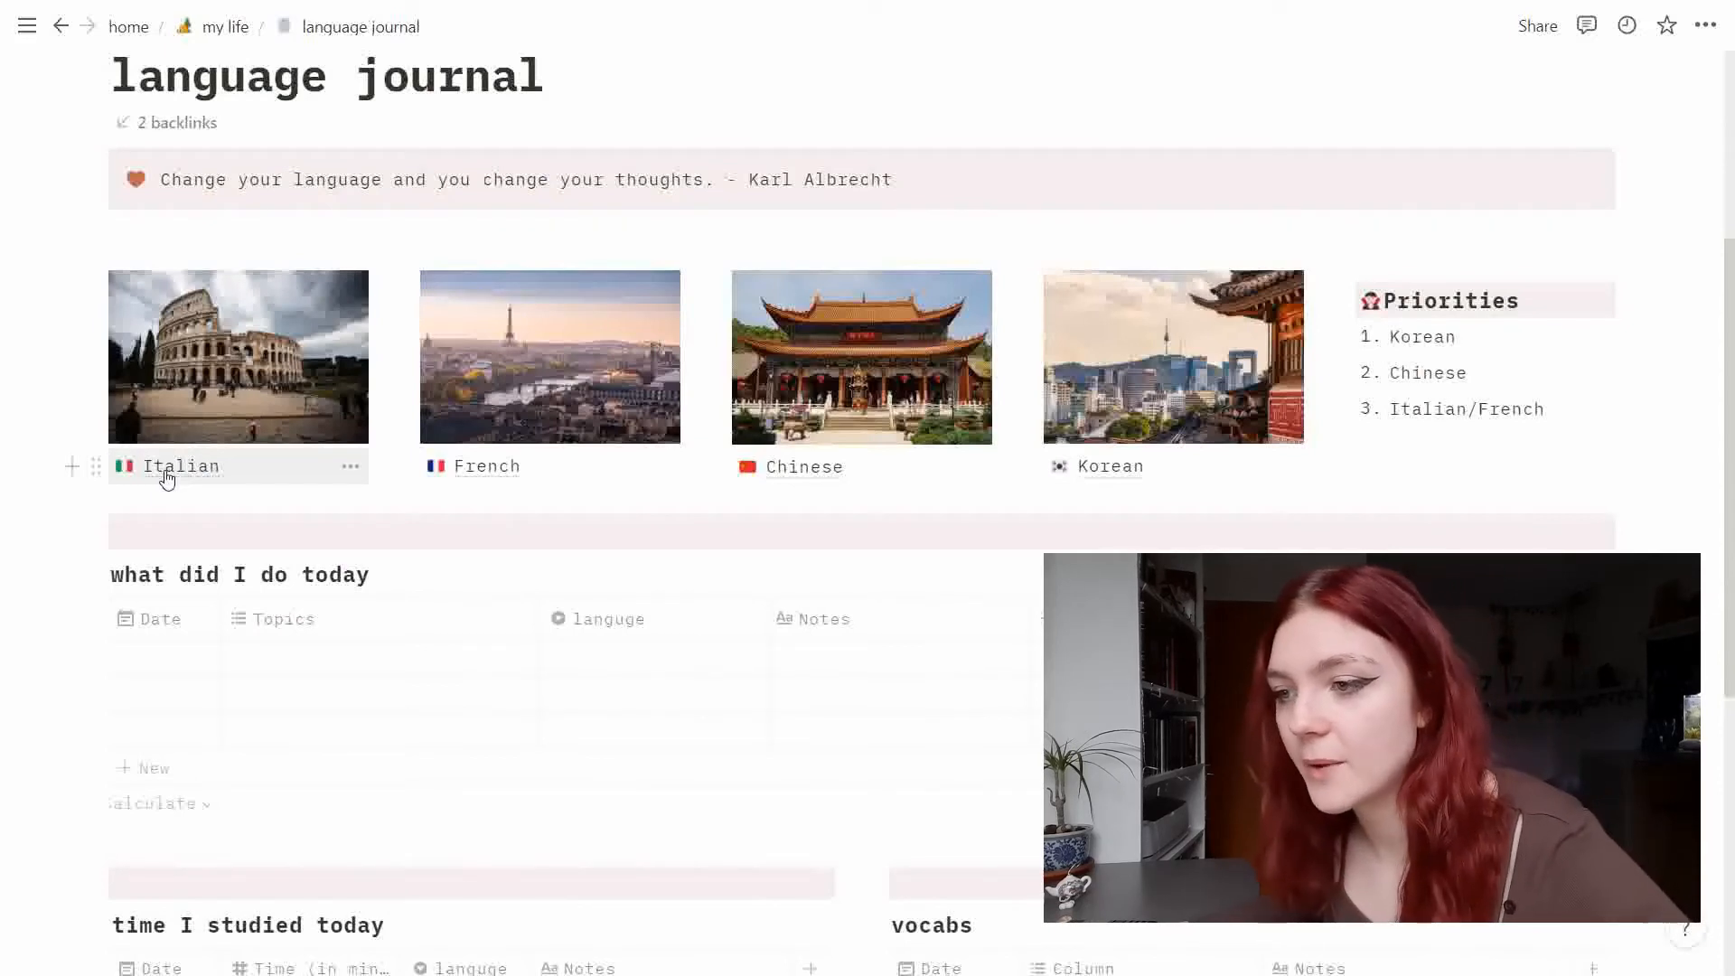
Open the Italian gallery card's page and look over its journal and study-time tables and goals.
click(181, 467)
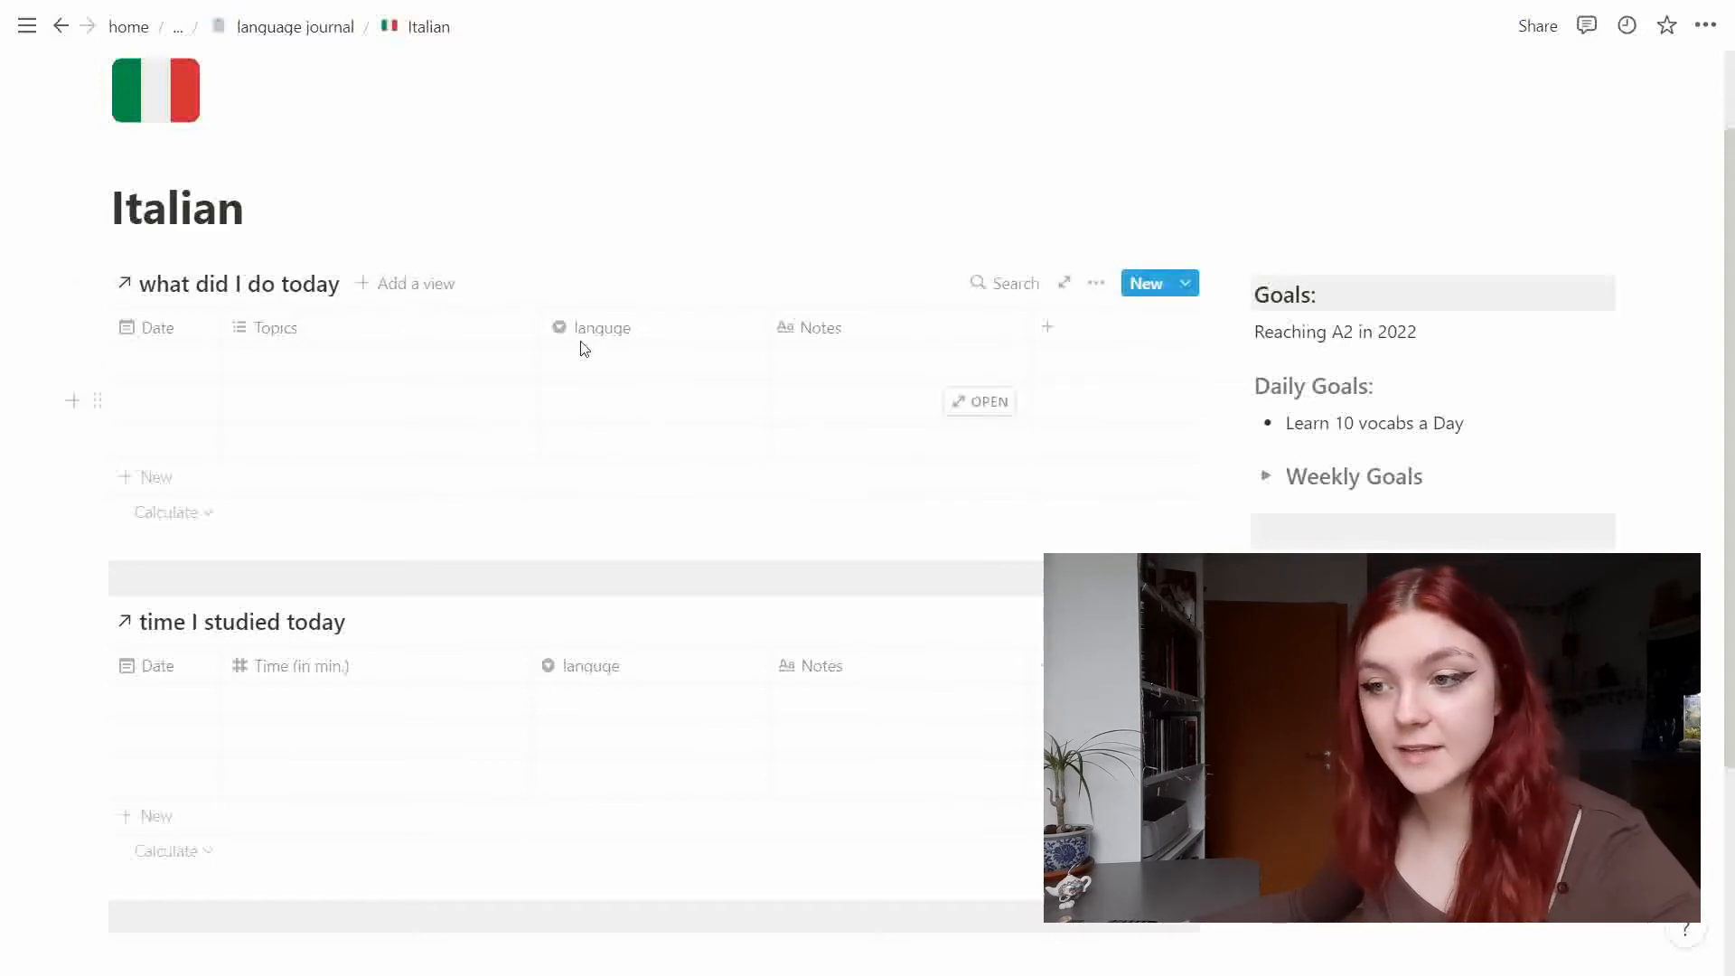
scroll(down, 3)
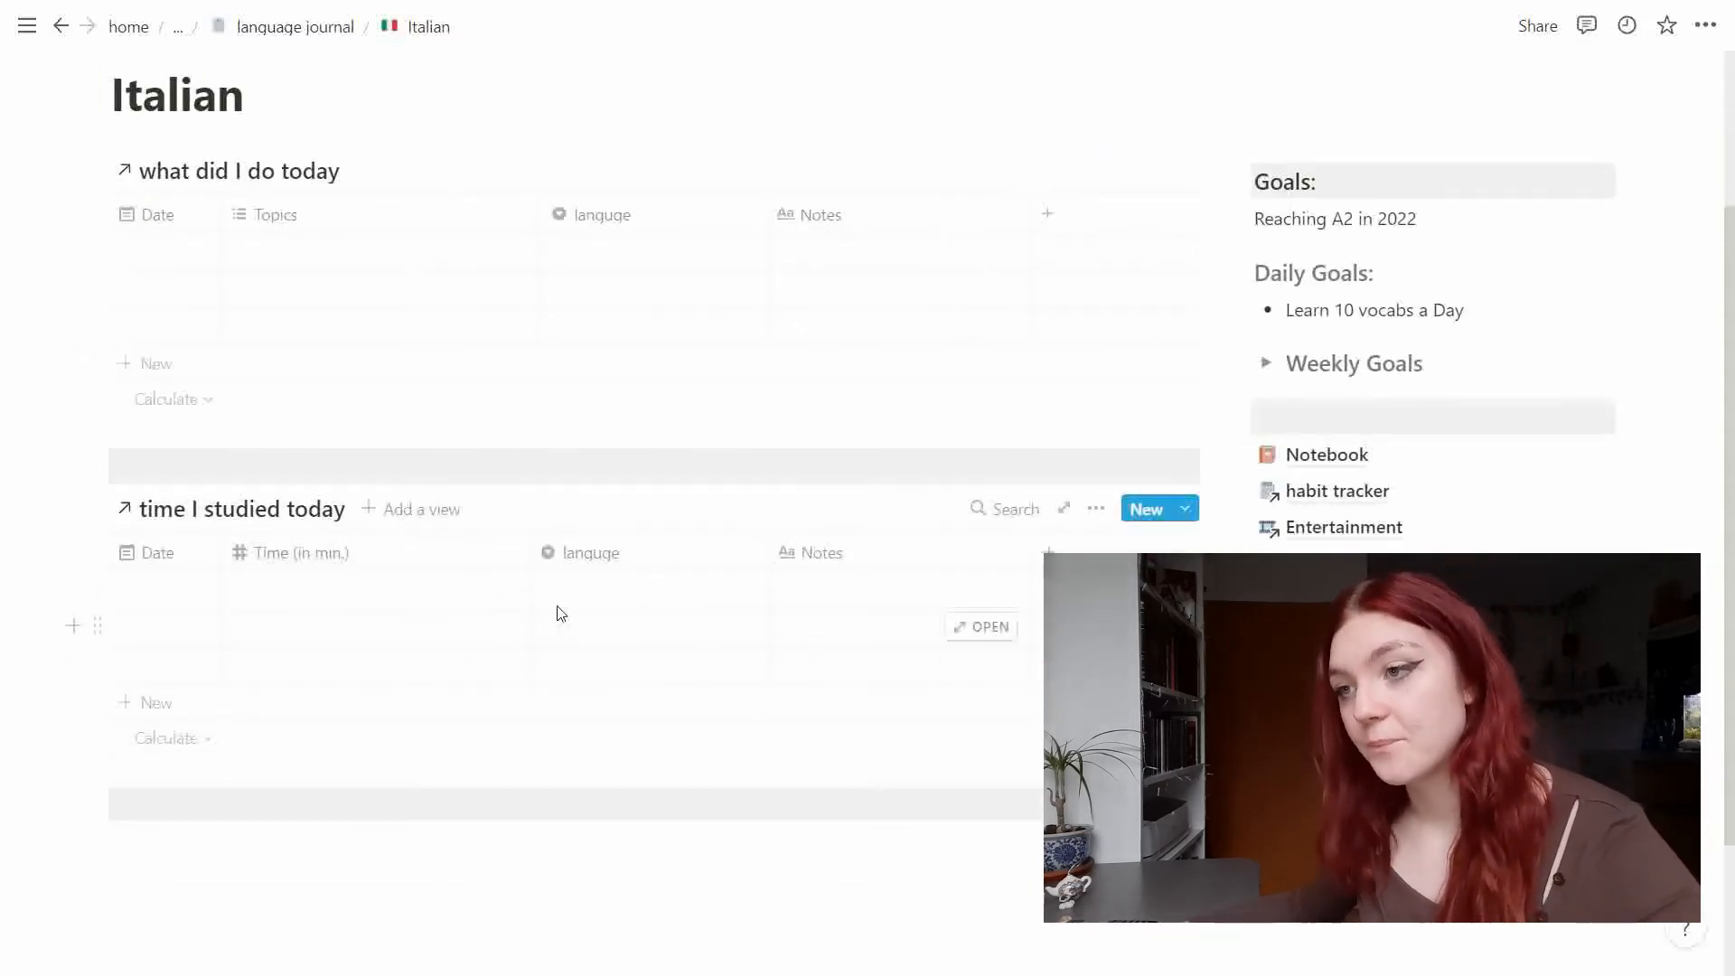
scroll(down, 3)
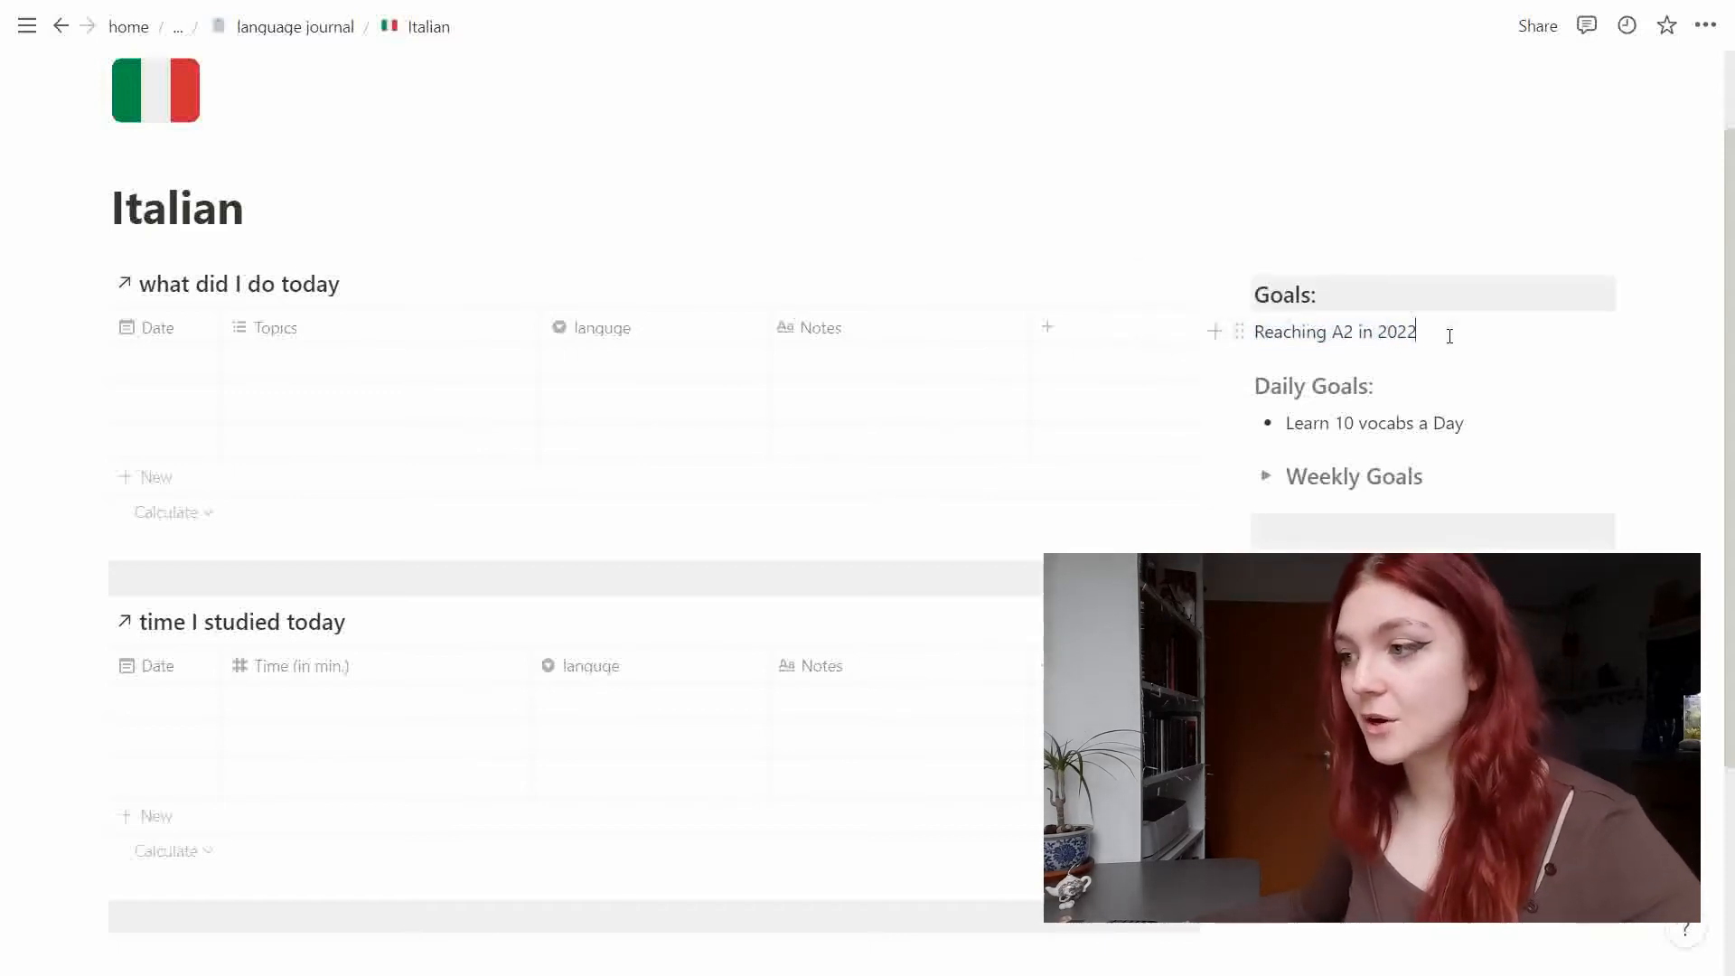
Expand Weekly Goals and add to-dos 'One new Topic in Duo' and 'Write 3 Dialogs' with numbered sub-items.
double_click(1396, 332)
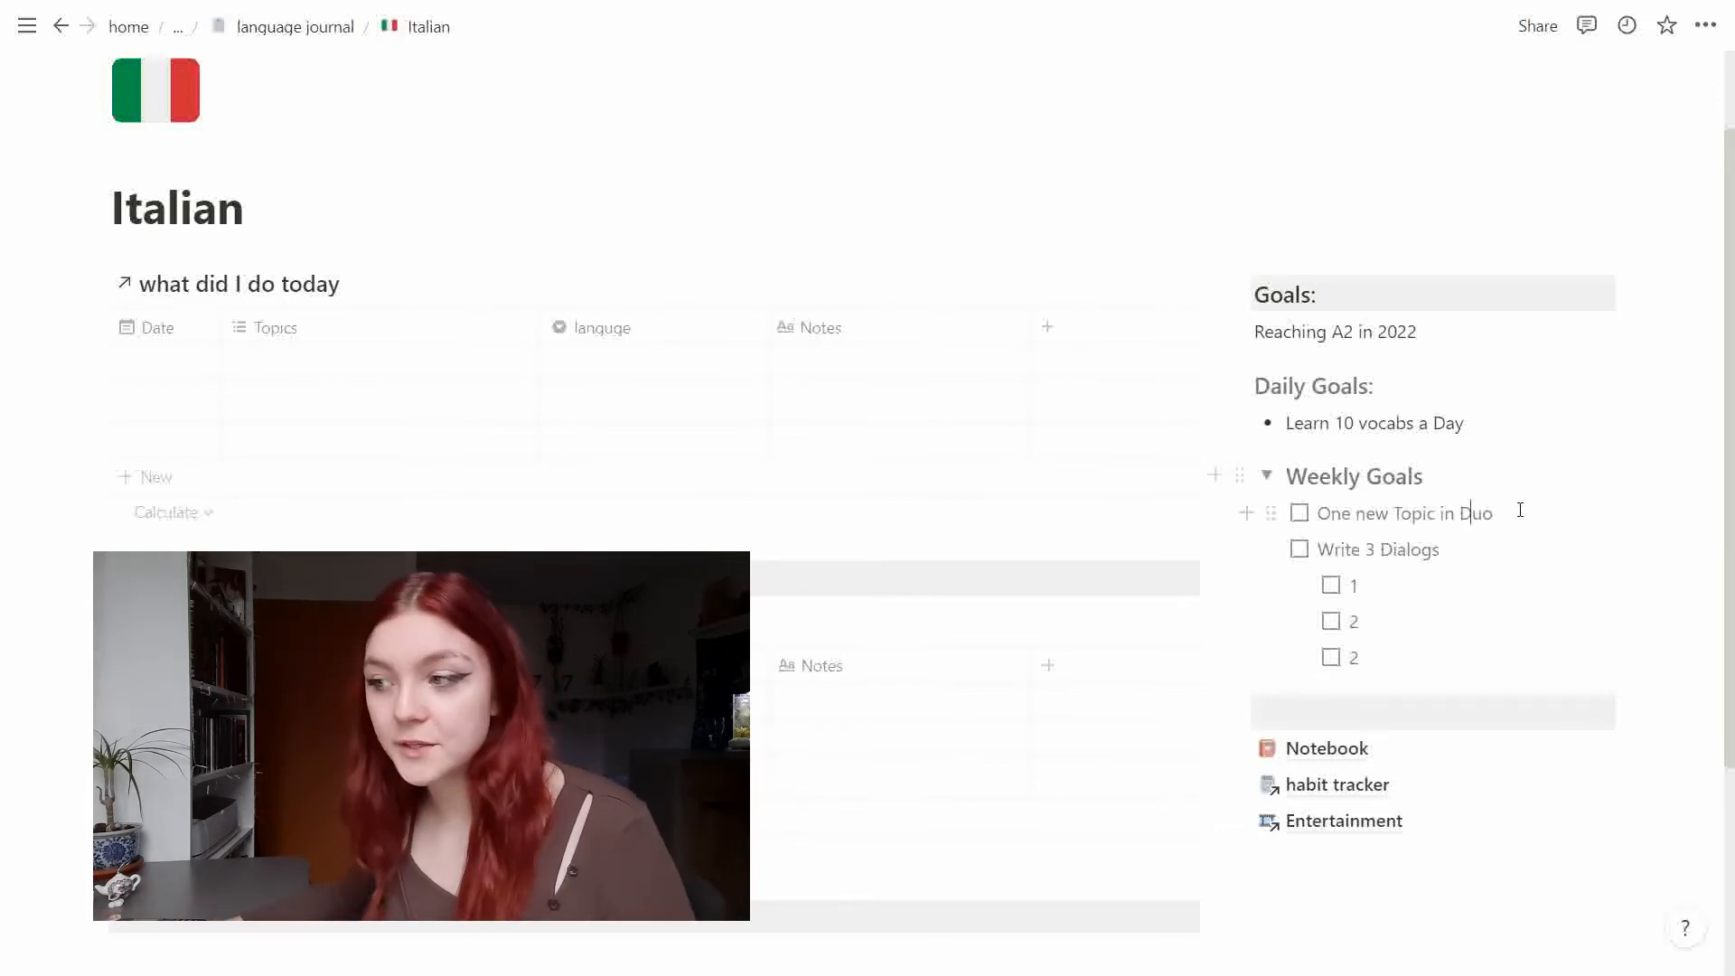
Renumber the last dialog sub-item to 3 and fold the Weekly Goals list shut.
drag(1363, 511, 1491, 511)
text(3)
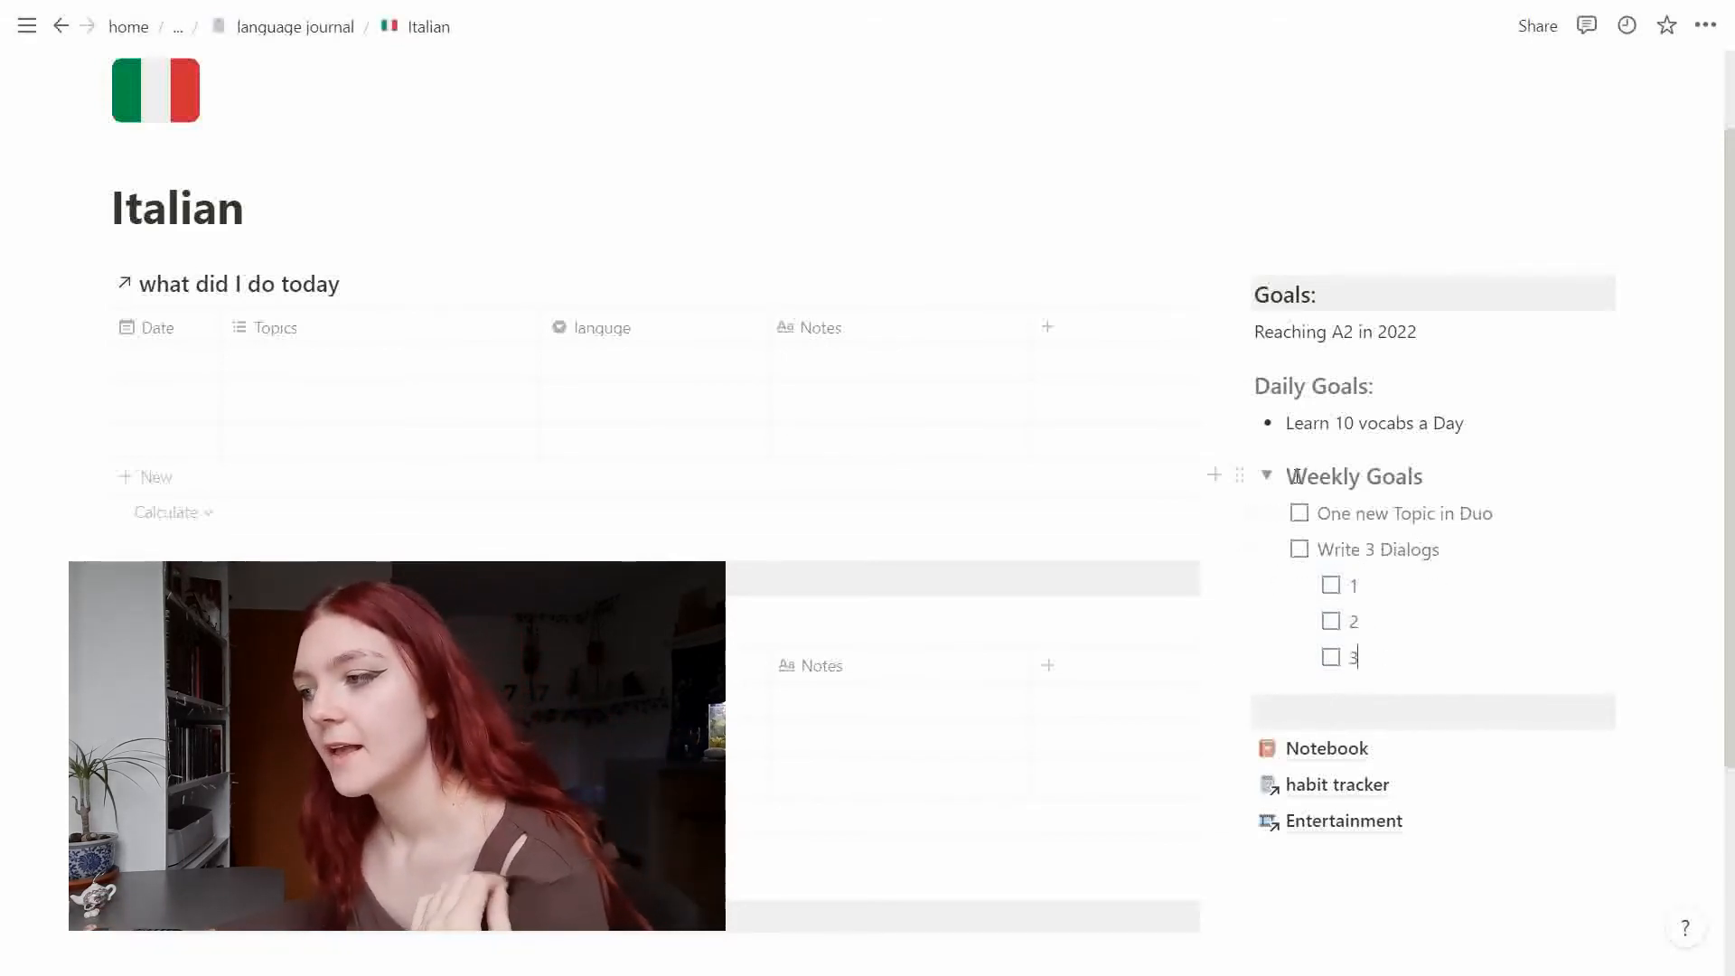
click(1267, 477)
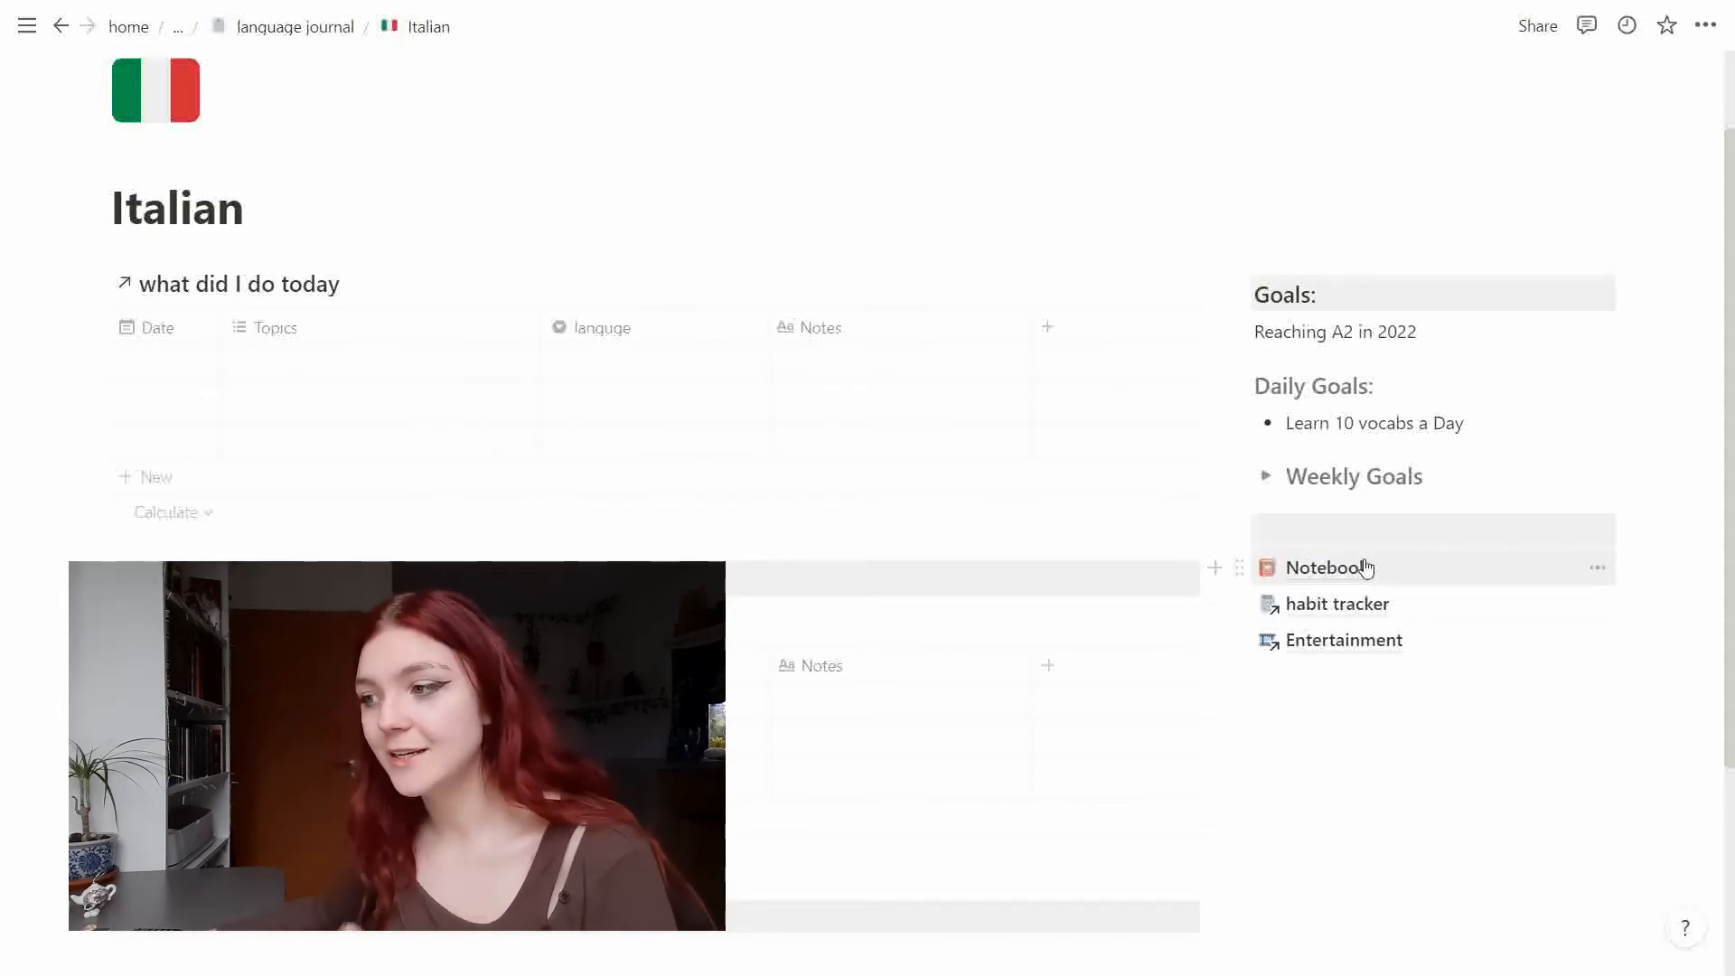
Peek into the blank Notebook subpage, then return to the Italian page via the breadcrumb.
click(1324, 568)
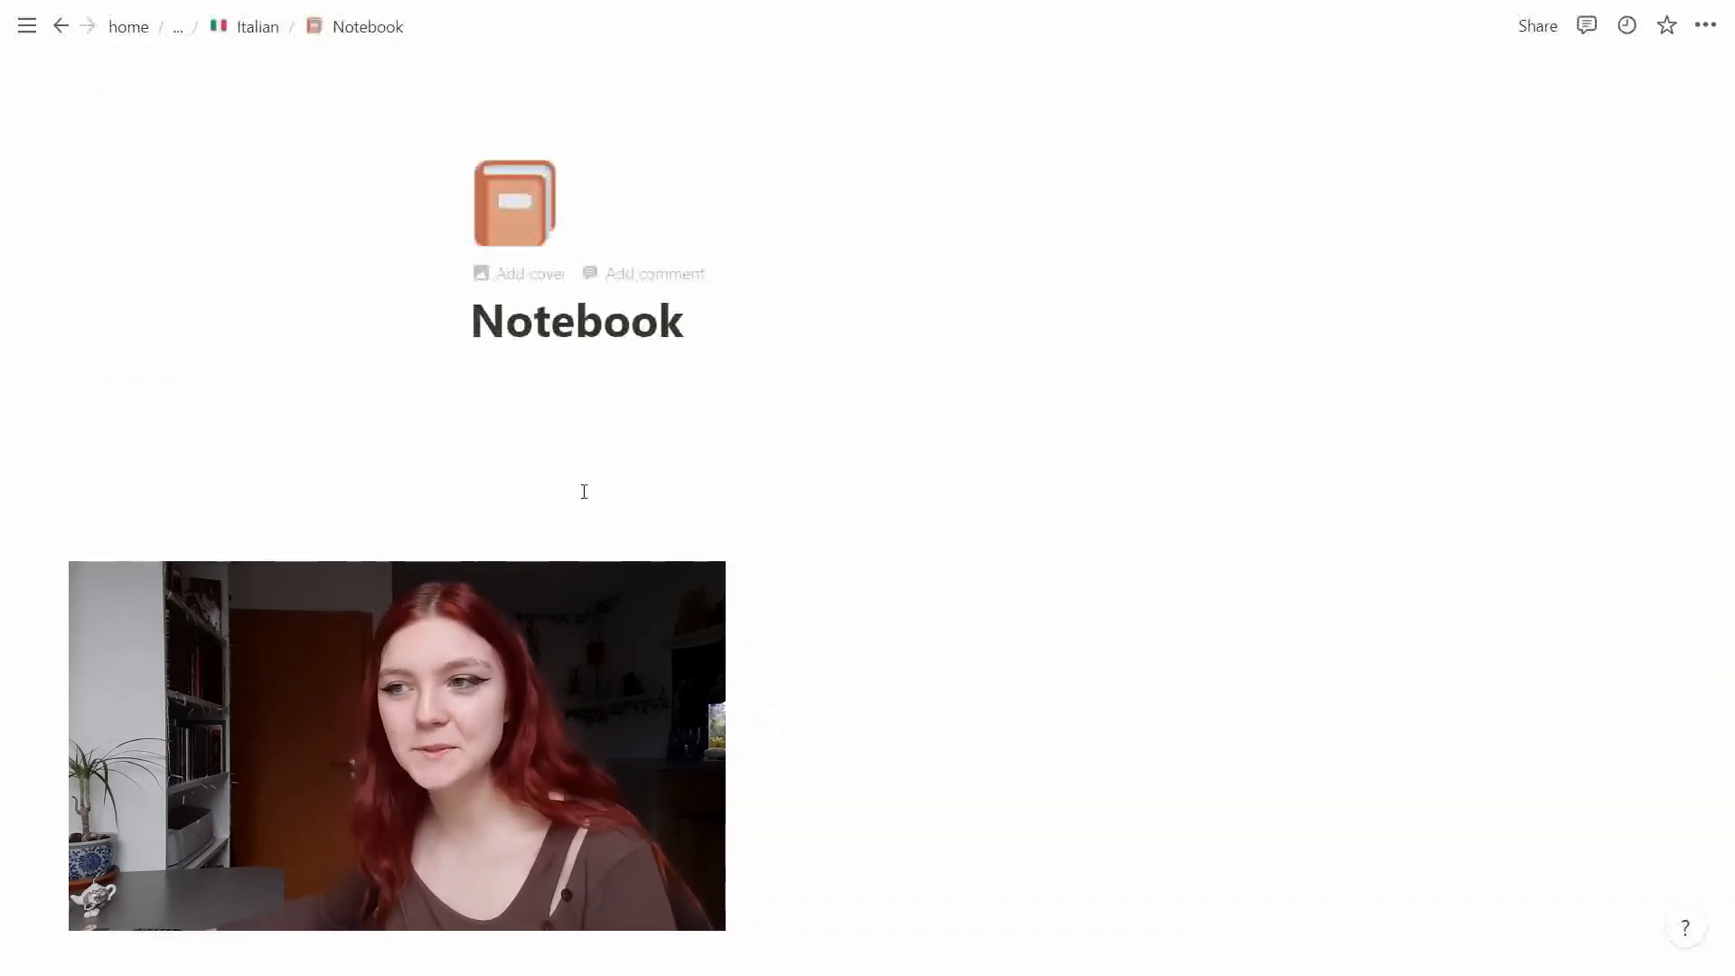
click(257, 25)
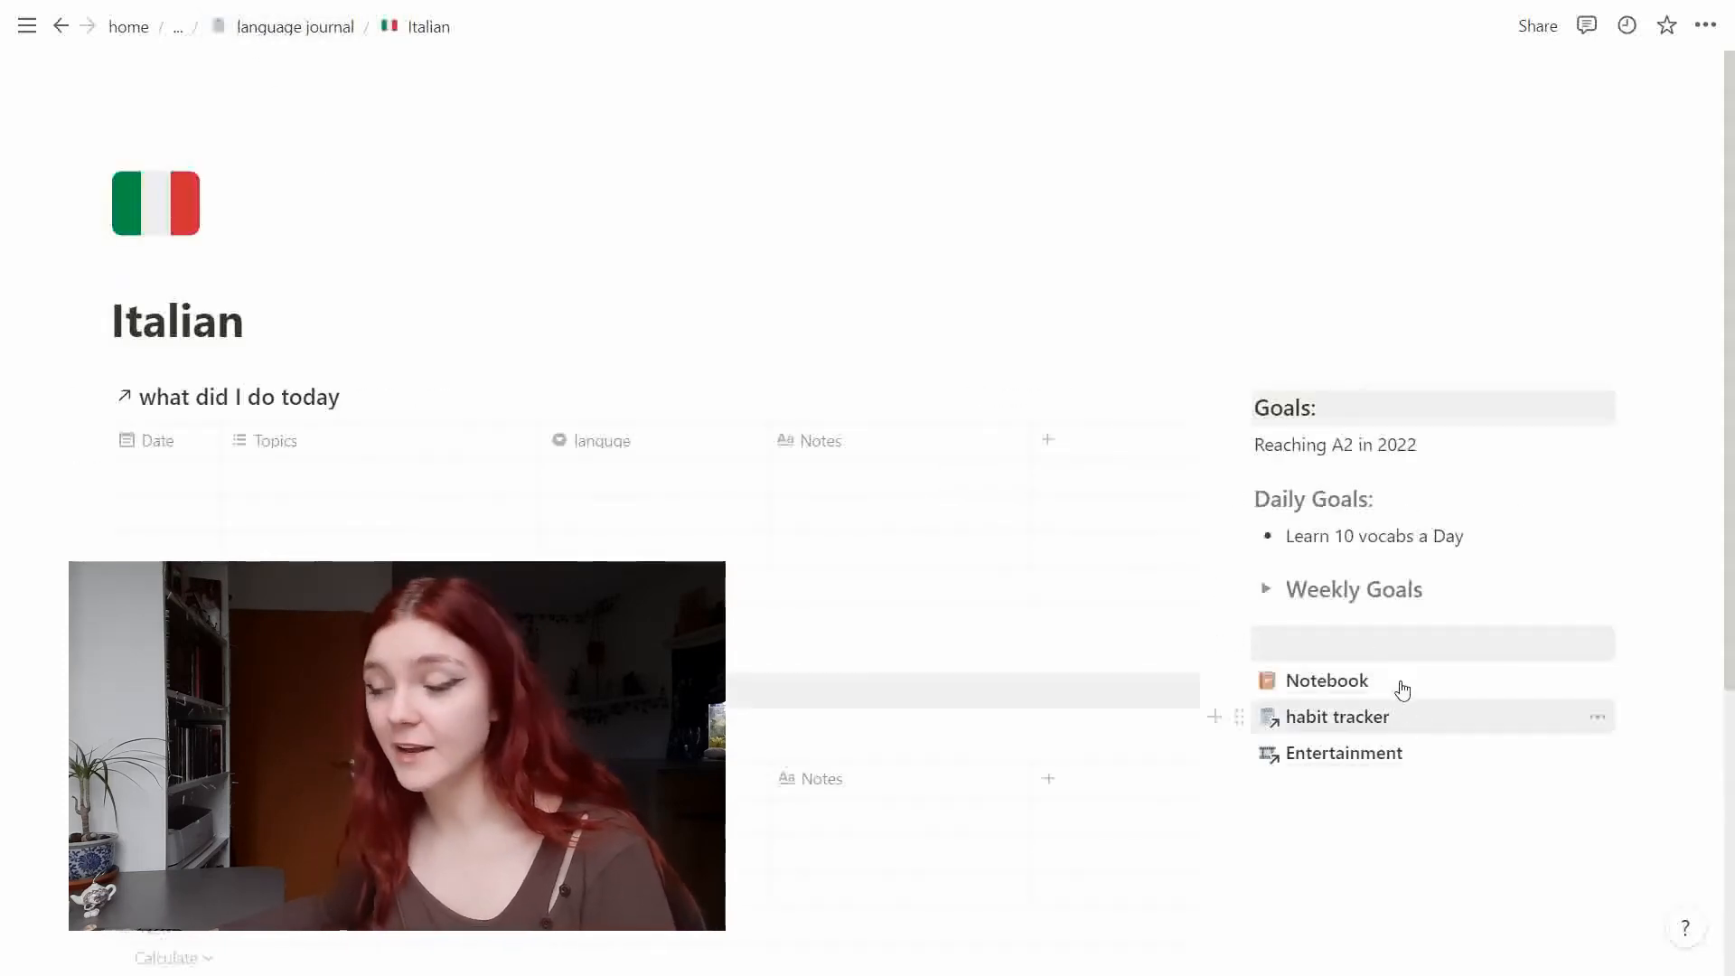
mouse_move(1323, 730)
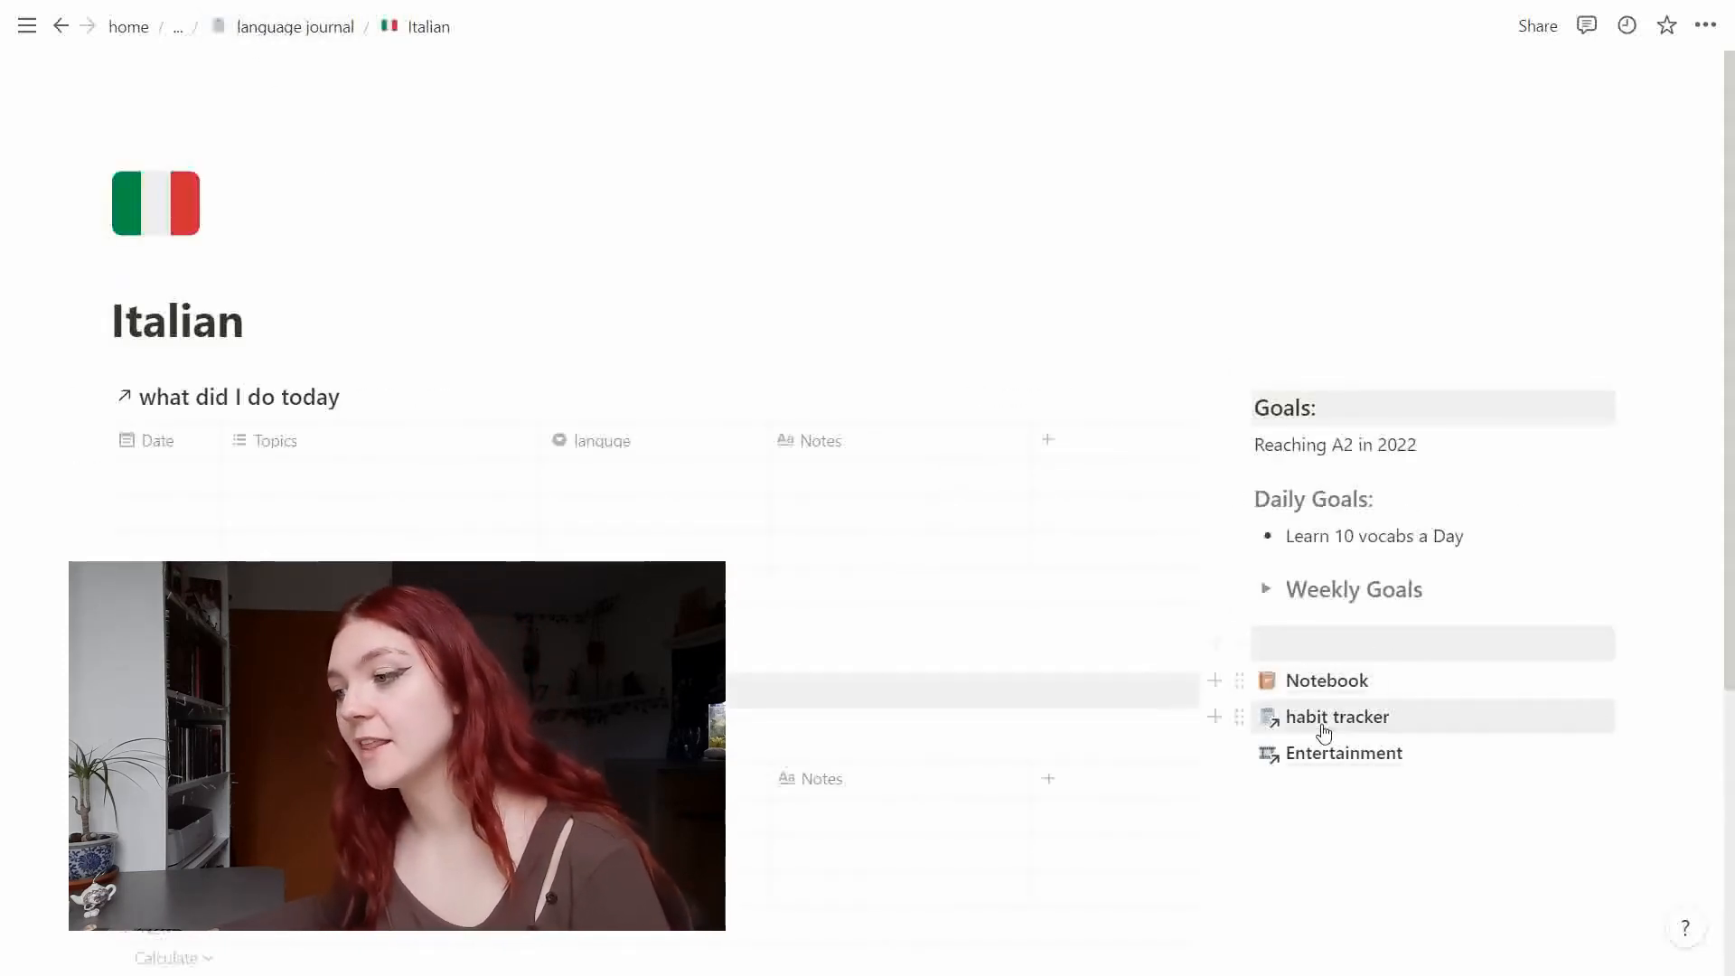